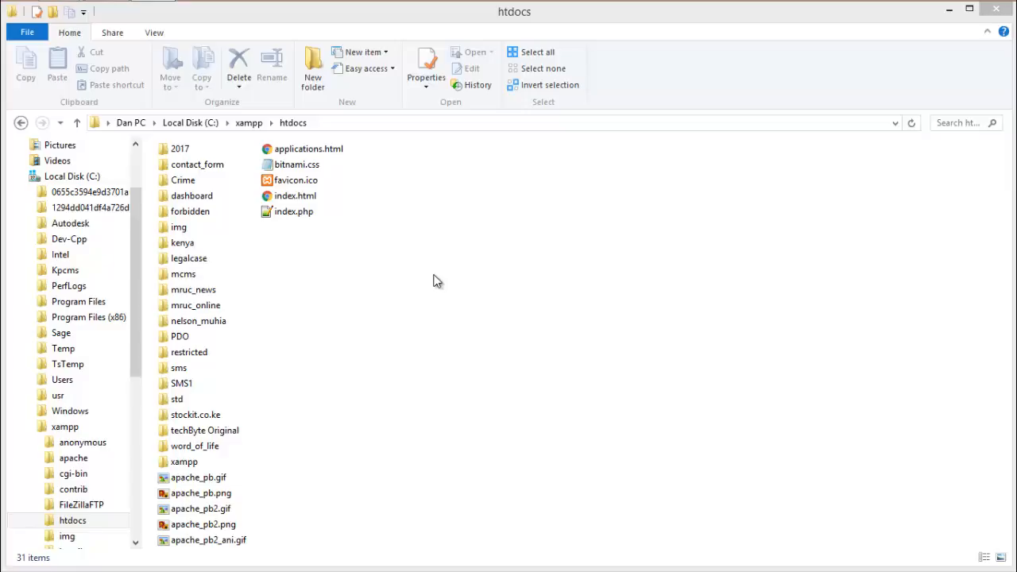
Step: Bring up the Start screen and search 'google' to launch Google Chrome
{"action": "left_click", "coordinate": [308, 148]}
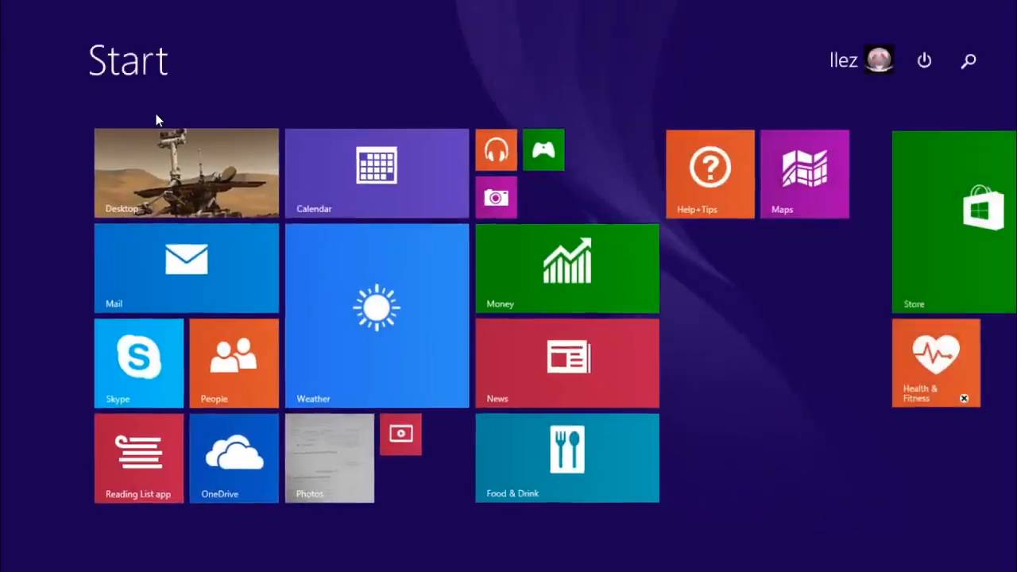
{"action": "type", "text": "google"}
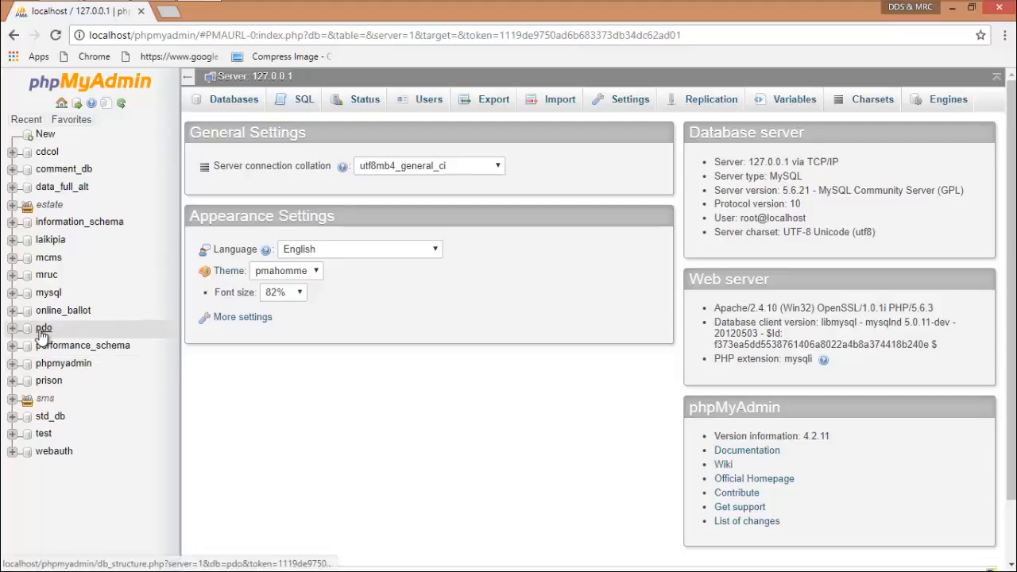
Step: Open the pdo database and enter pdo_table as a new 4-column table
{"action": "left_click", "coordinate": [44, 328]}
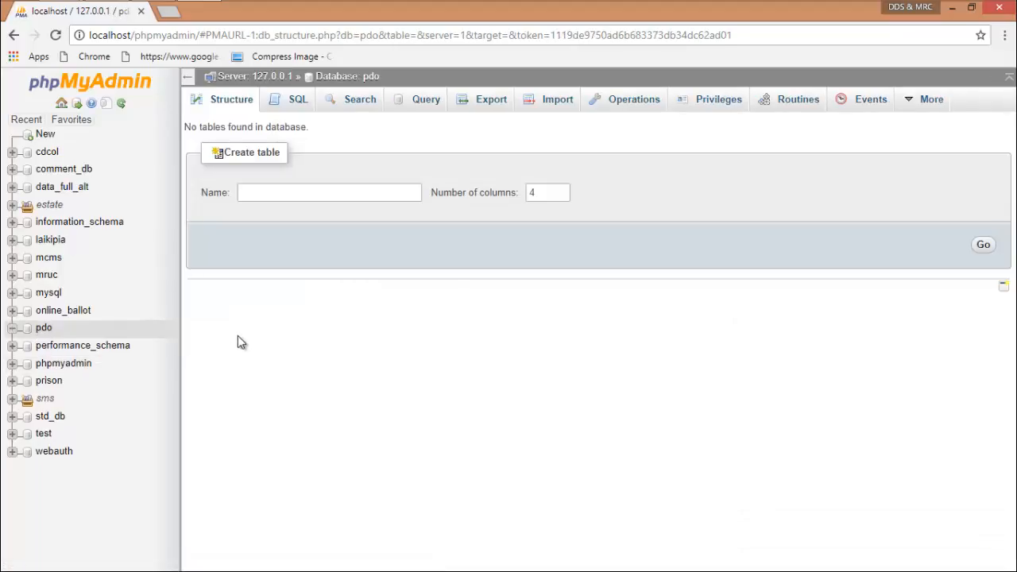
{"action": "mouse_move", "coordinate": [290, 230]}
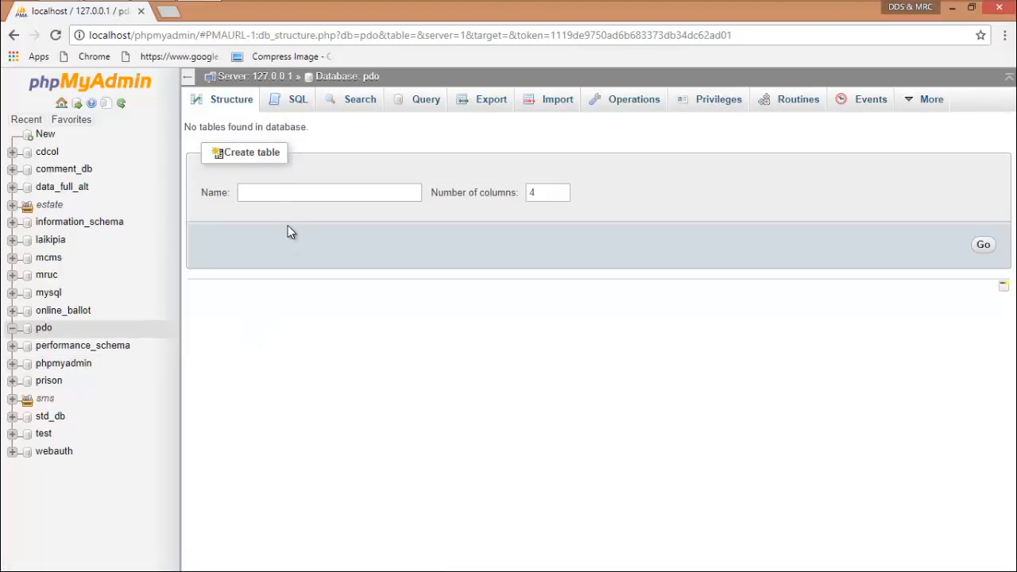
{"action": "left_click", "coordinate": [329, 192]}
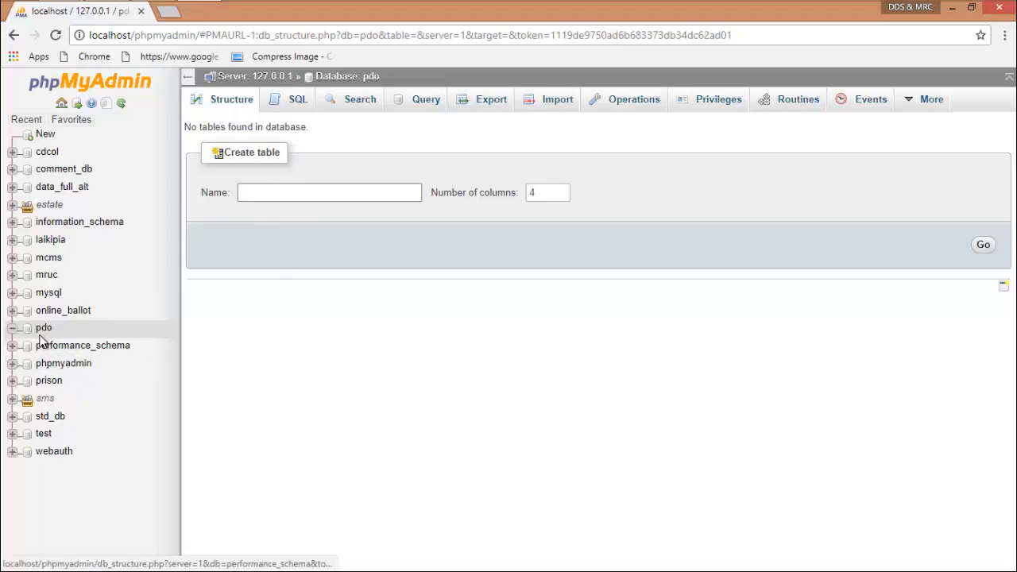
{"action": "mouse_move", "coordinate": [45, 134]}
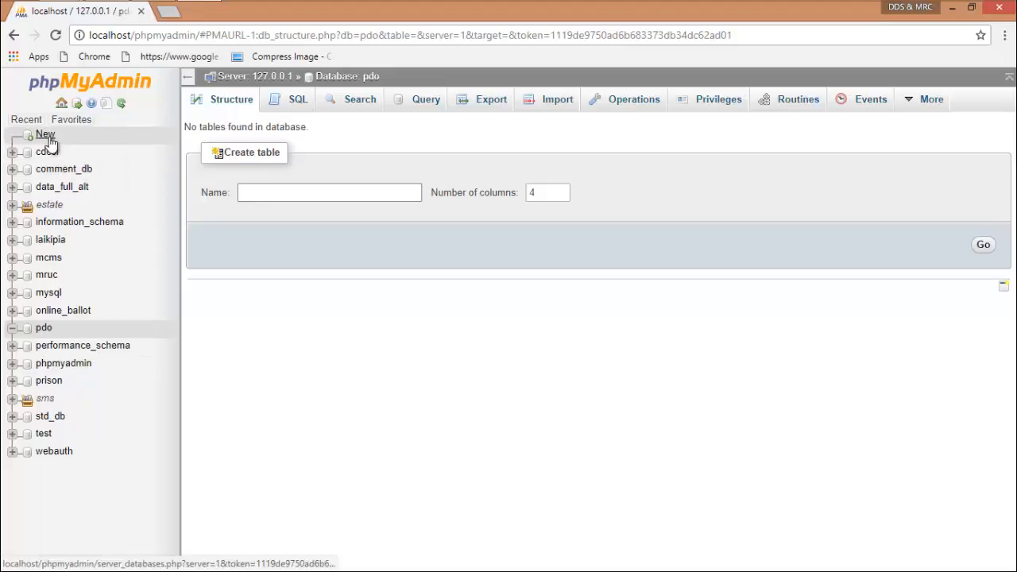
{"action": "left_click", "coordinate": [329, 192]}
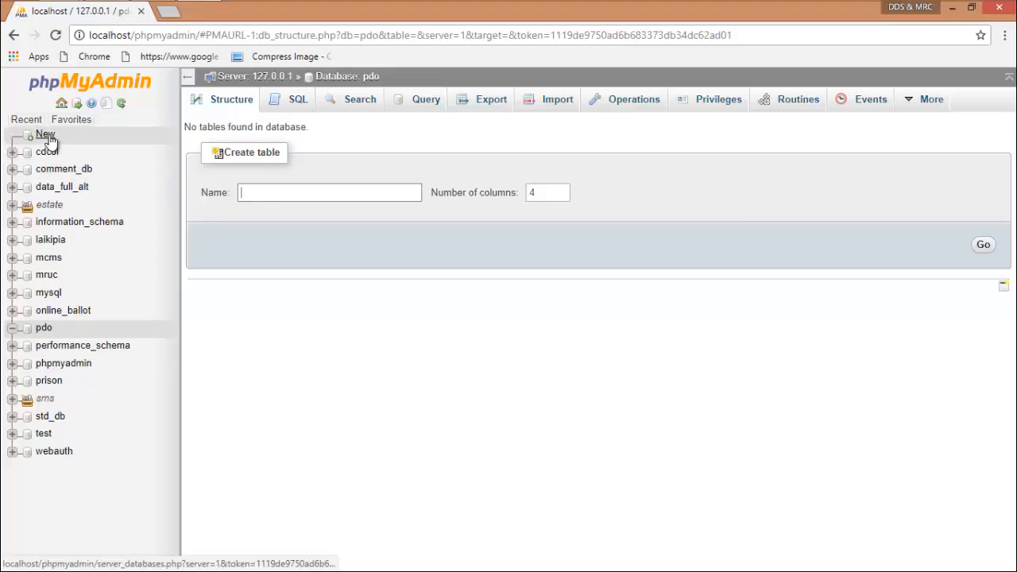
{"action": "mouse_move", "coordinate": [292, 225]}
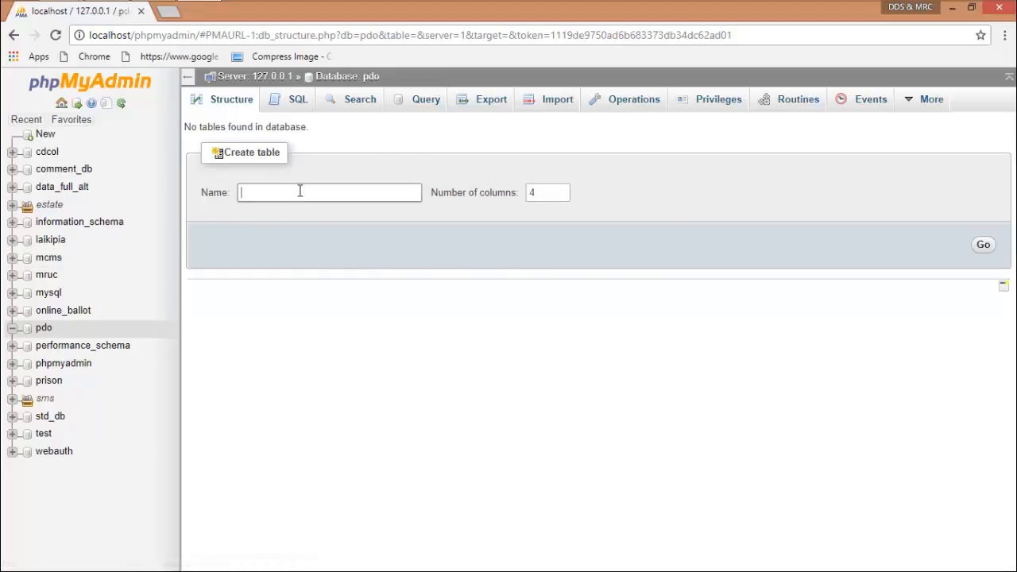
{"action": "type", "text": "odi"}
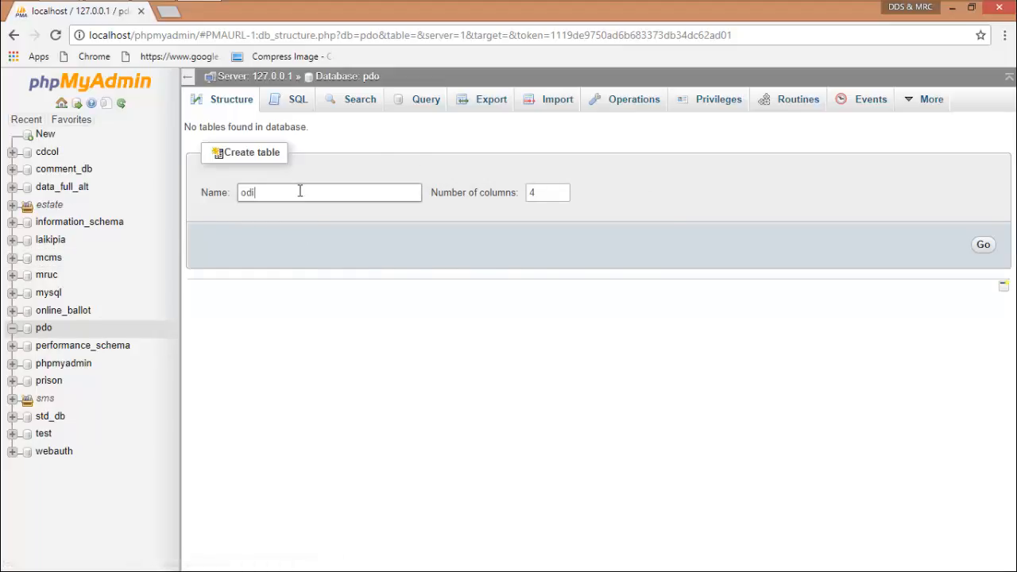
{"action": "type", "text": "pdo_table"}
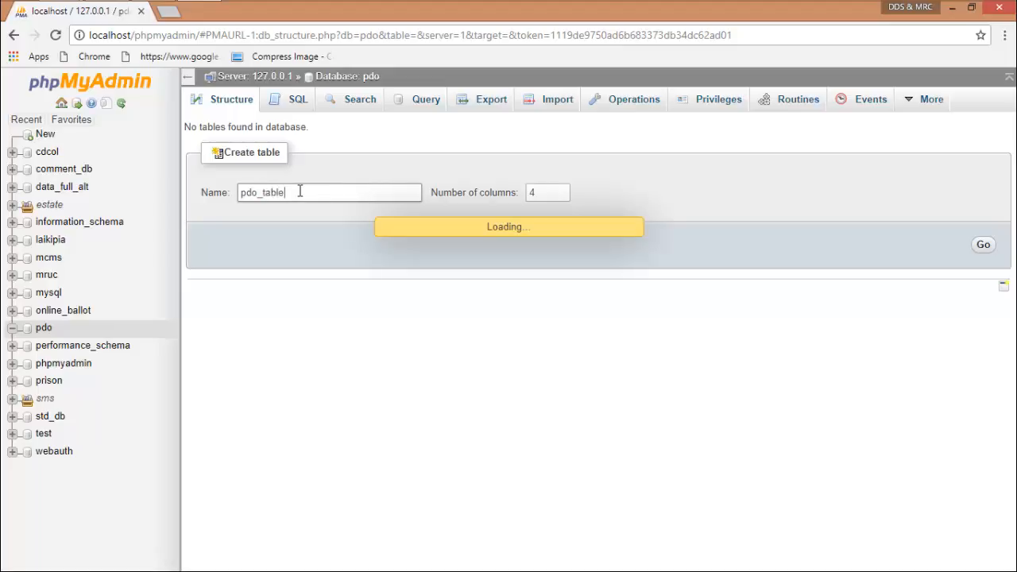
{"action": "mouse_move", "coordinate": [316, 201]}
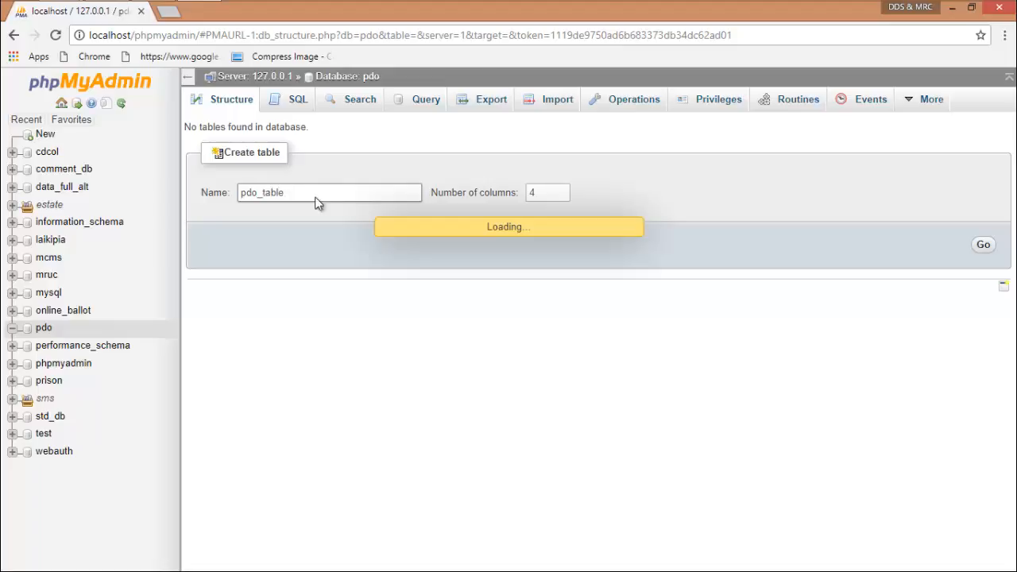
Step: Name the columns id (auto-increment), firstName, secondName and email
{"action": "left_click", "coordinate": [982, 243]}
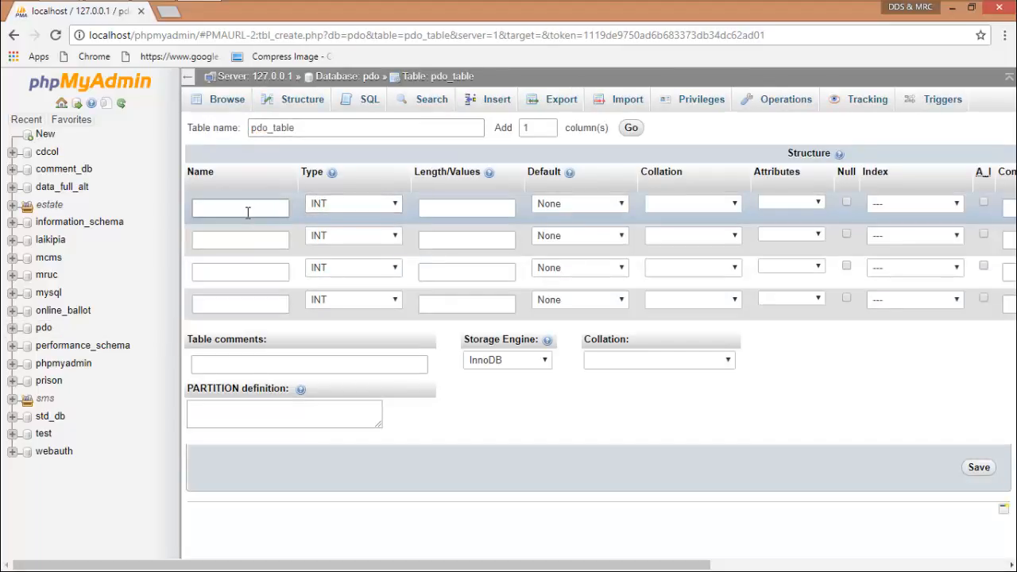
{"action": "type", "text": "id"}
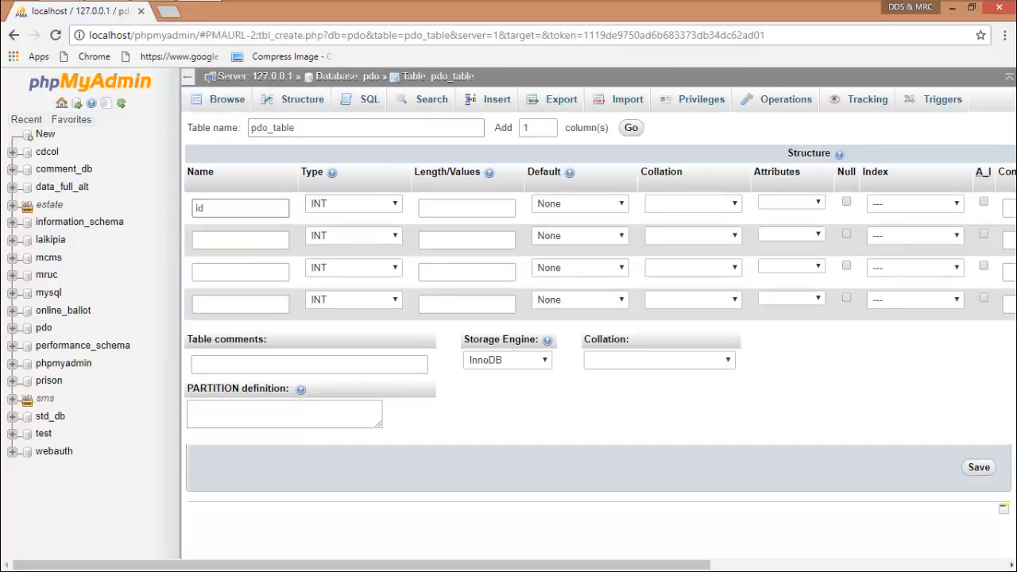
{"action": "left_click", "coordinate": [913, 203]}
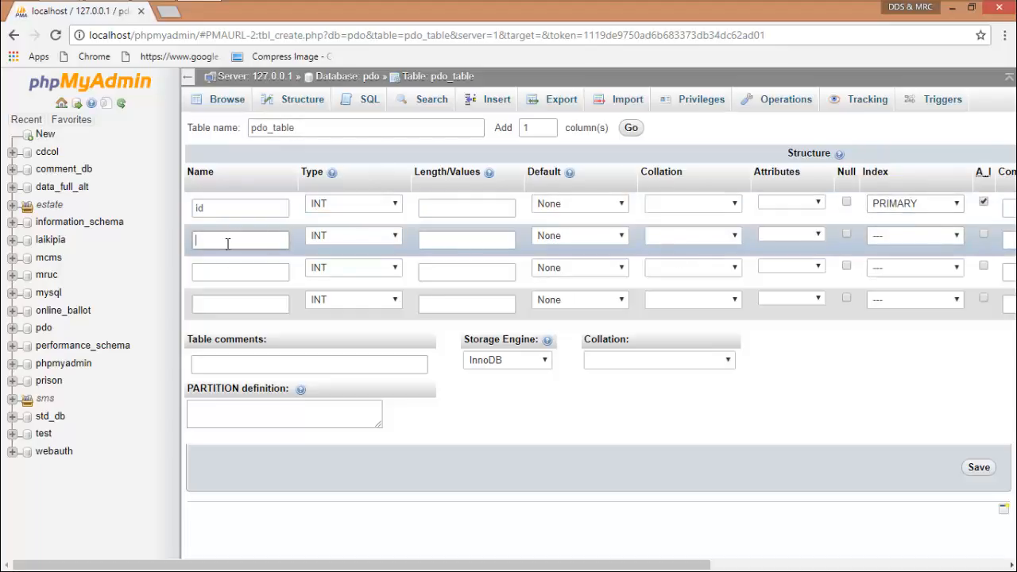
{"action": "type", "text": "firstName"}
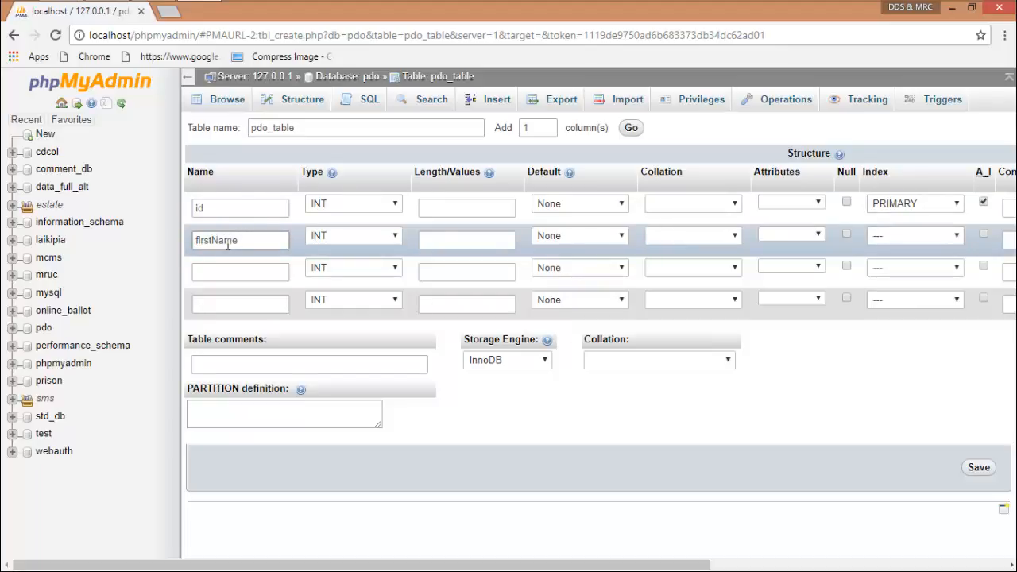
{"action": "type", "text": "se"}
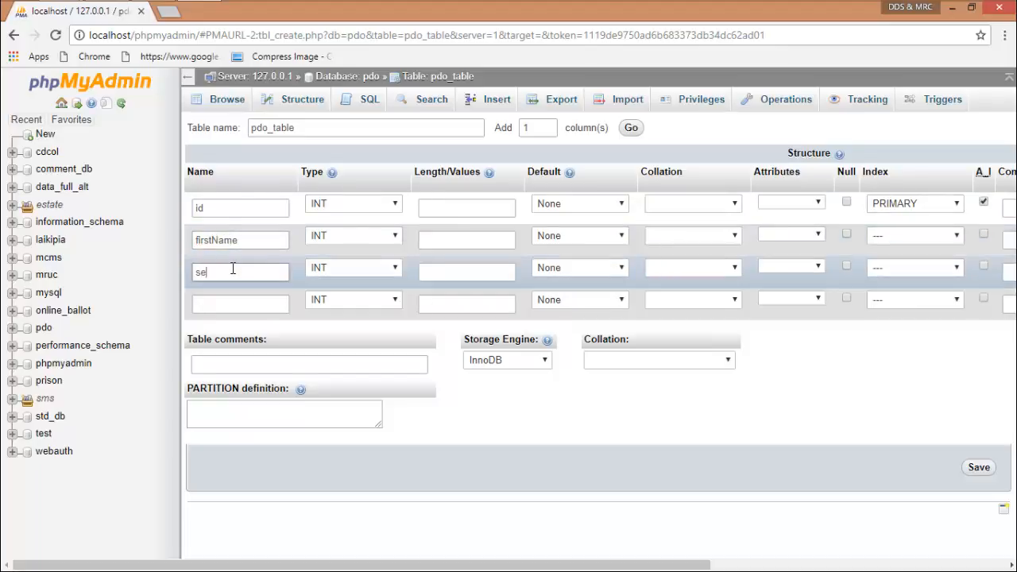
{"action": "type", "text": "c"}
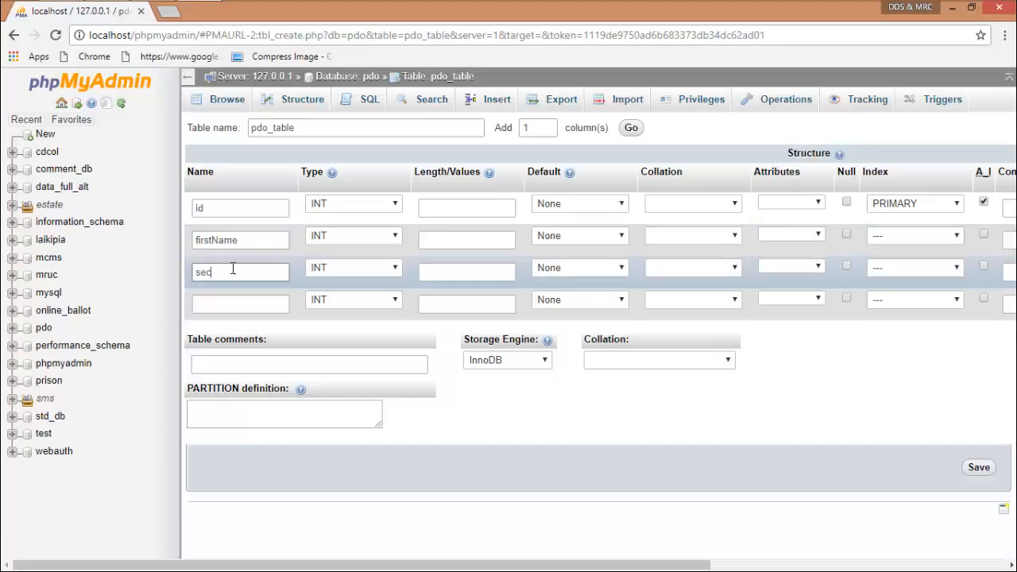
{"action": "type", "text": "secondName"}
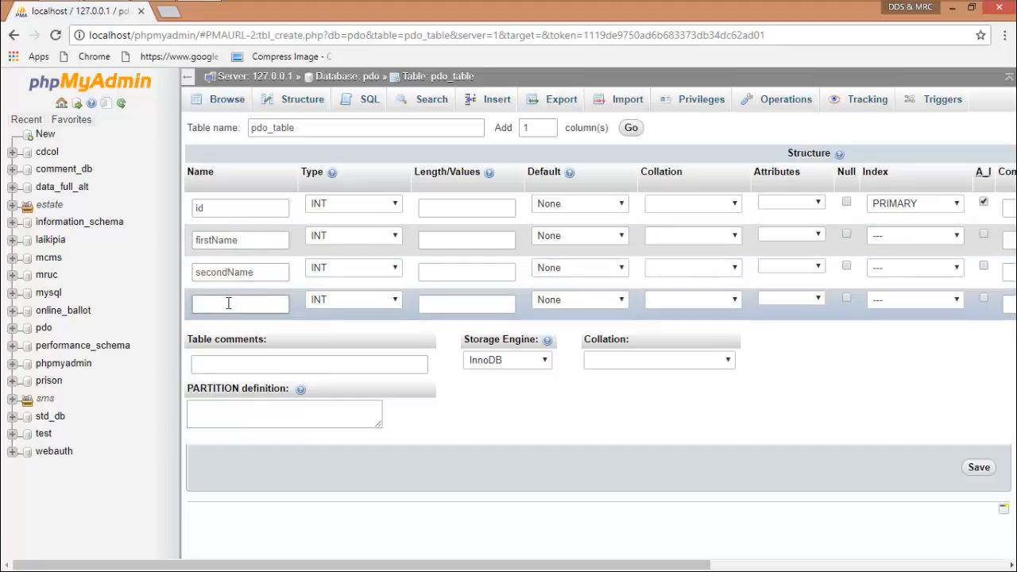
{"action": "type", "text": "email"}
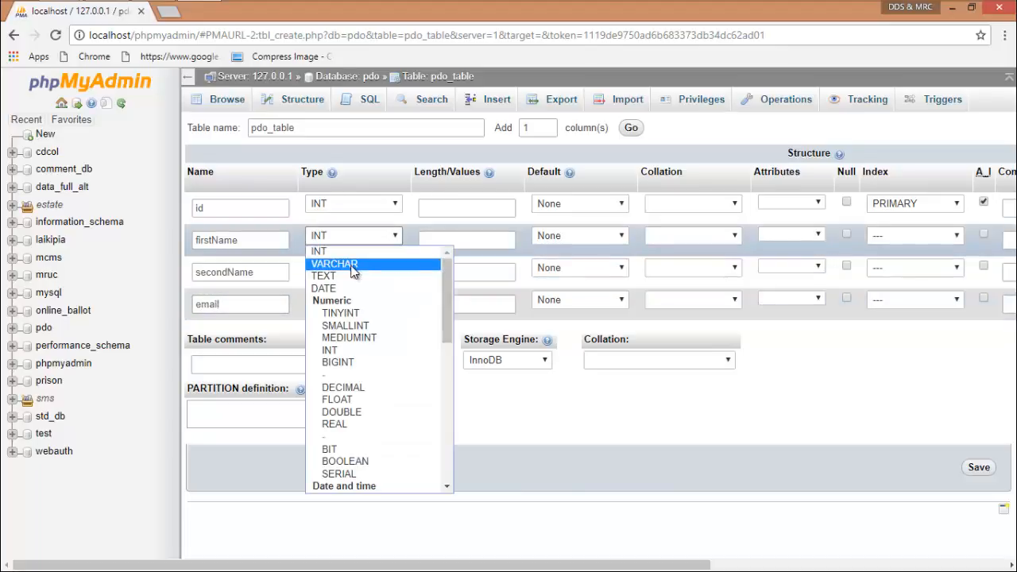
Step: Set firstName, secondName and email to VARCHAR with length 255
{"action": "left_click", "coordinate": [334, 263]}
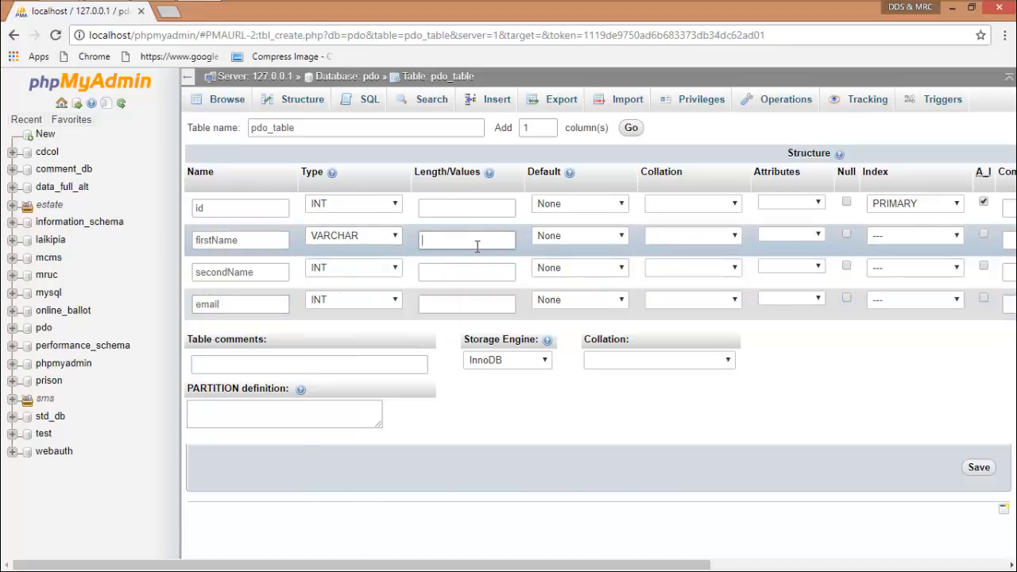
{"action": "type", "text": "255"}
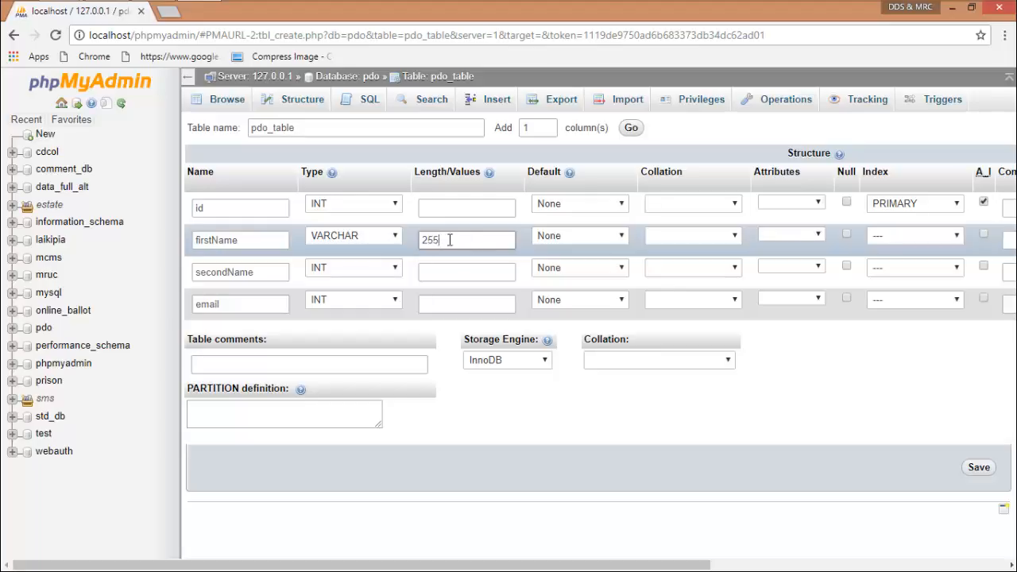
{"action": "left_click", "coordinate": [352, 267]}
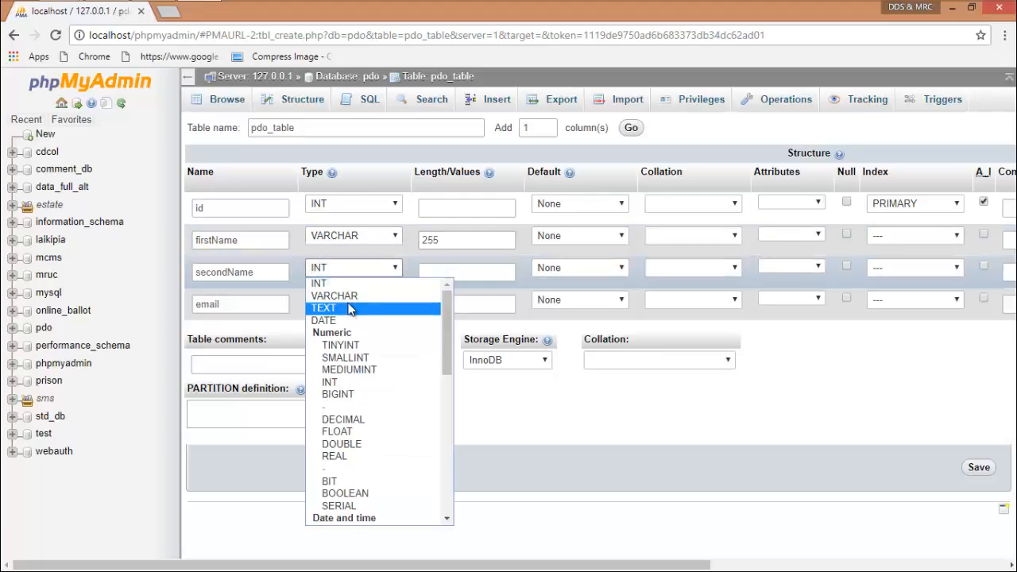
{"action": "left_click", "coordinate": [333, 295]}
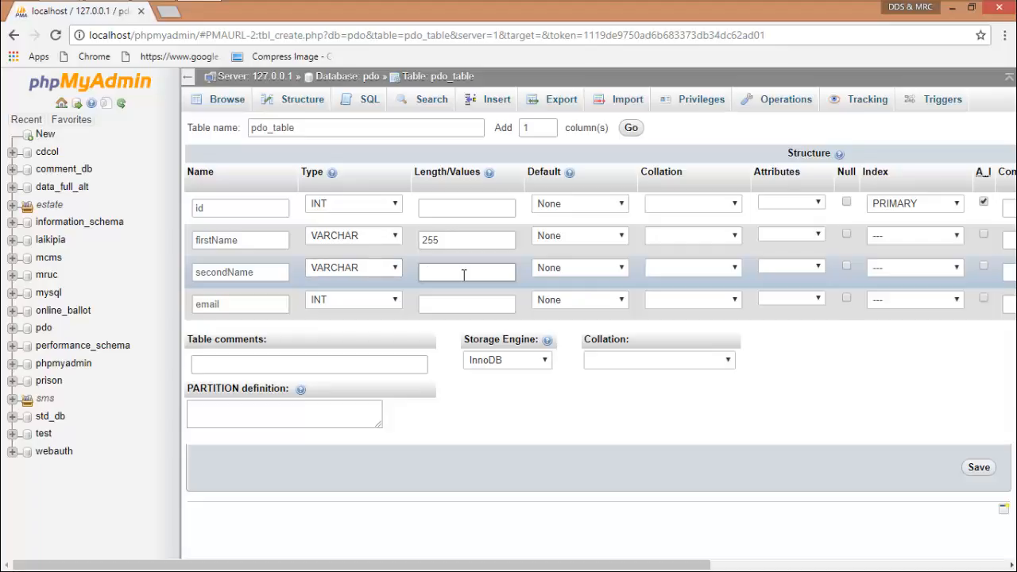
{"action": "type", "text": "255"}
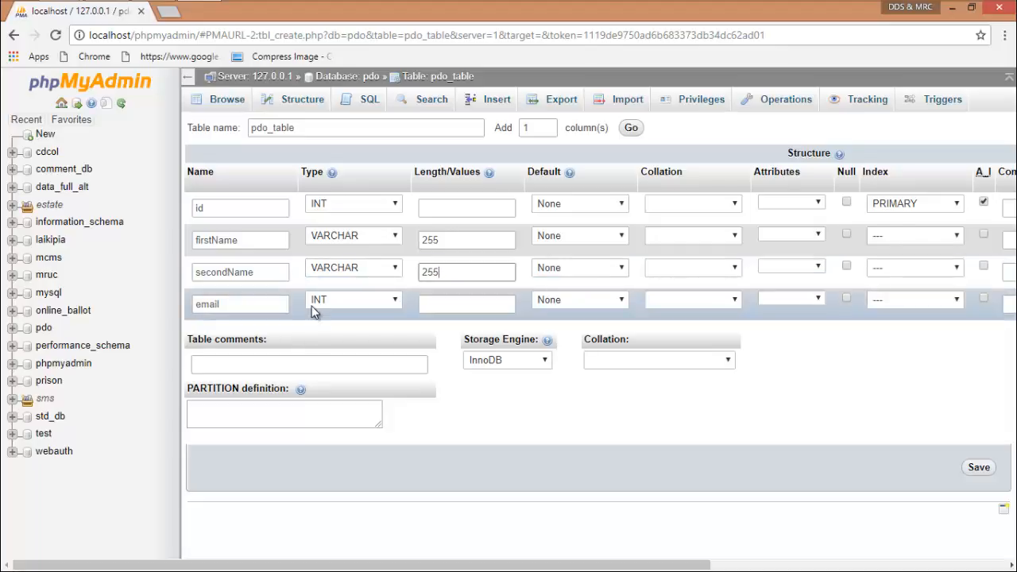
{"action": "left_click", "coordinate": [354, 299]}
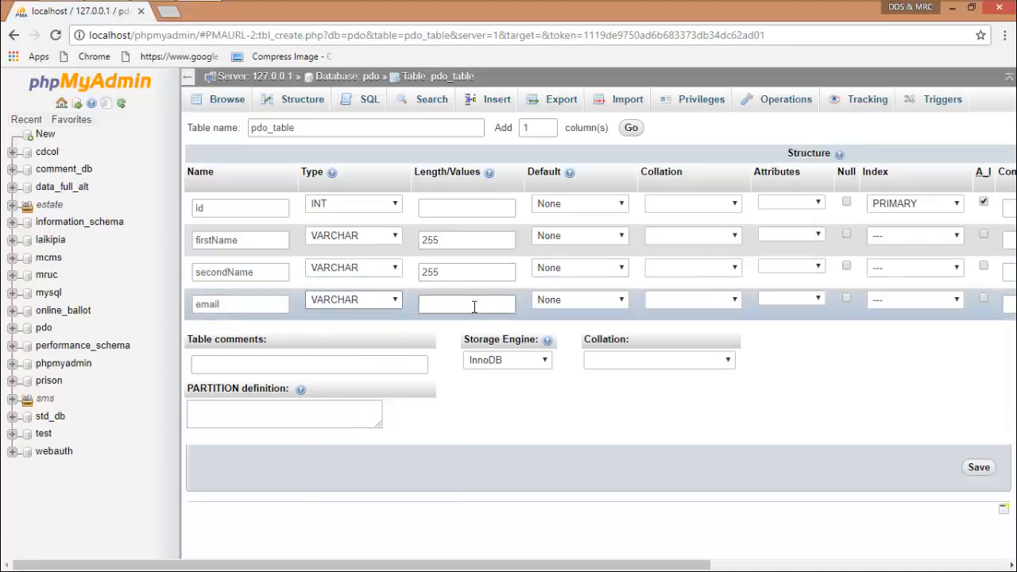
{"action": "type", "text": "255"}
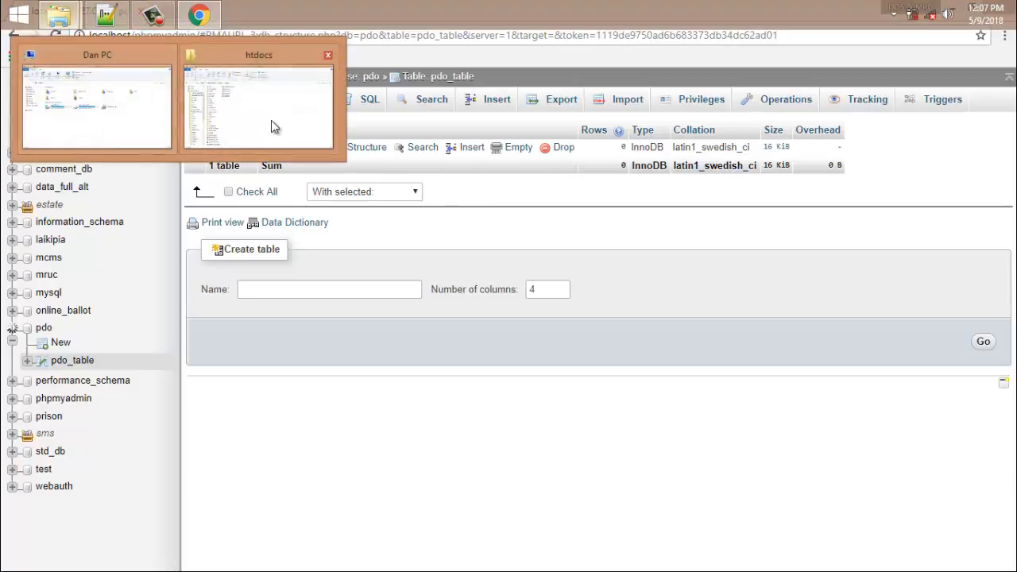
Step: In the htdocs PDO folder, add a new text document and rename it index.php
{"action": "left_click", "coordinate": [259, 104]}
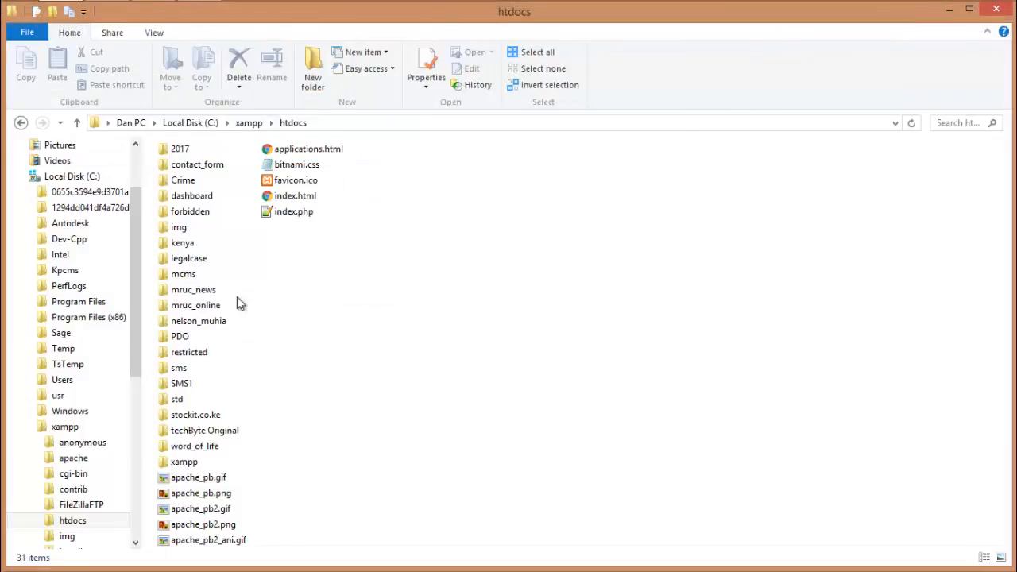
{"action": "left_click", "coordinate": [198, 320]}
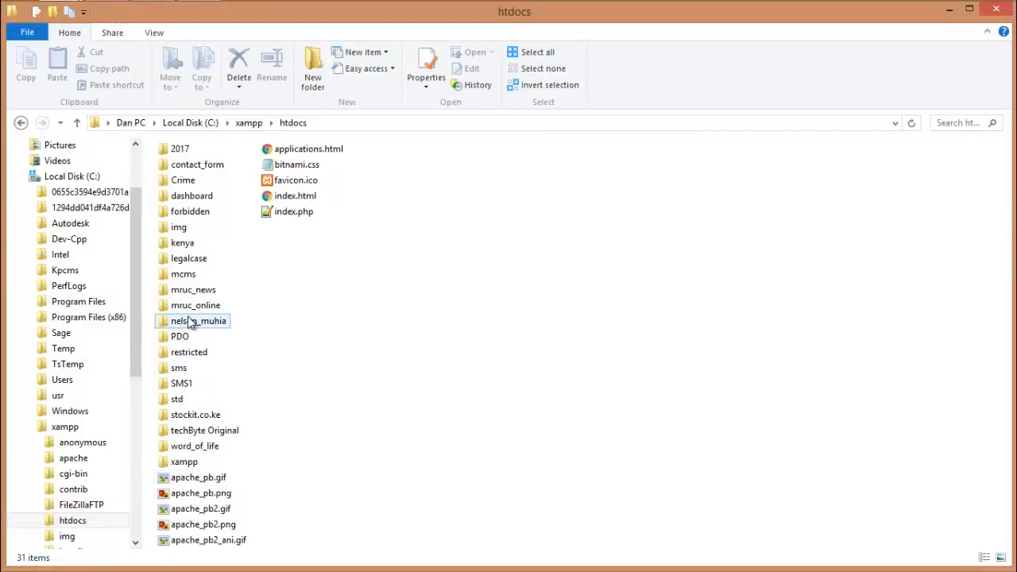
{"action": "mouse_move", "coordinate": [179, 336]}
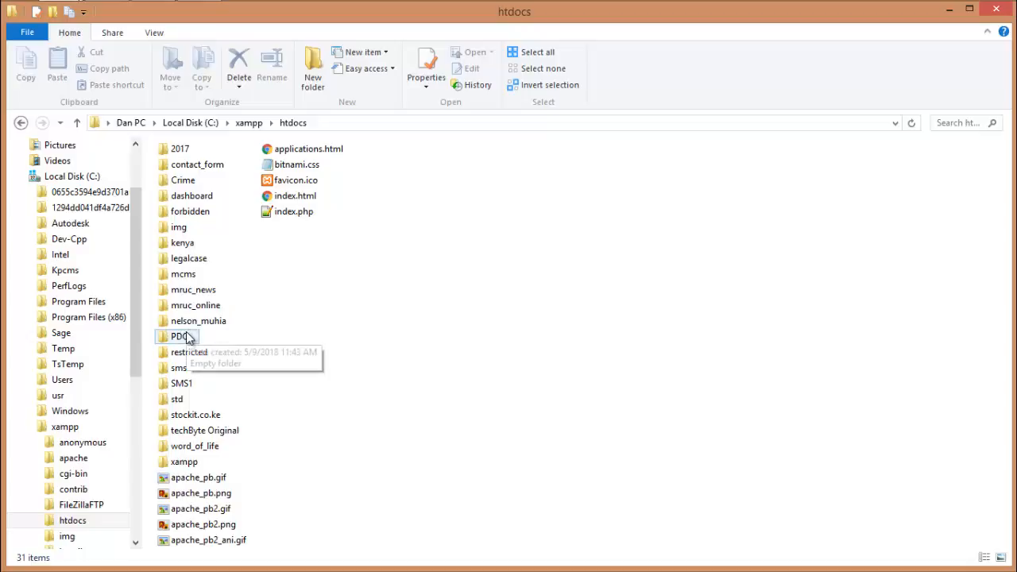
{"action": "double_click", "coordinate": [180, 336]}
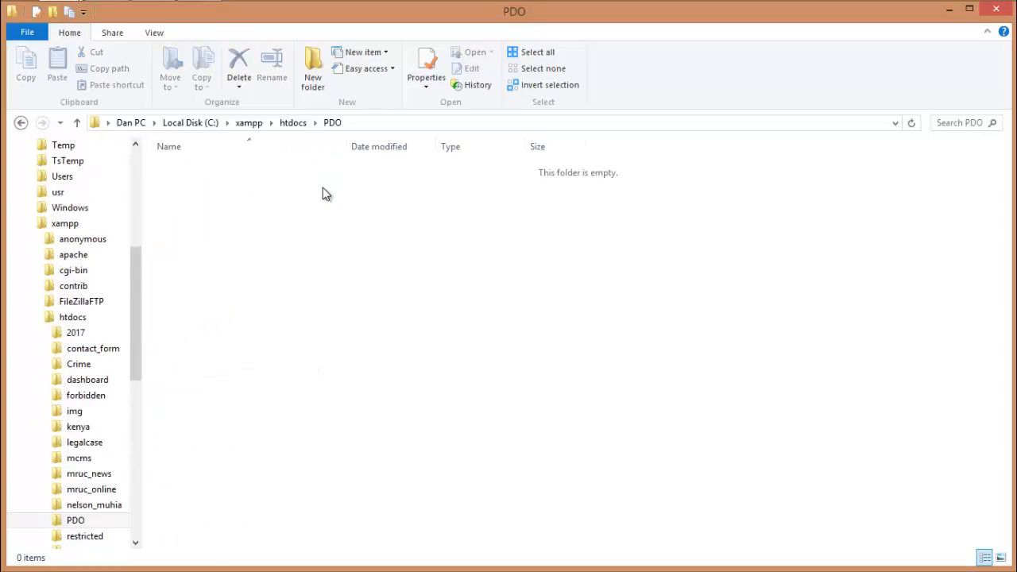
{"action": "right_click", "coordinate": [325, 193]}
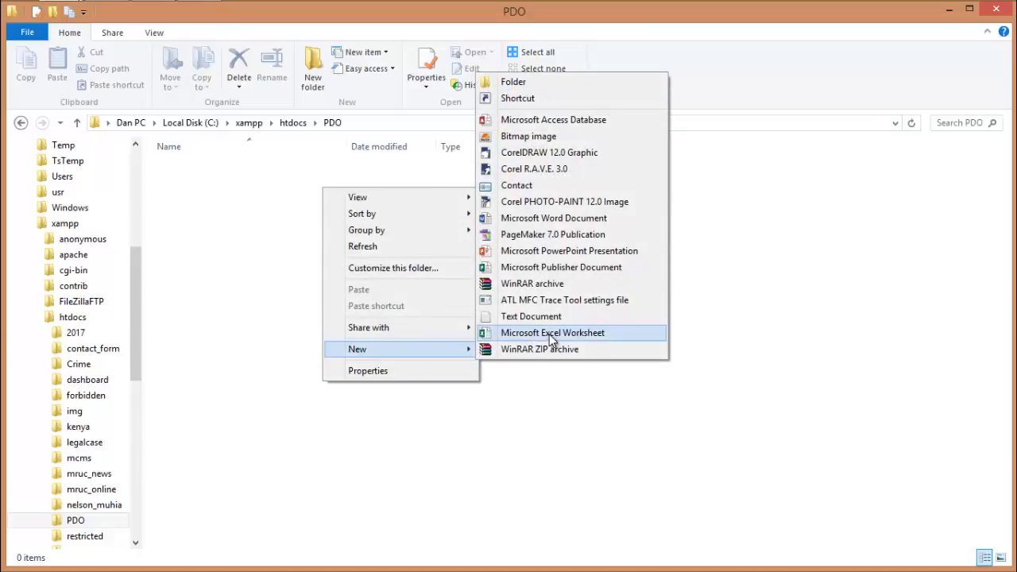
{"action": "left_click", "coordinate": [530, 316]}
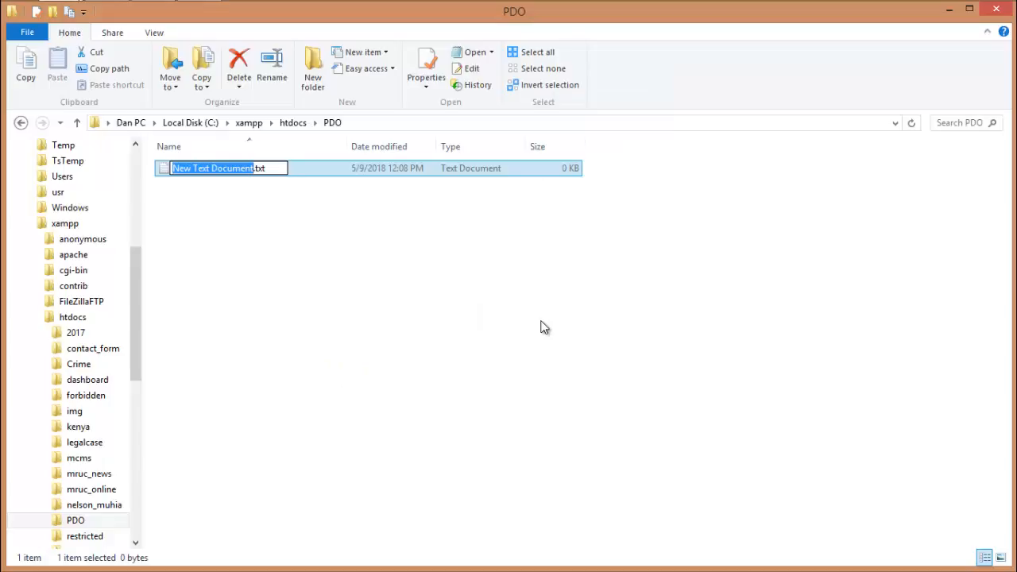
{"action": "type", "text": "index.php"}
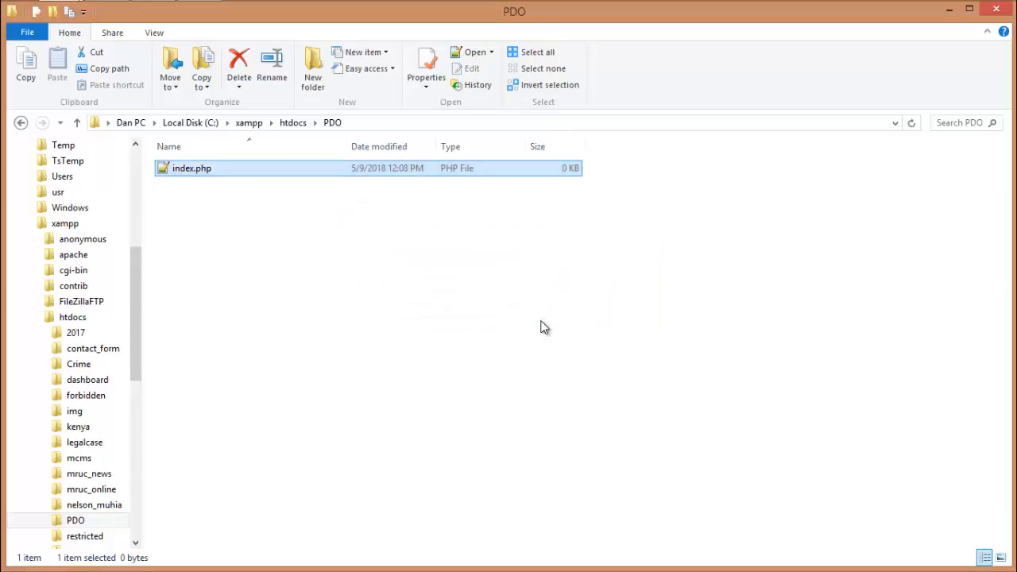
{"action": "mouse_move", "coordinate": [270, 179]}
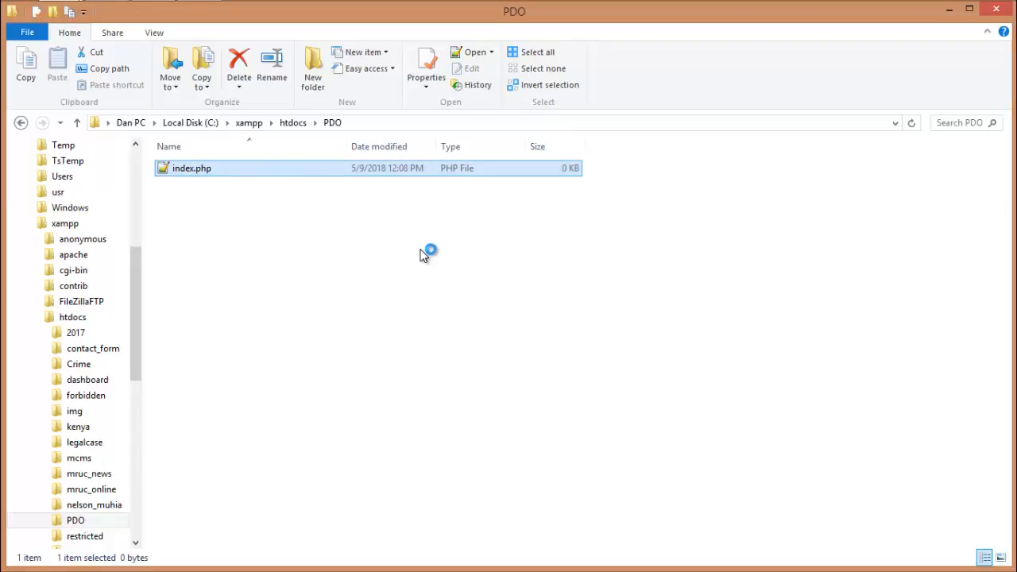
Step: Open index.php, type <?php, $severName = "localhost" and a $db_name variable
{"action": "double_click", "coordinate": [191, 168]}
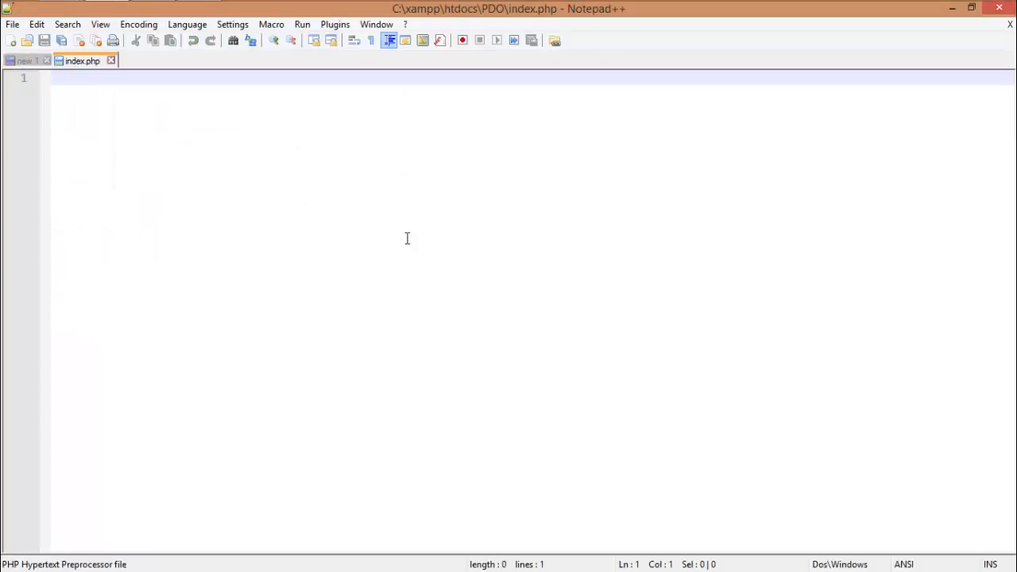
{"action": "type", "text": "<?php"}
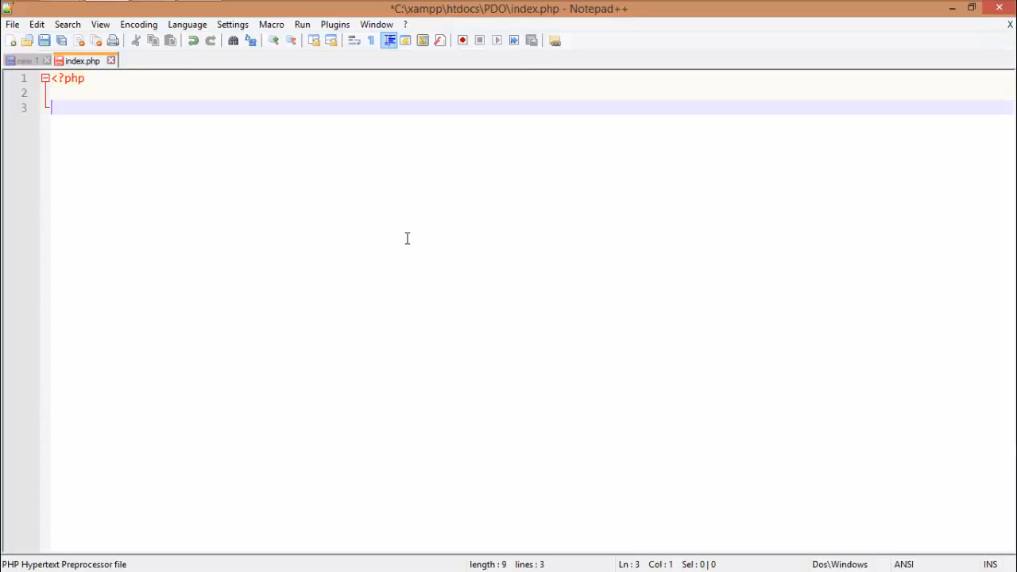
{"action": "type", "text": "$severN"}
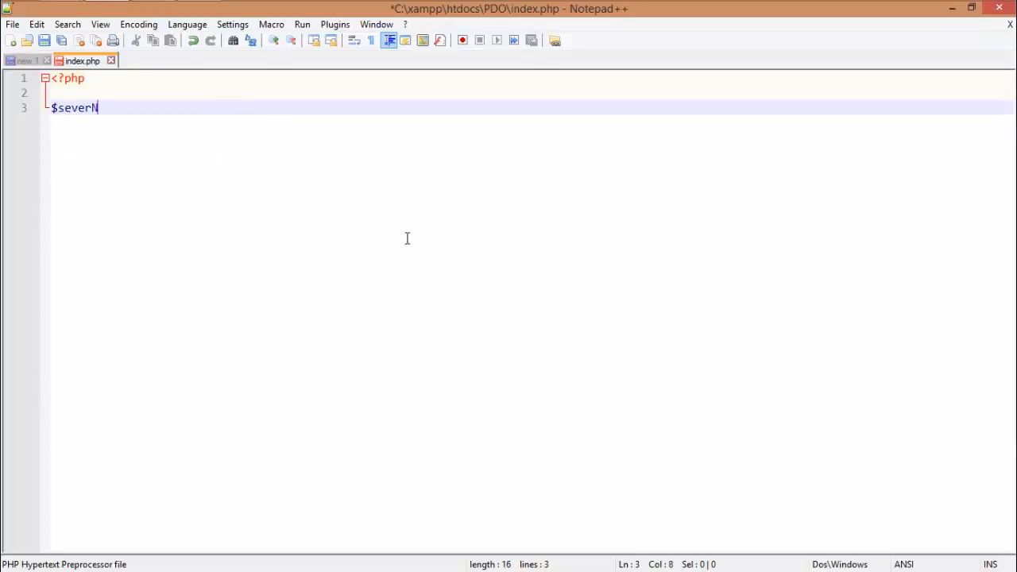
{"action": "type", "text": "ame = \"\";"}
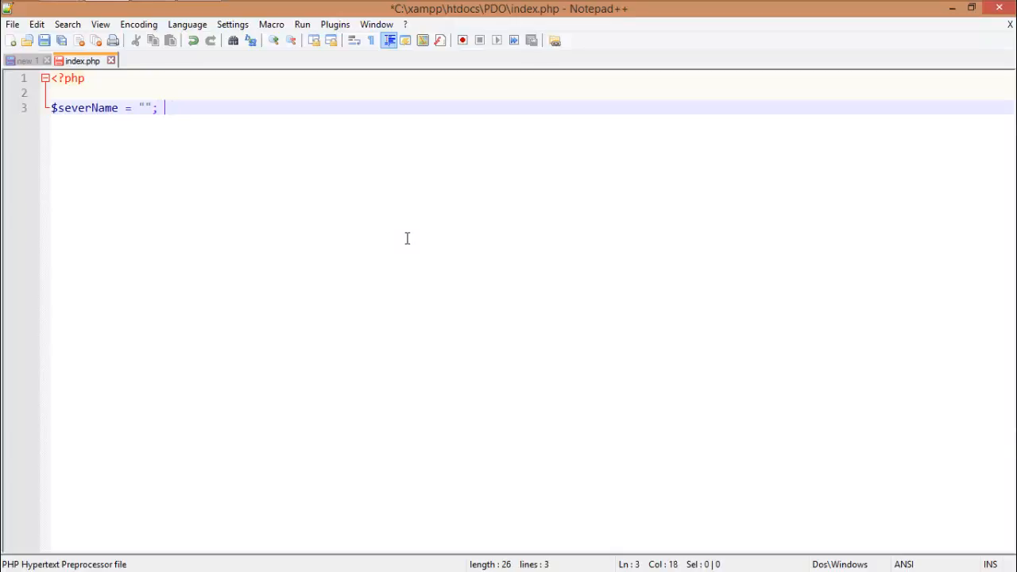
{"action": "type", "text": "lo"}
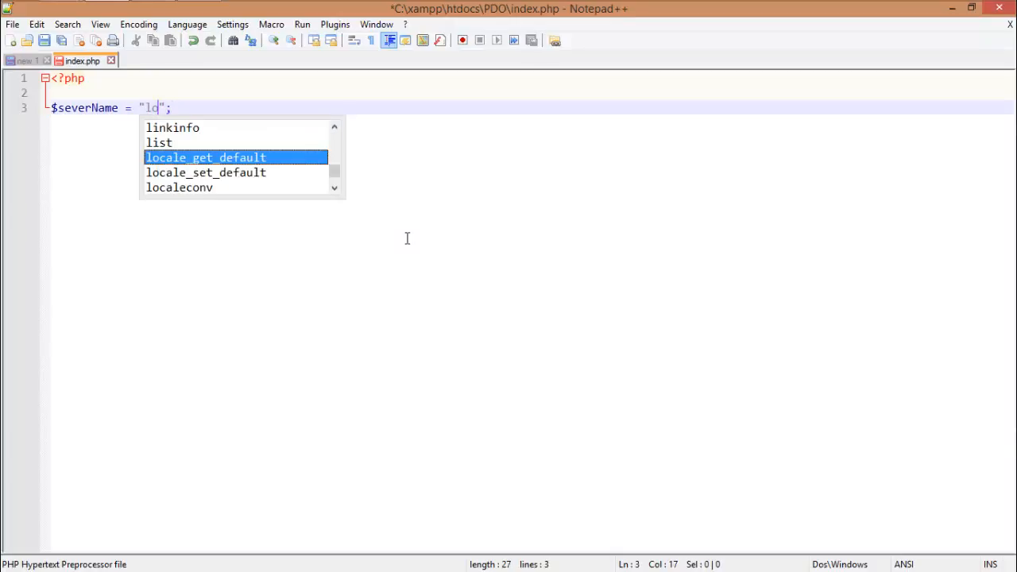
{"action": "type", "text": "calhost"}
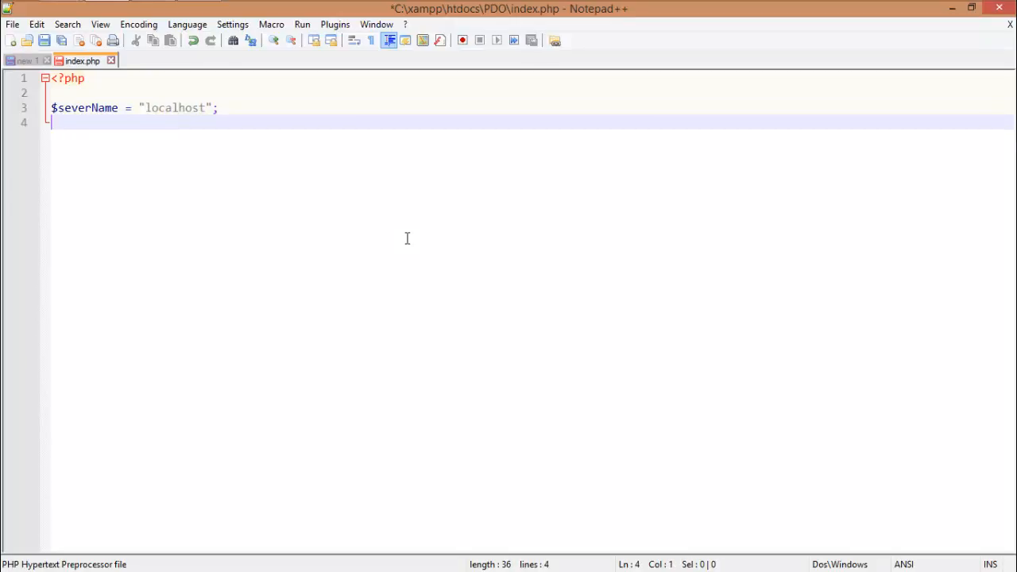
{"action": "type", "text": "$"}
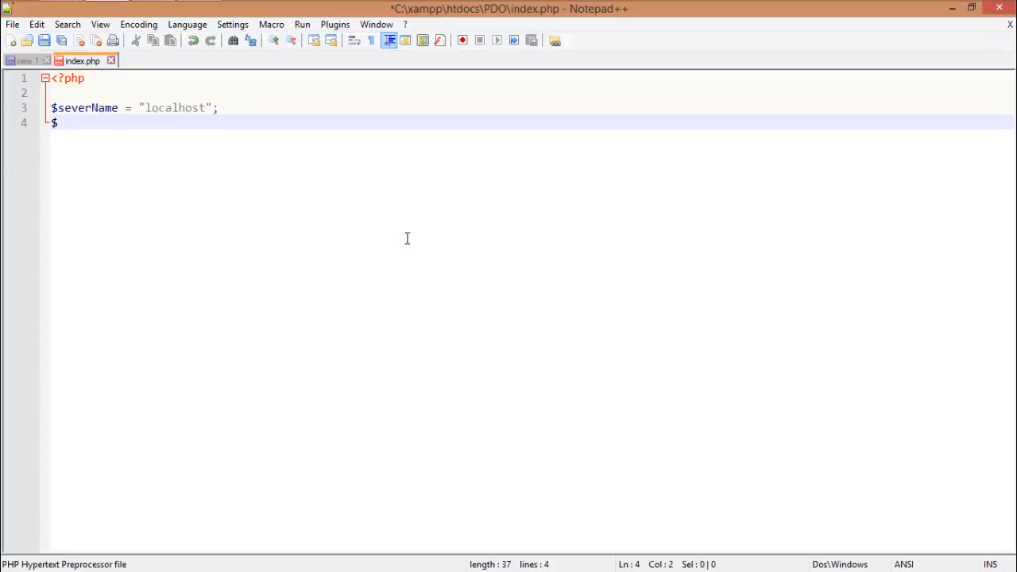
{"action": "type", "text": "$userN"}
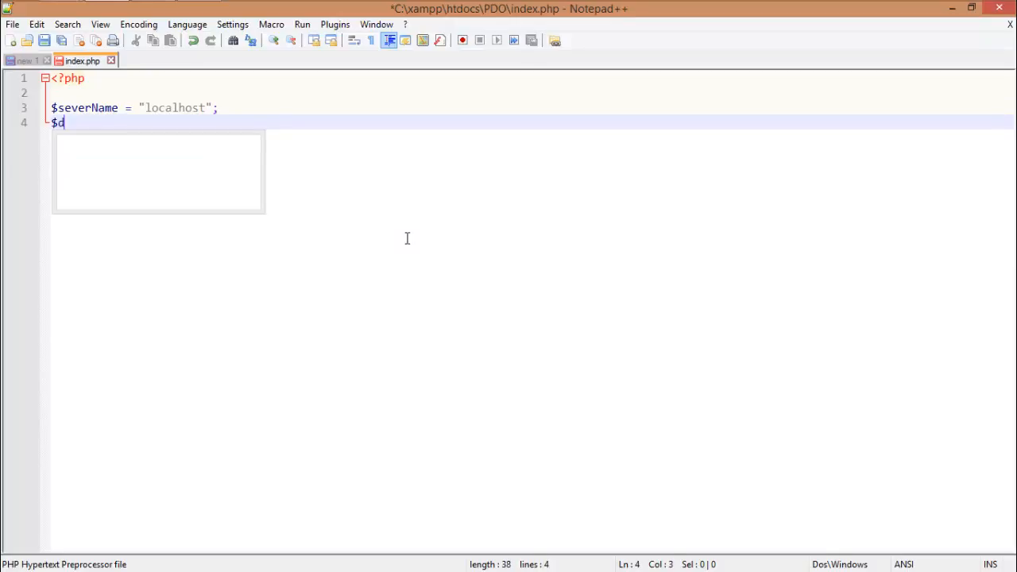
{"action": "type", "text": "b"}
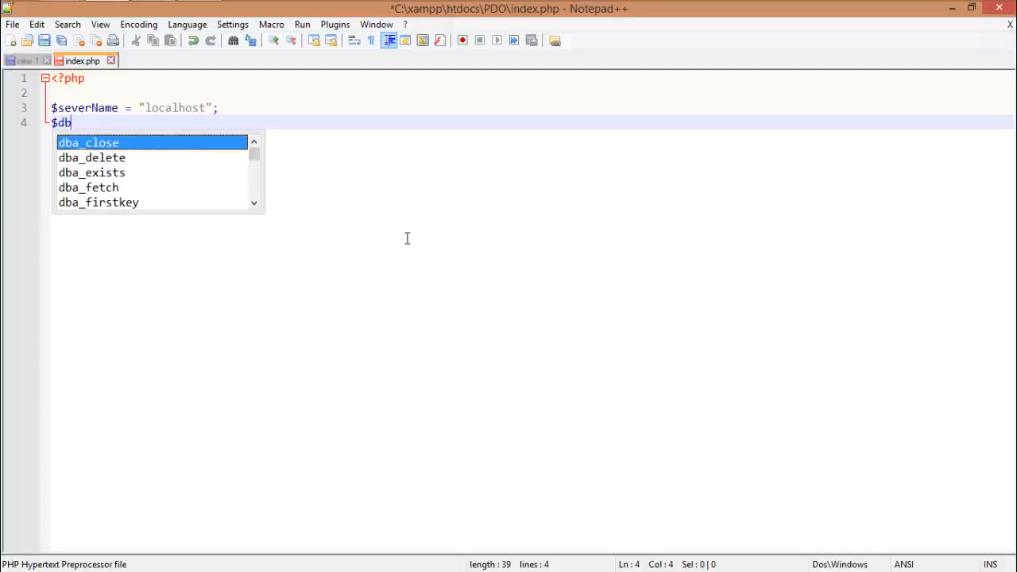
{"action": "type", "text": "_name"}
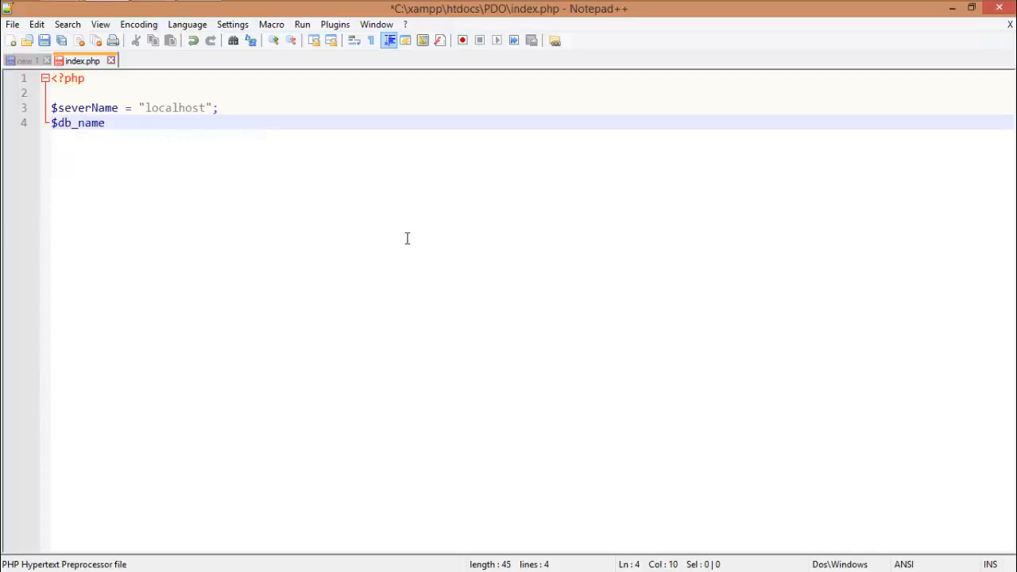
{"action": "type", "text": "= \"\";"}
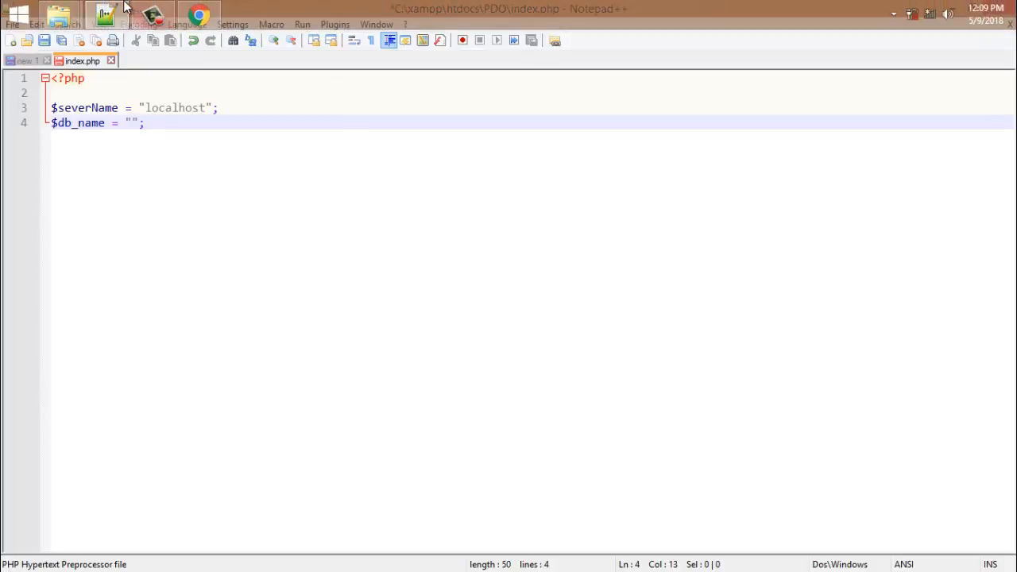
Step: Set the database name to pdo, the username to root, and add an empty password
{"action": "left_click", "coordinate": [198, 14]}
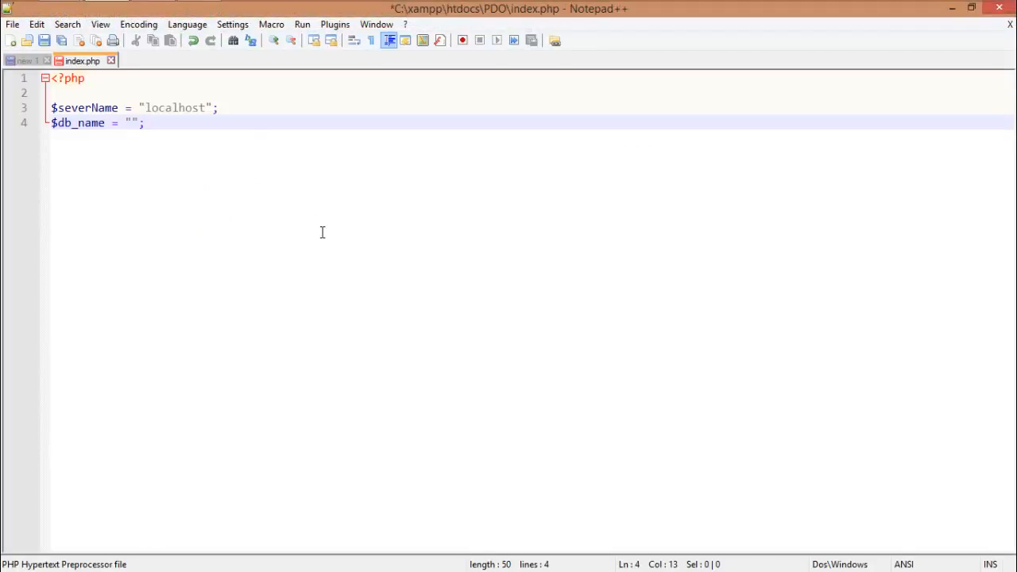
{"action": "type", "text": "pdo"}
{"action": "type", "text": "$username = \"\"\""}
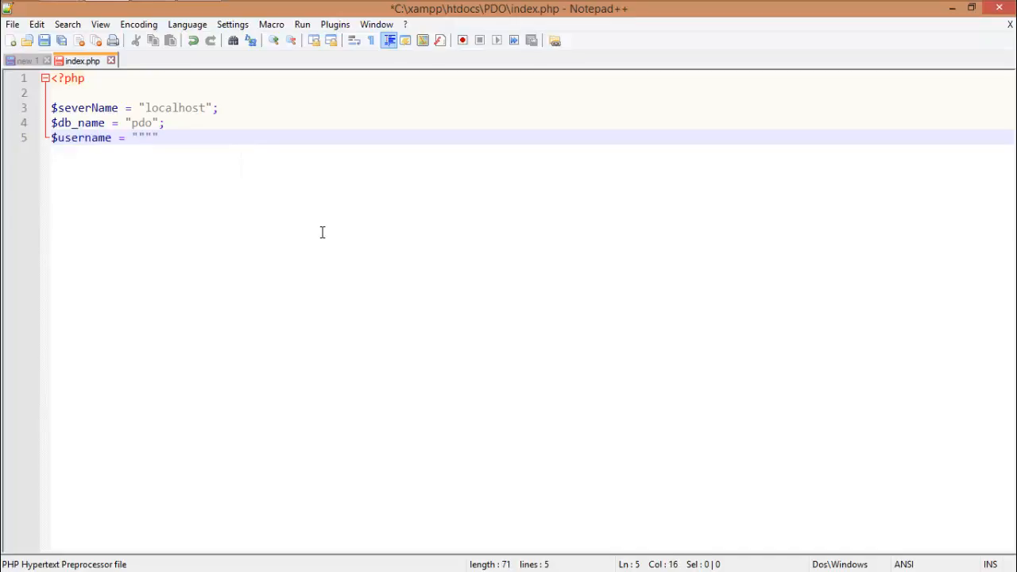
{"action": "type", "text": "root"}
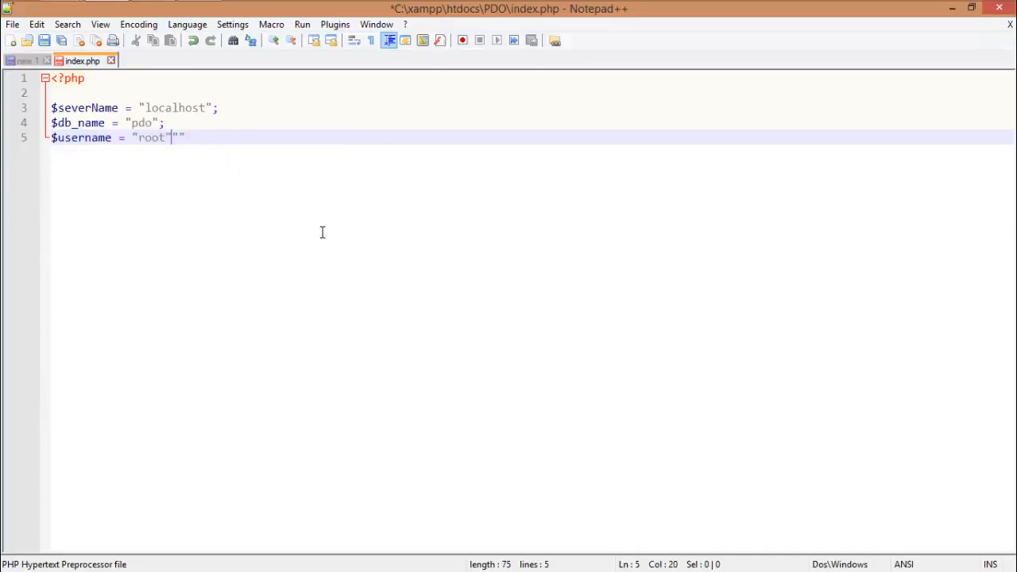
{"action": "key", "text": "Backspace"}
{"action": "type", "text": ";"}
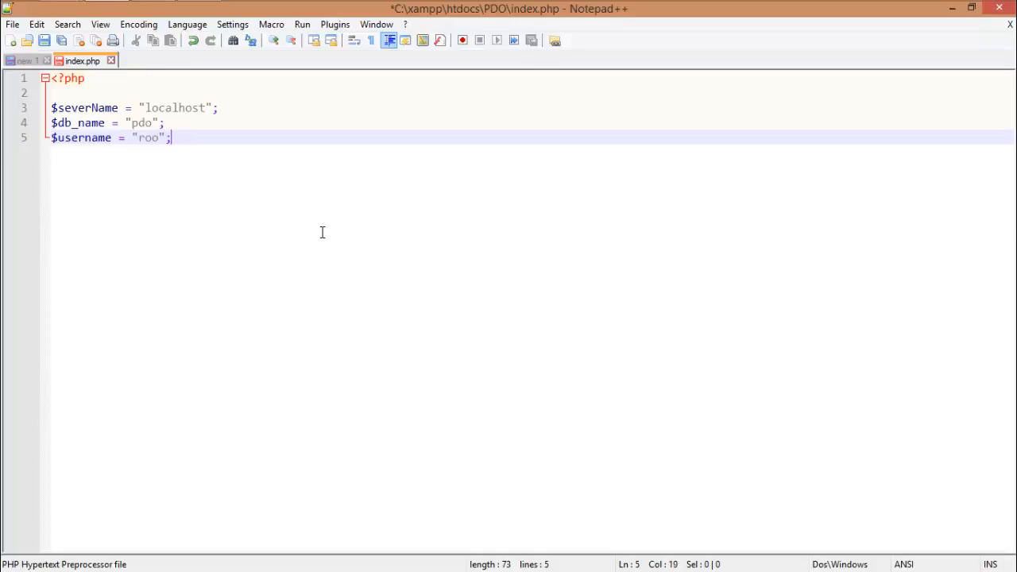
{"action": "type", "text": "$pas"}
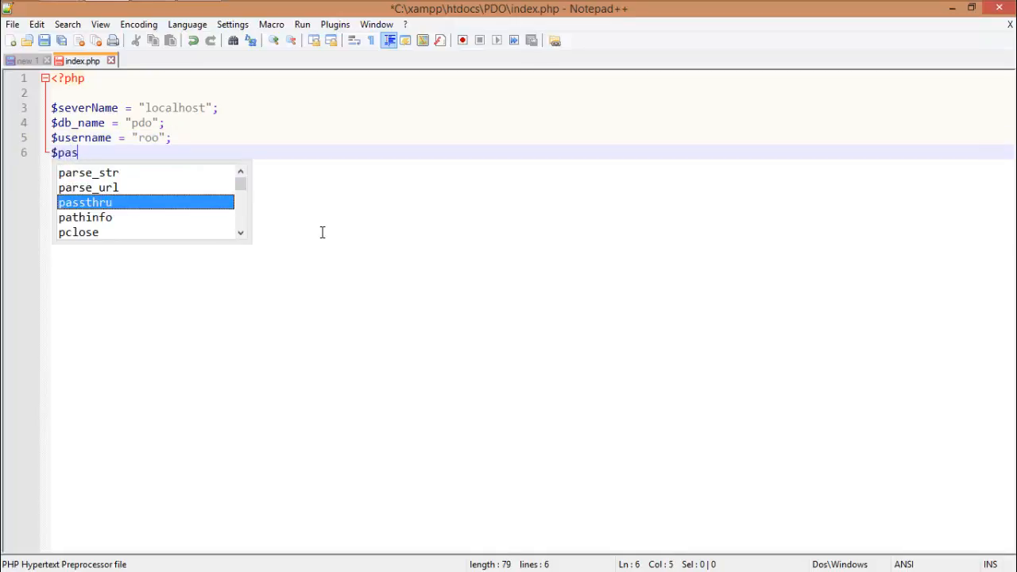
{"action": "type", "text": "db_"}
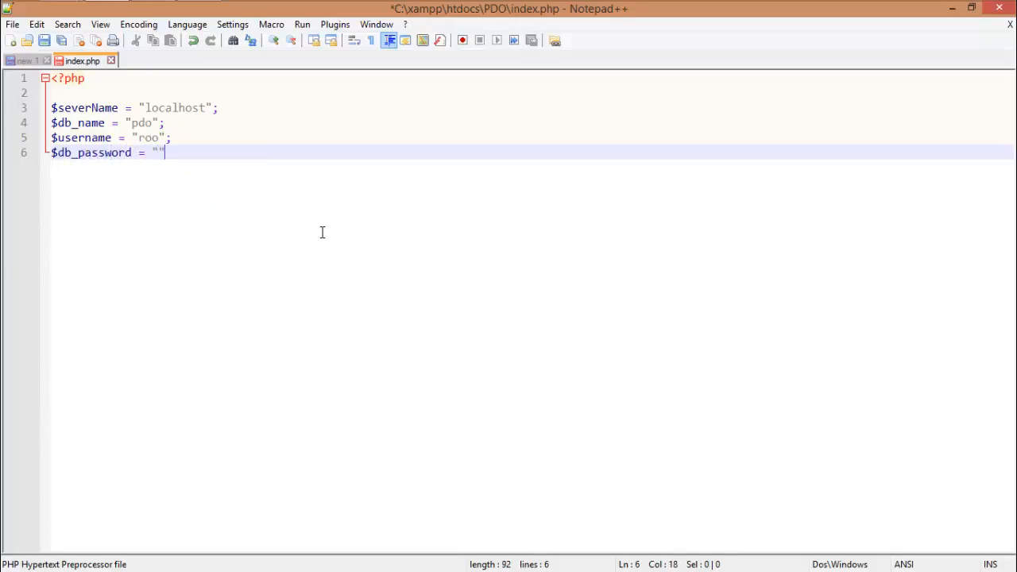
{"action": "type", "text": ";"}
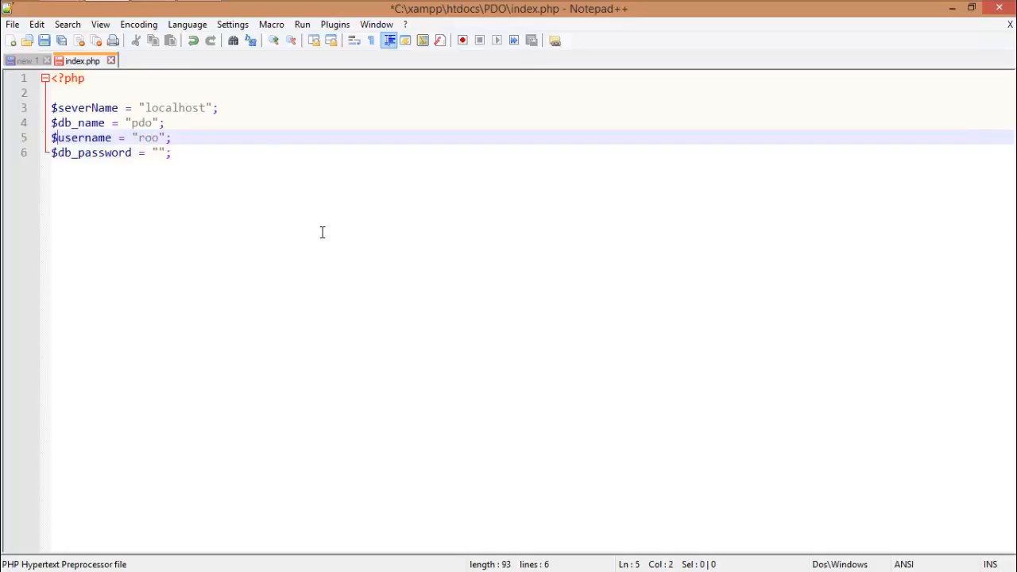
{"action": "type", "text": "db_"}
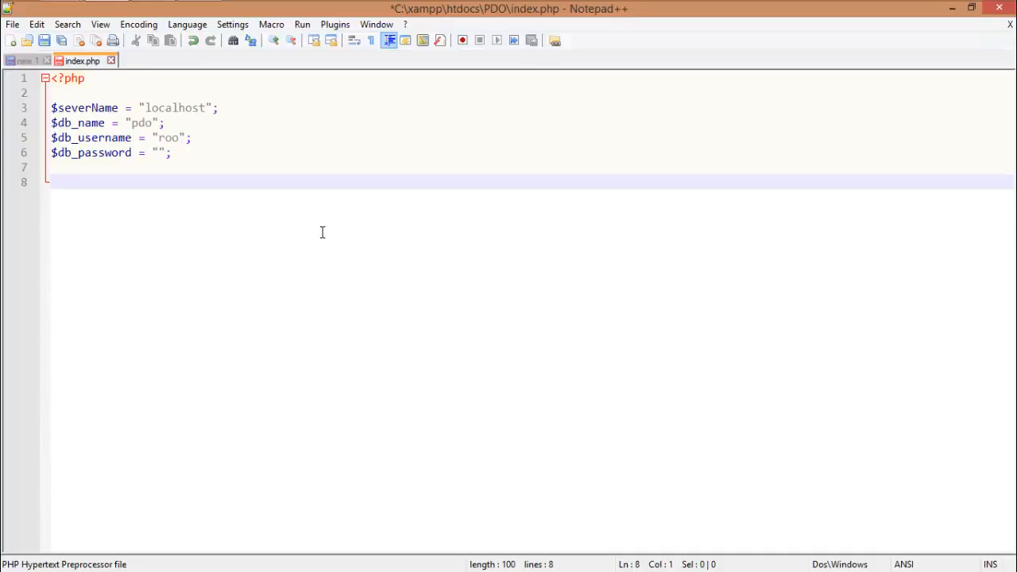
{"action": "key", "text": "ctrl+a"}
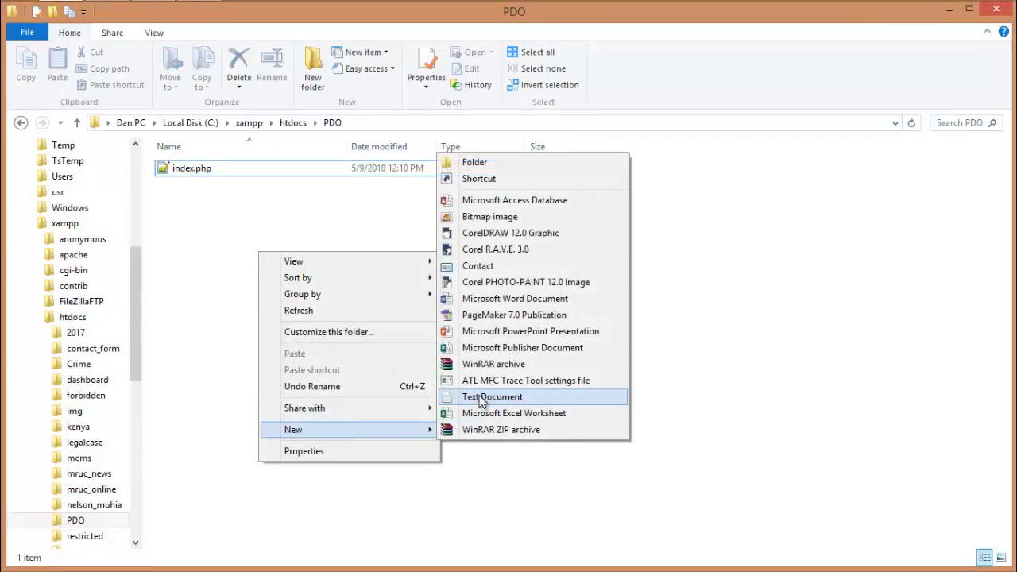
Step: Add a new text document to the PDO folder and name it config.inc.php
{"action": "left_click", "coordinate": [491, 396]}
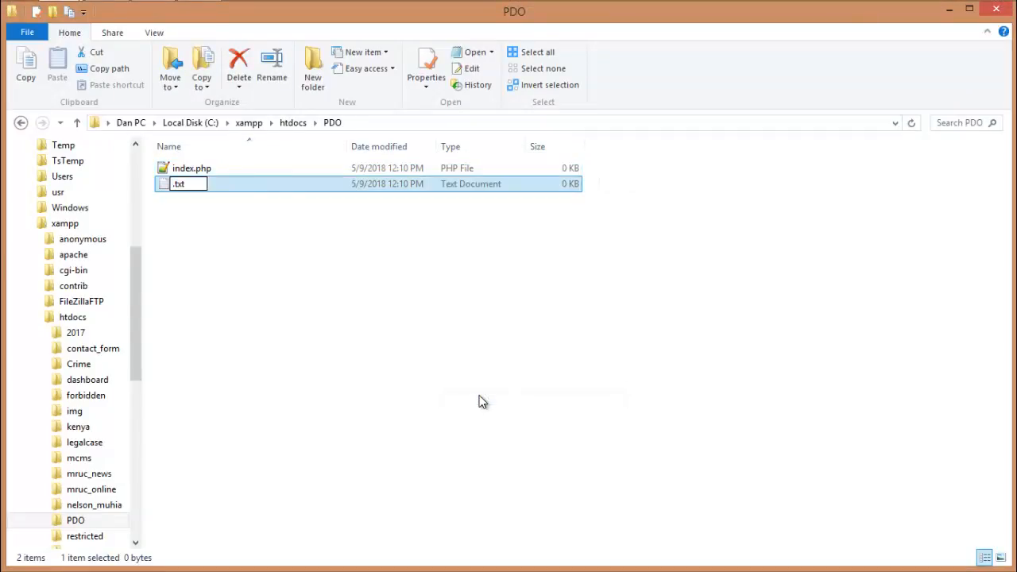
{"action": "type", "text": "config"}
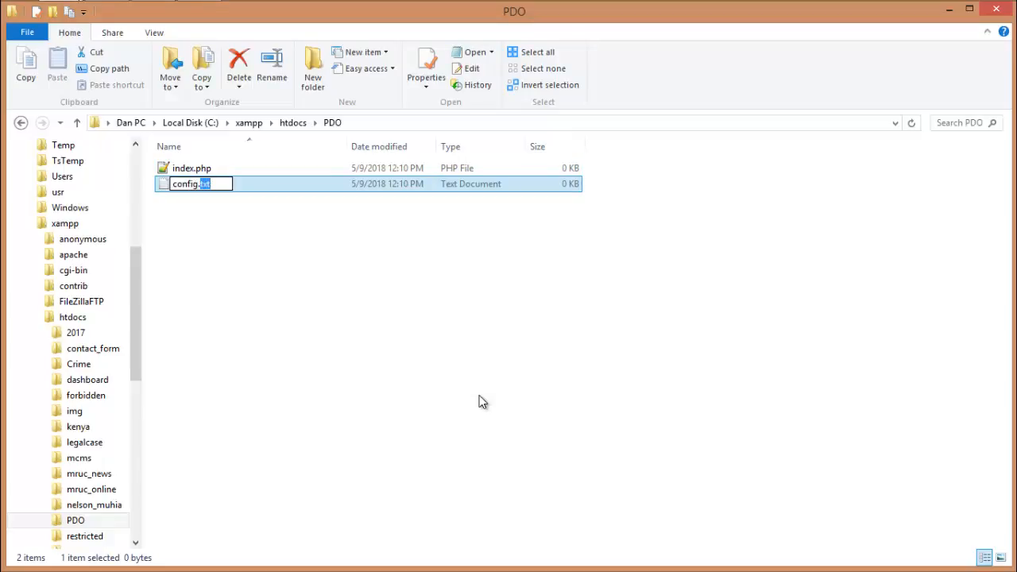
{"action": "key", "text": "enter"}
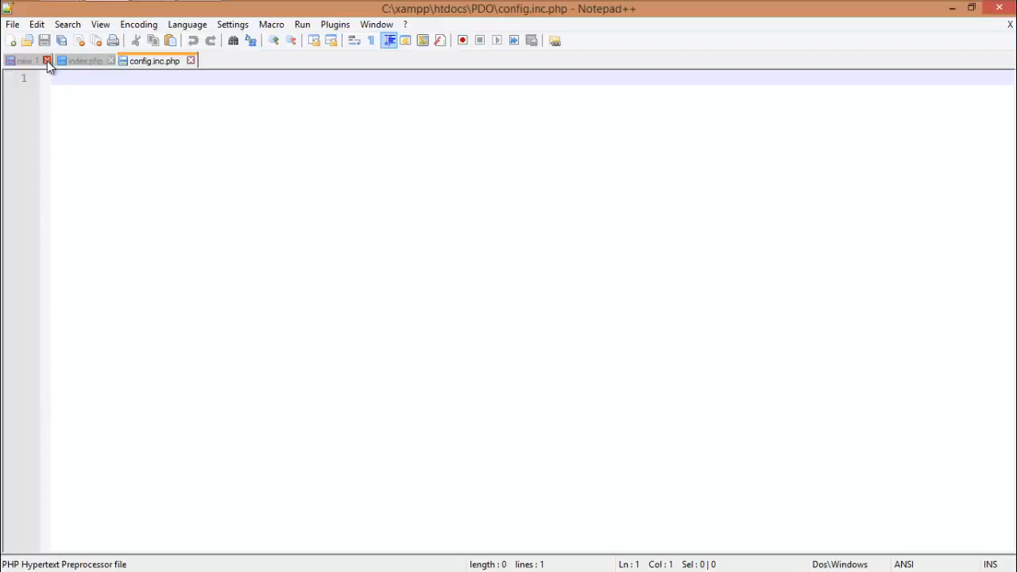
Step: Close the untitled document and write a try block catching PDOException
{"action": "left_click", "coordinate": [47, 60]}
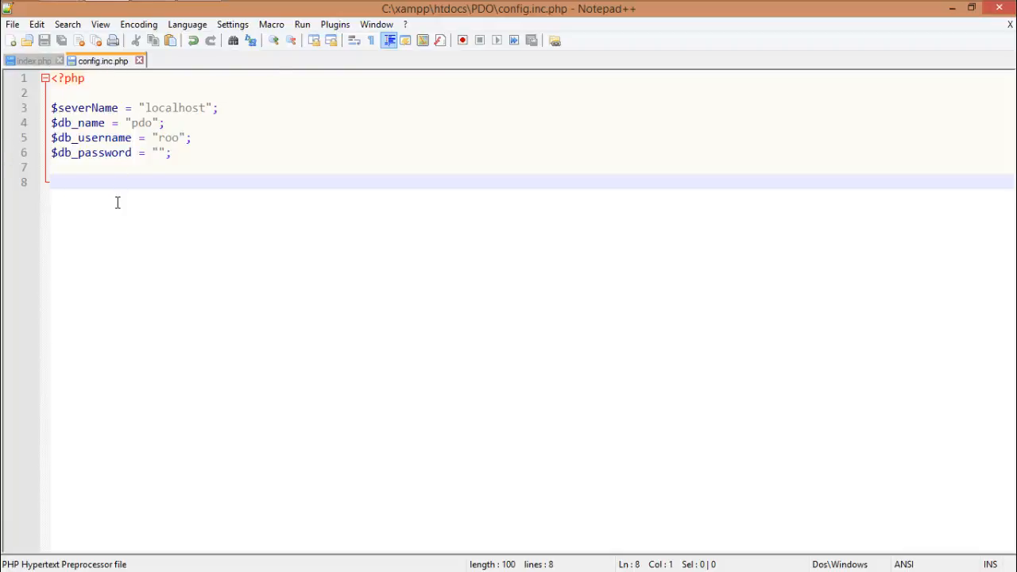
{"action": "type", "text": "try{}"}
{"action": "type", "text": "} catch ("}
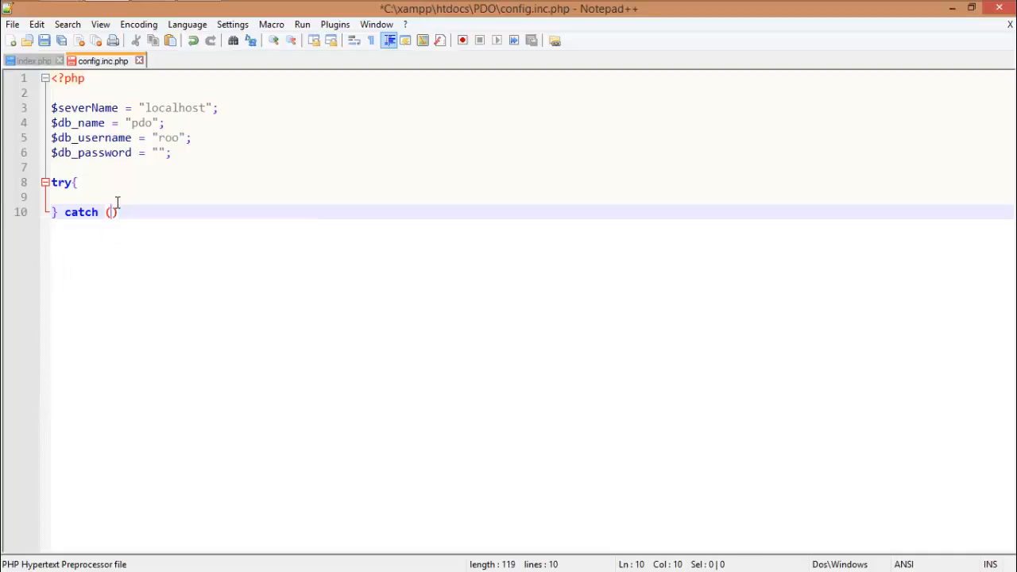
{"action": "type", "text": "Ex"}
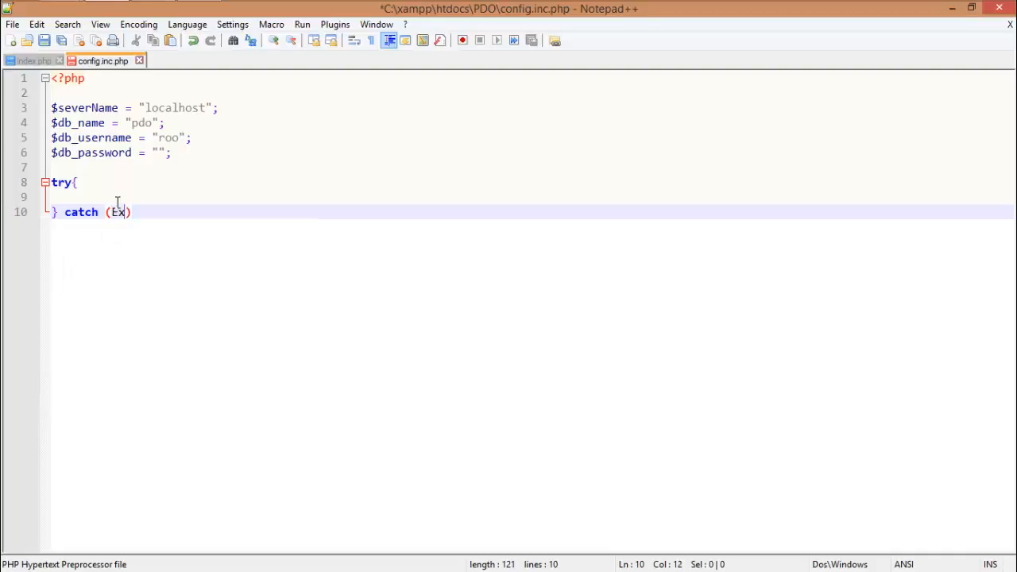
{"action": "type", "text": "PDOe"}
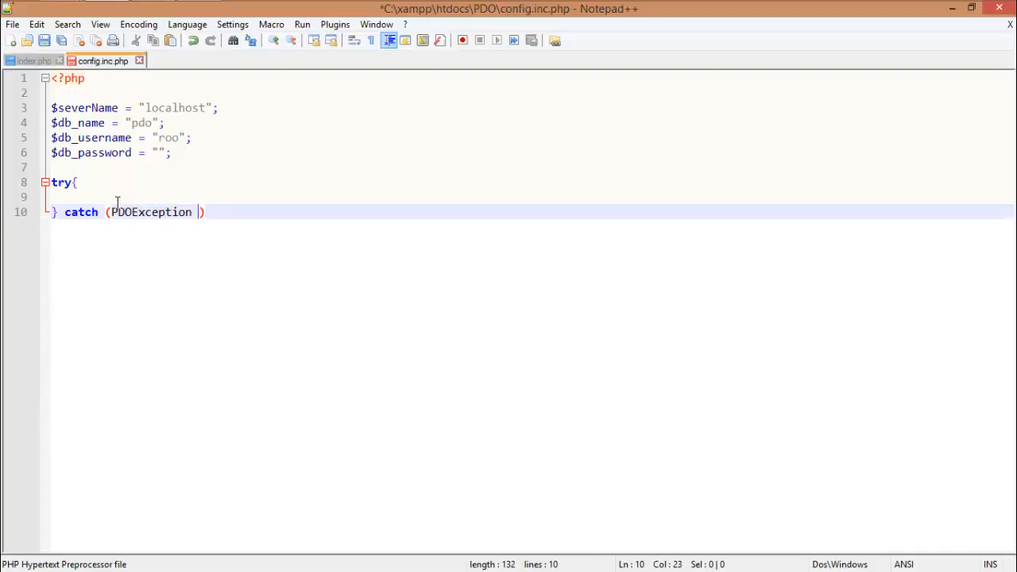
Step: Add die($e->getMessage()); in the catch block and begin a $con assignment
{"action": "type", "text": "$e"}
{"action": "type", "text": "dei)"}
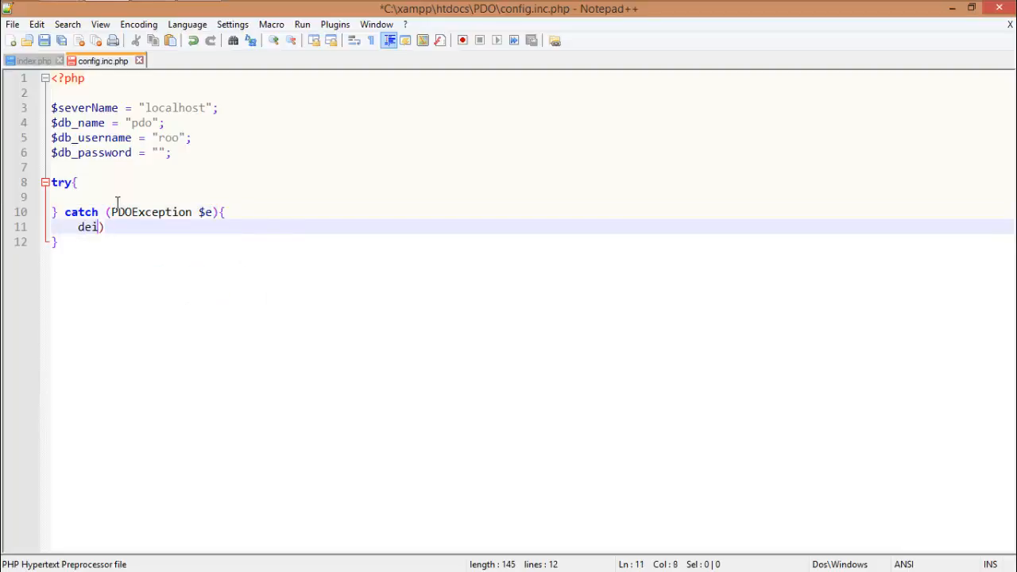
{"action": "type", "text": "e()"}
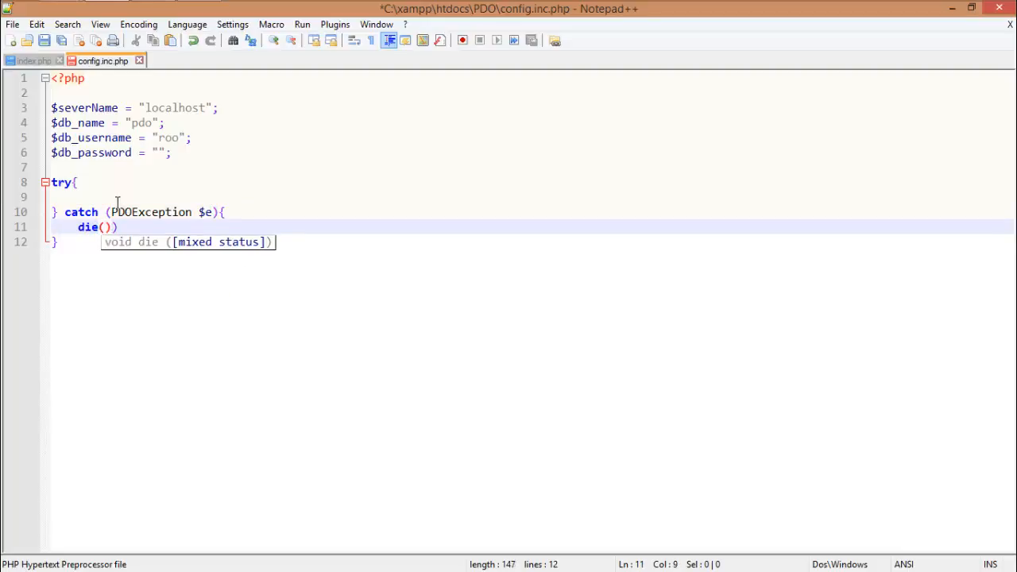
{"action": "key", "text": "Backspace"}
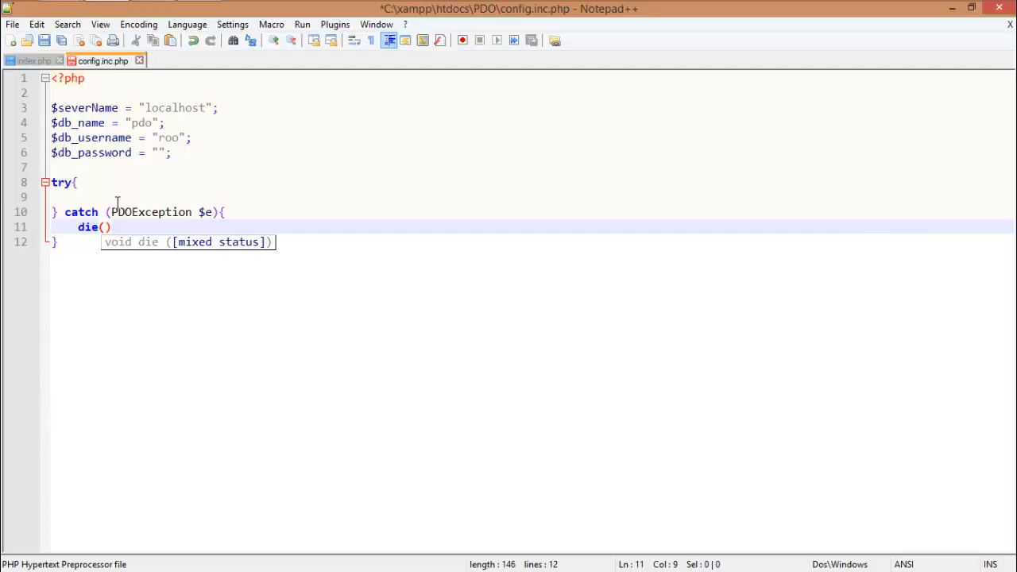
{"action": "type", "text": "$e->"}
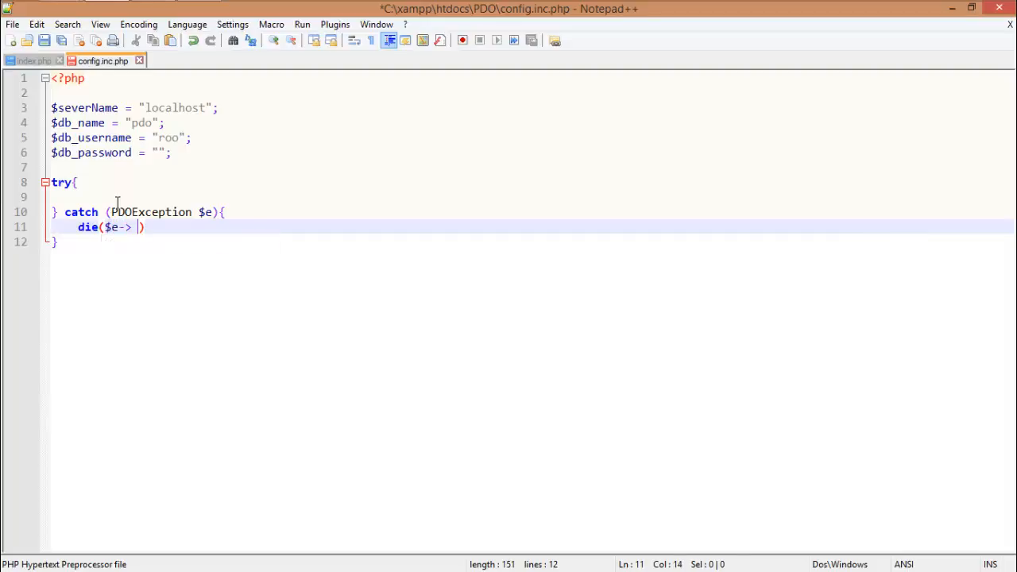
{"action": "type", "text": "getMessage"}
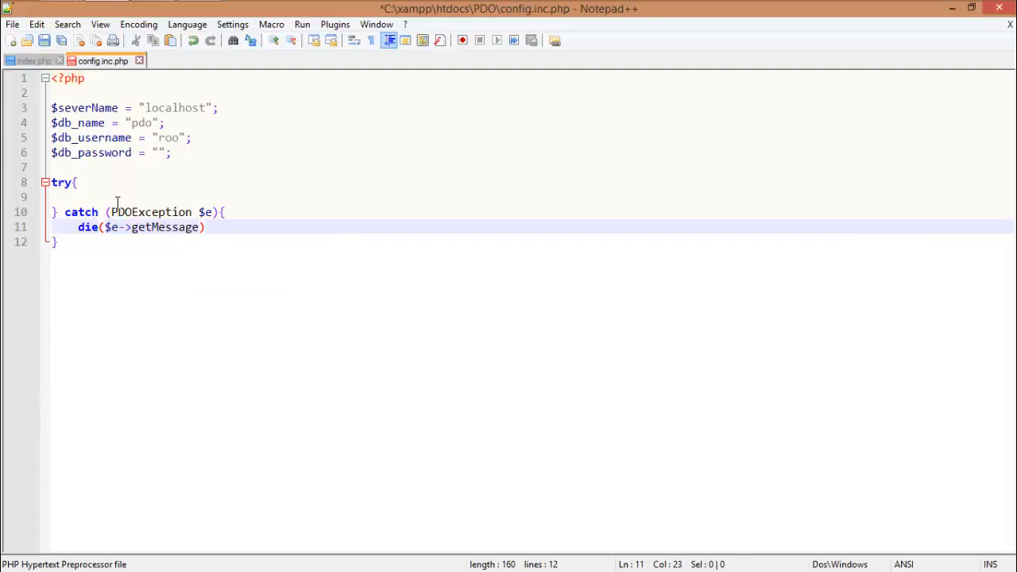
{"action": "type", "text": "()"}
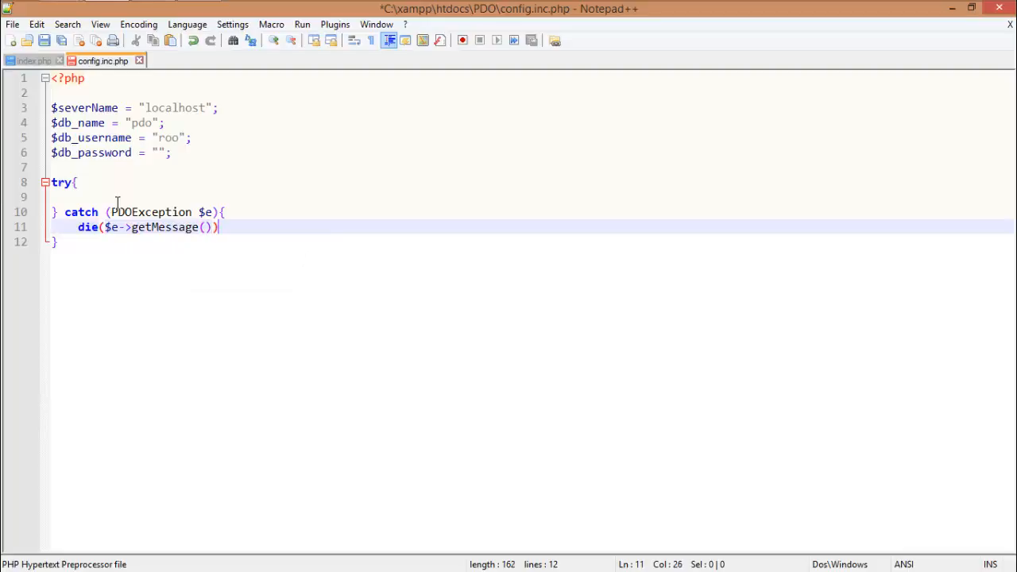
{"action": "type", "text": ";"}
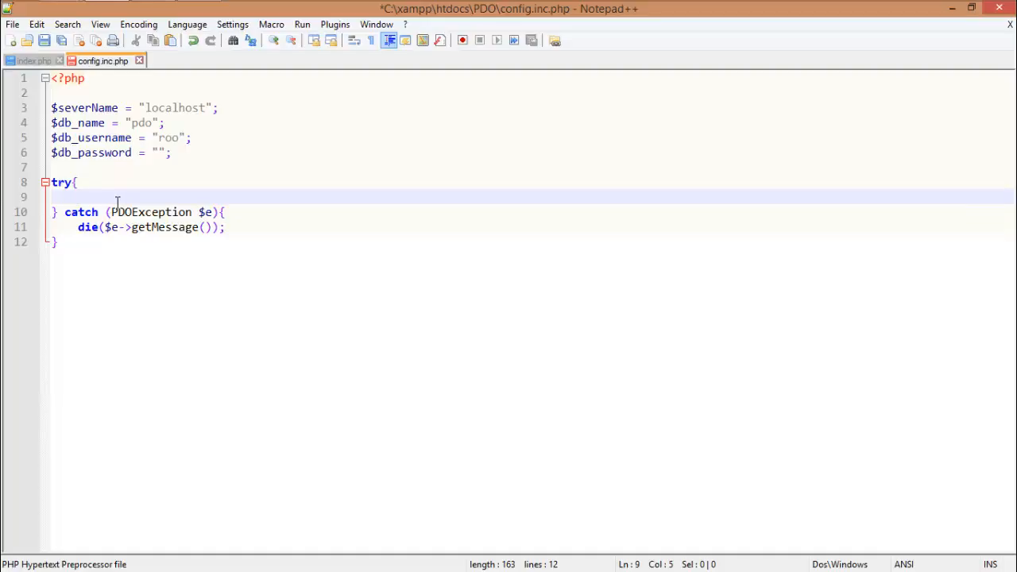
{"action": "type", "text": "$con ="}
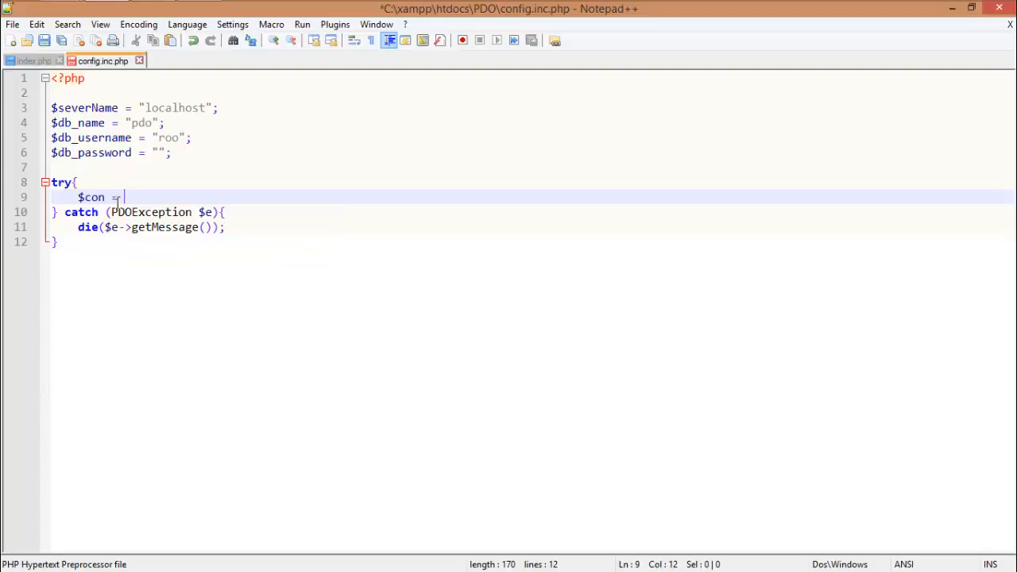
Step: Assign $con = new PDO with an empty DSN, $db_username and $db_password
{"action": "type", "text": "new"}
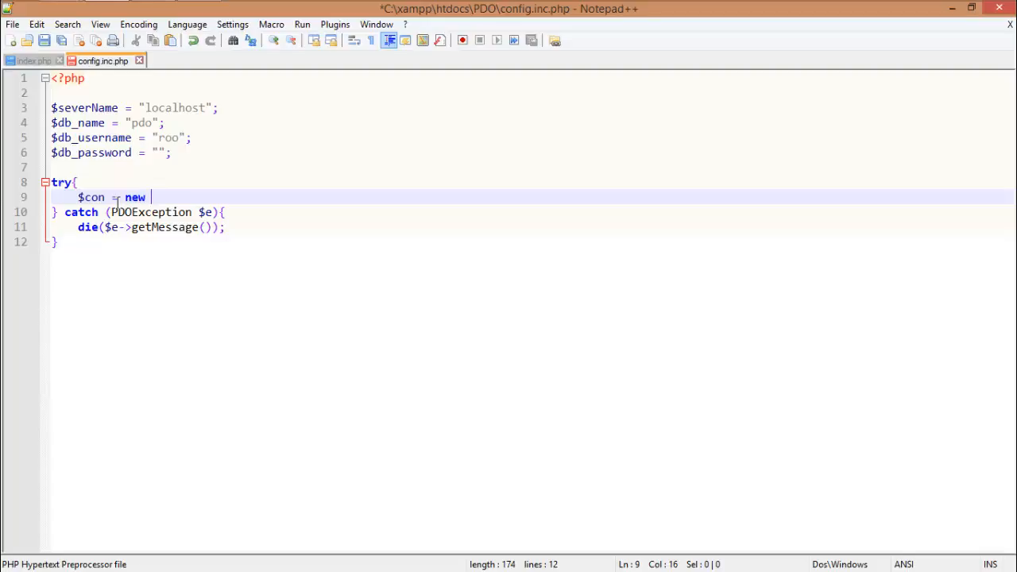
{"action": "type", "text": "PDO())"}
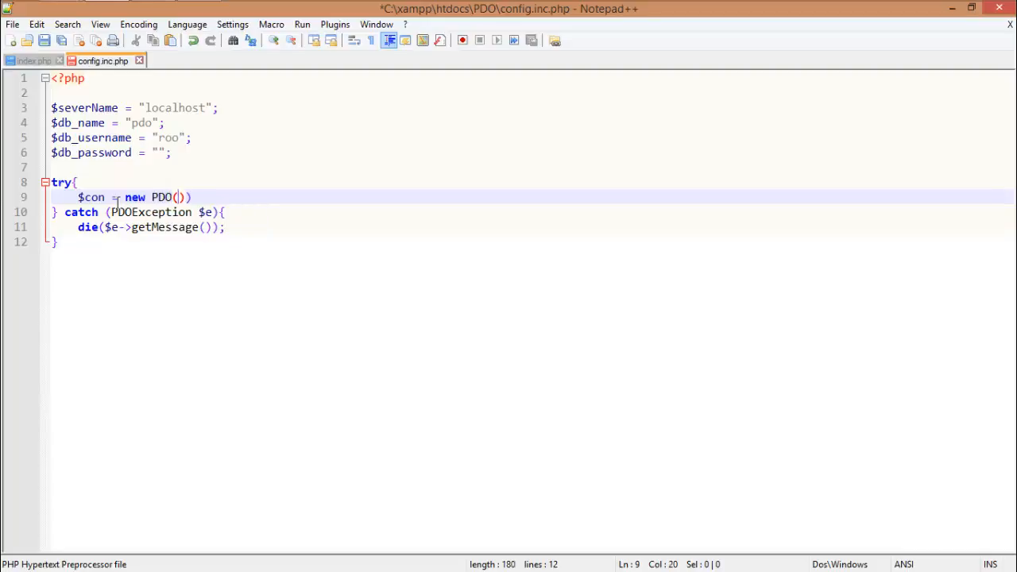
{"action": "key", "text": "BackSpace"}
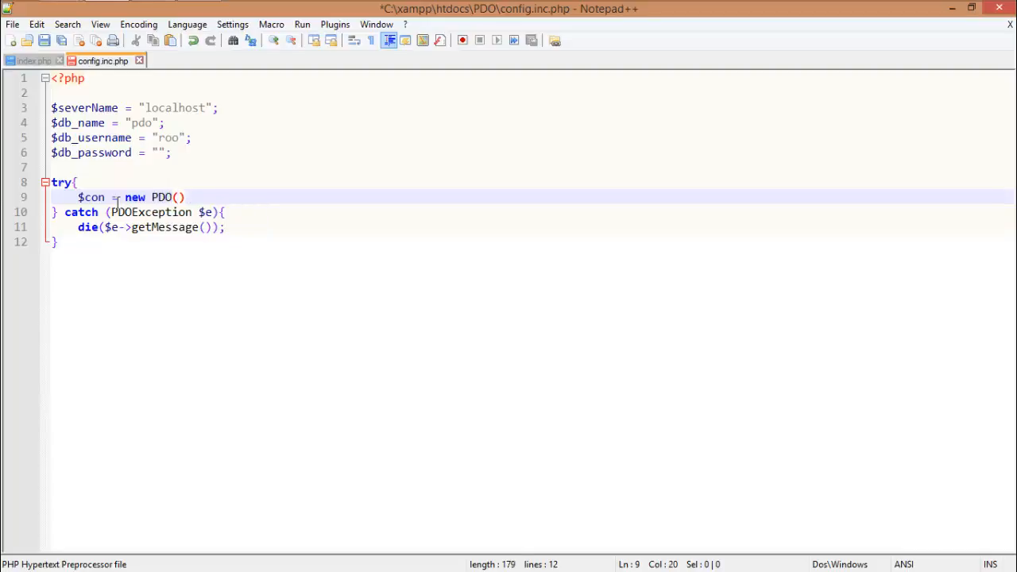
{"action": "type", "text": ";"}
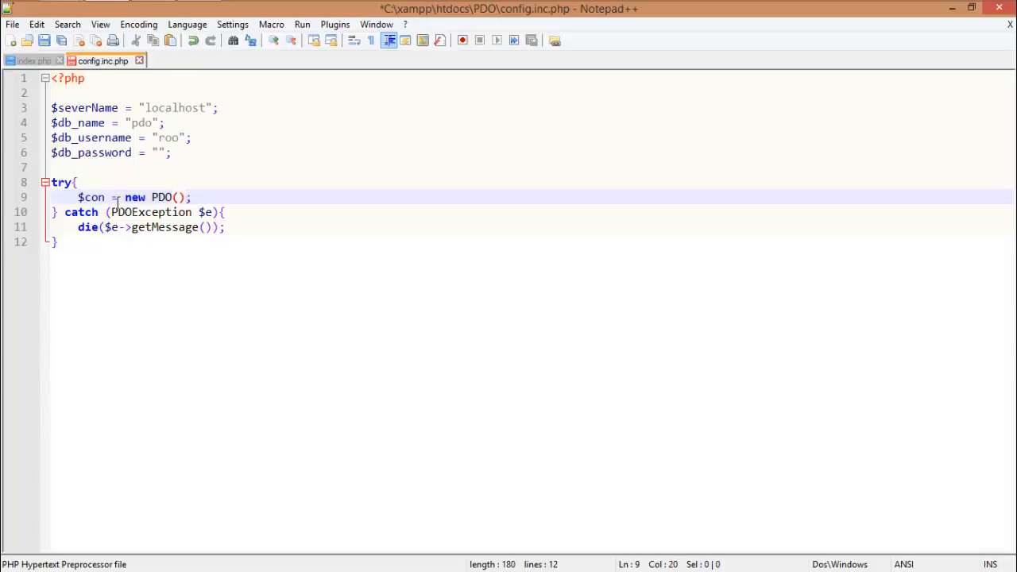
{"action": "type", "text": "\"\""}
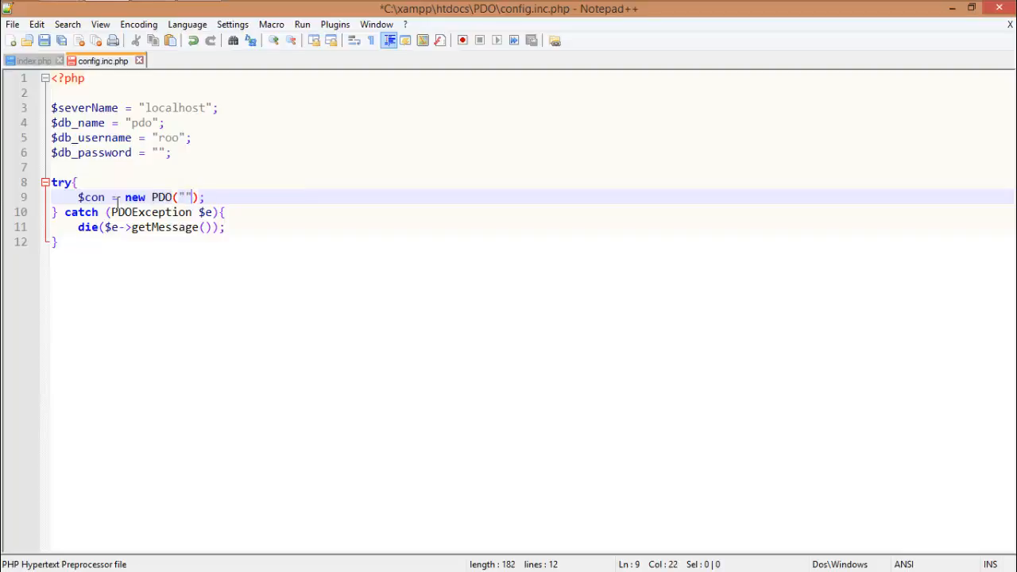
{"action": "type", "text": ","}
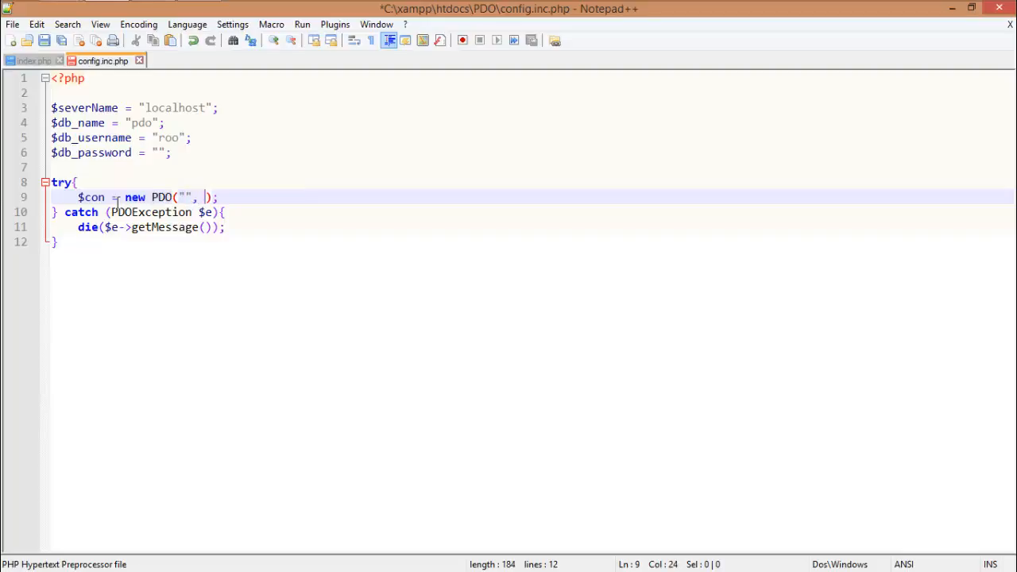
{"action": "type", "text": "$U"}
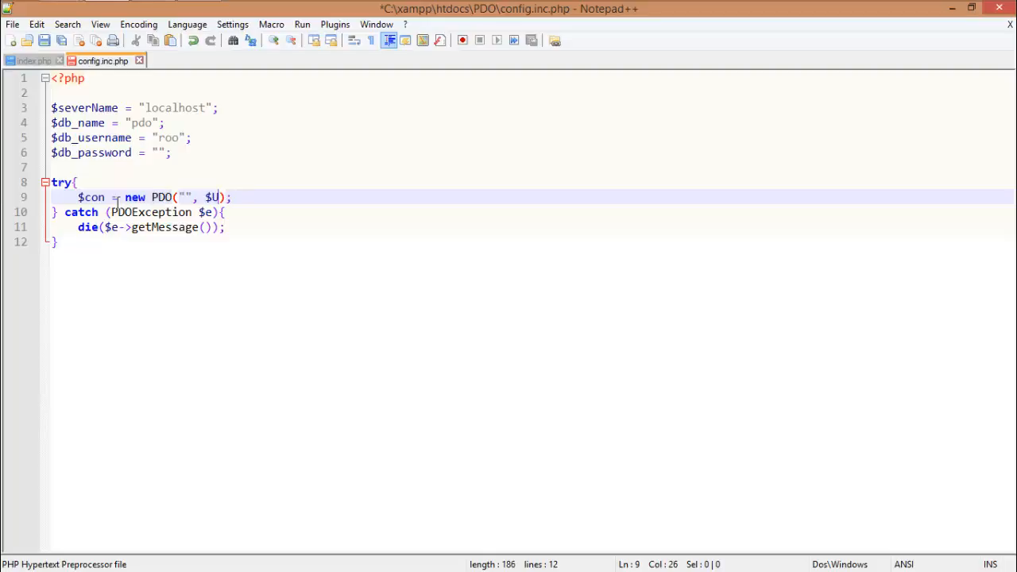
{"action": "type", "text": "db_user"}
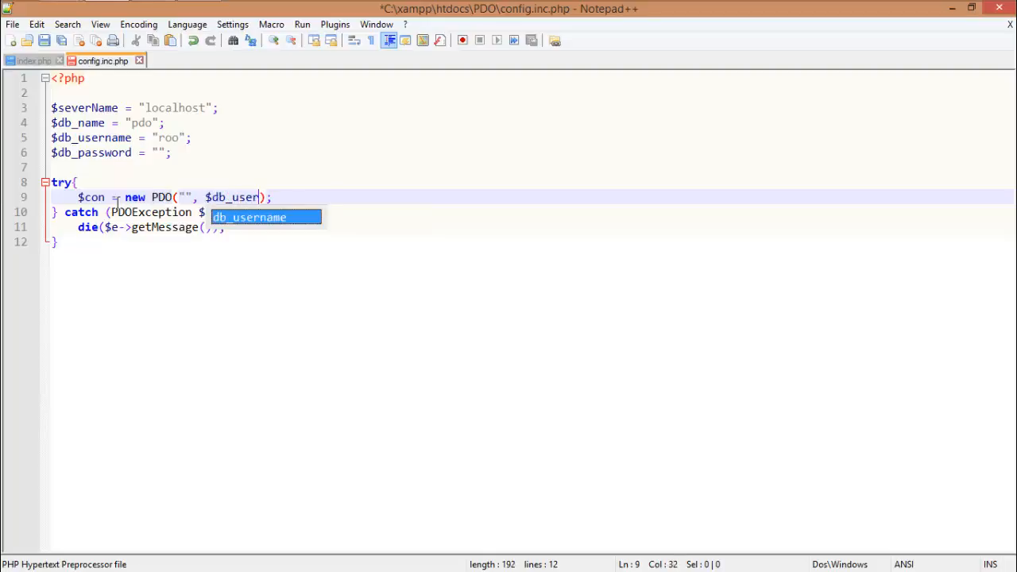
{"action": "type", "text": ", $p"}
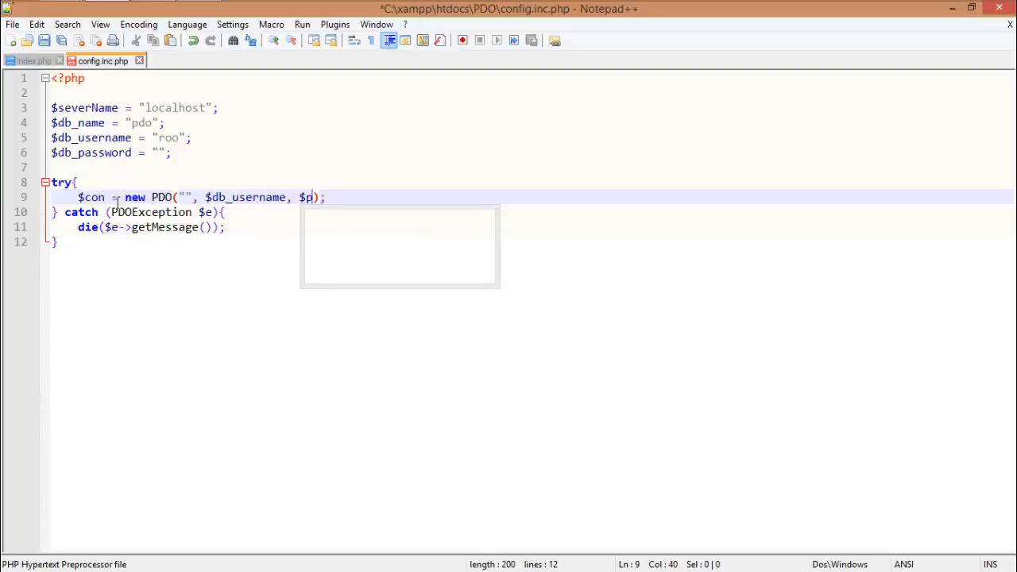
{"action": "type", "text": "db_password"}
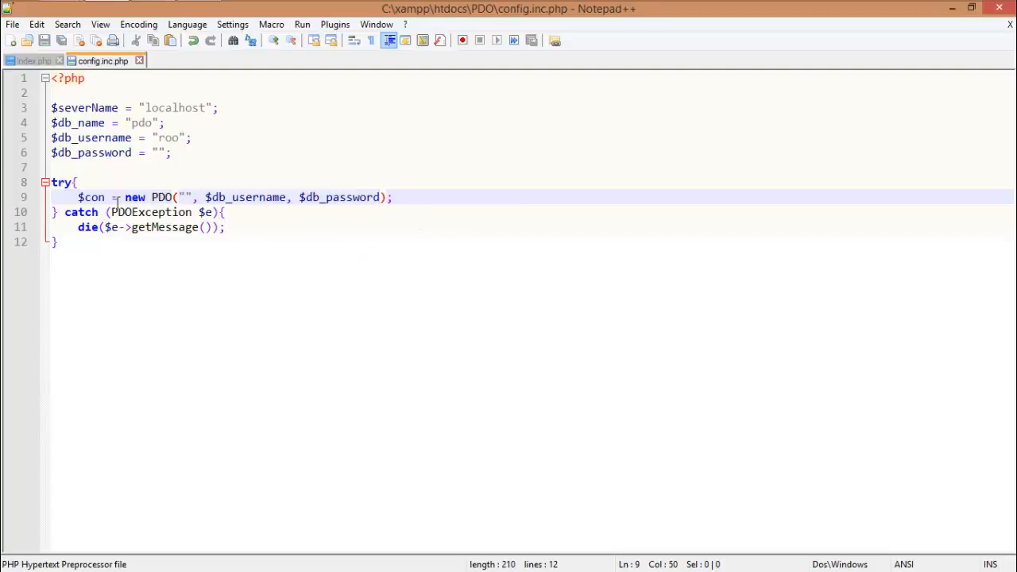
Step: Fill the DSN with mysql:host=$severName and dbname=$db_name, and save the file
{"action": "left_click", "coordinate": [333, 197]}
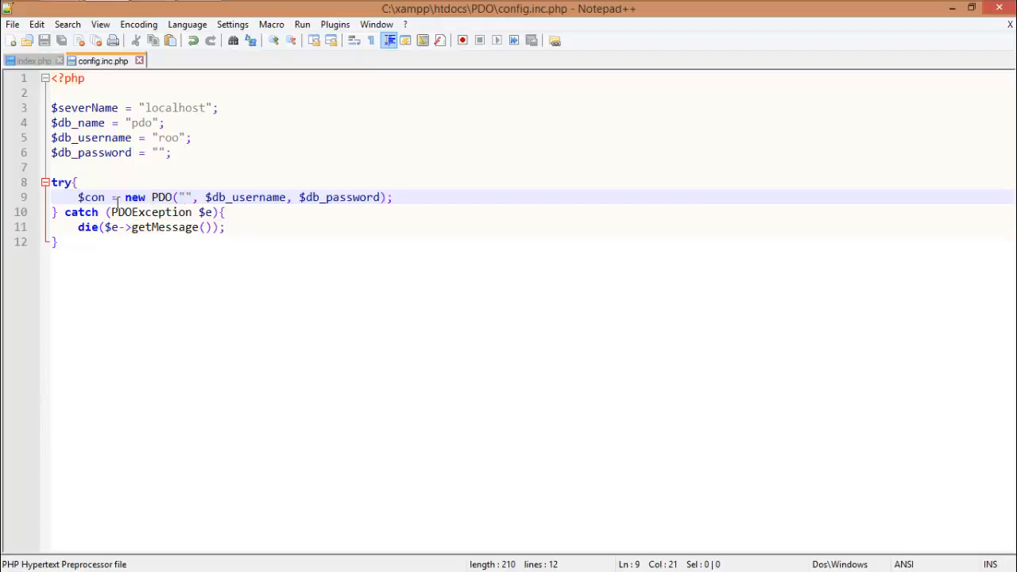
{"action": "type", "text": "mysql:host"}
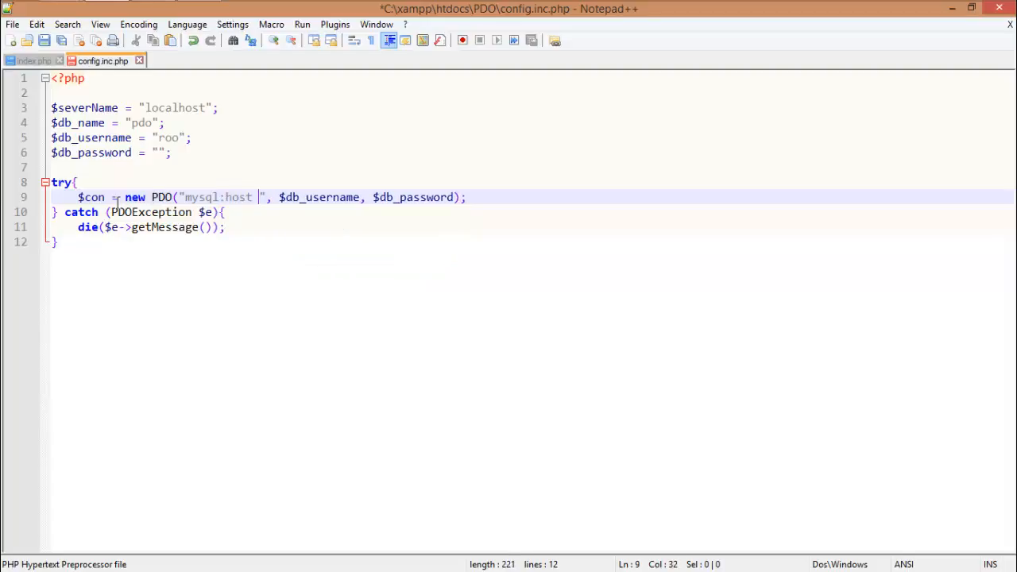
{"action": "key", "text": "Backspace"}
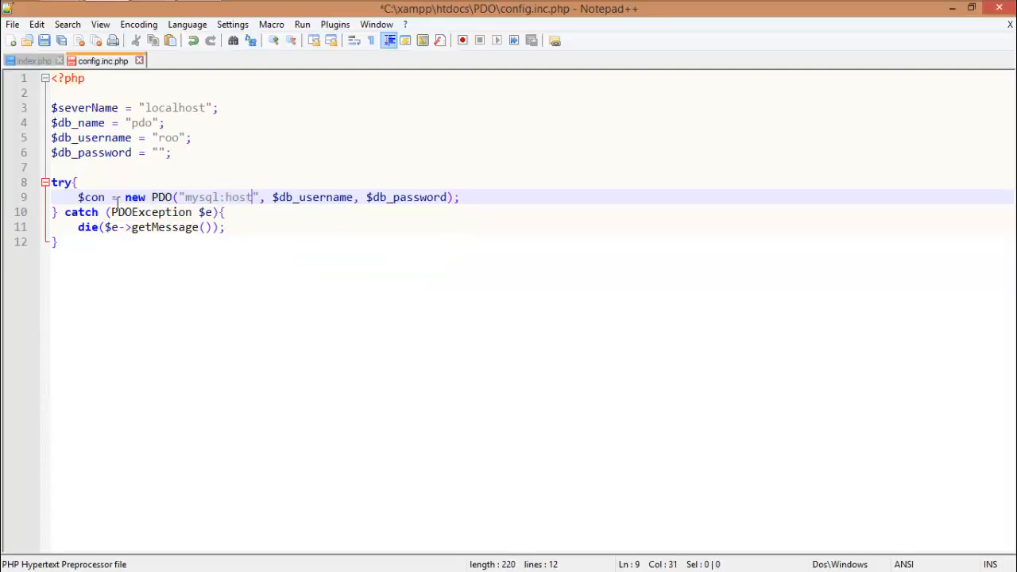
{"action": "type", "text": "="}
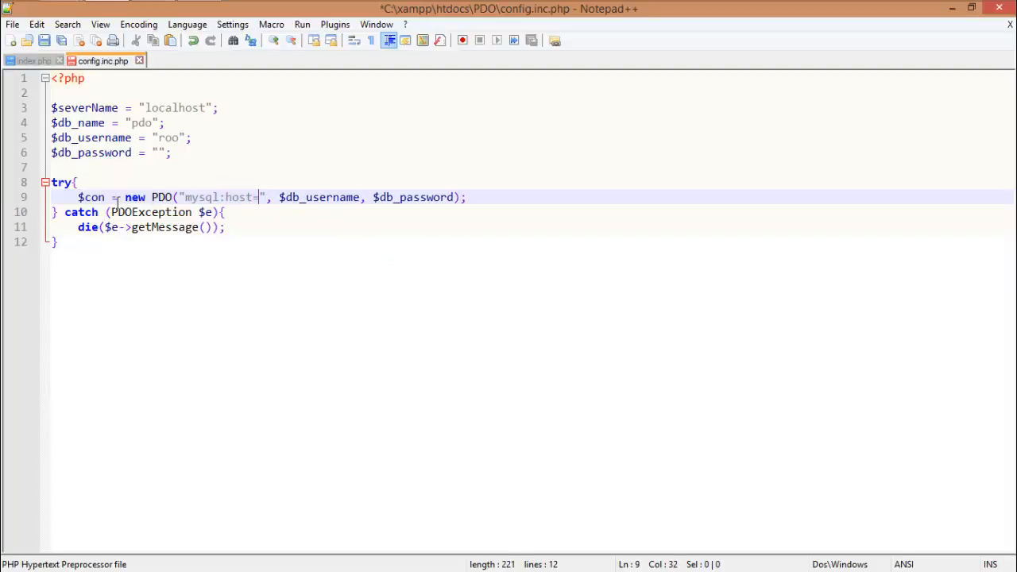
{"action": "type", "text": "$severName"}
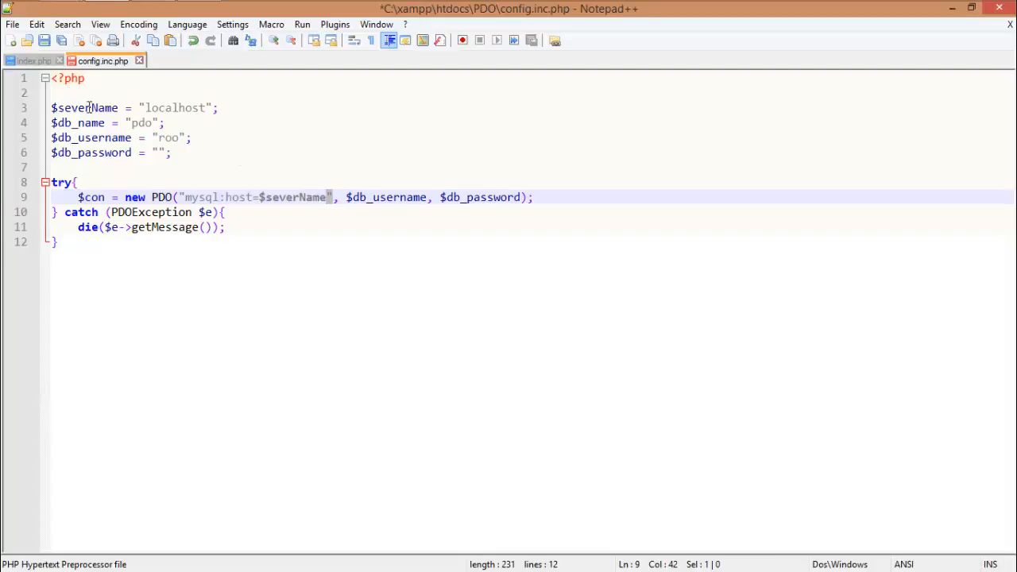
{"action": "double_click", "coordinate": [294, 197]}
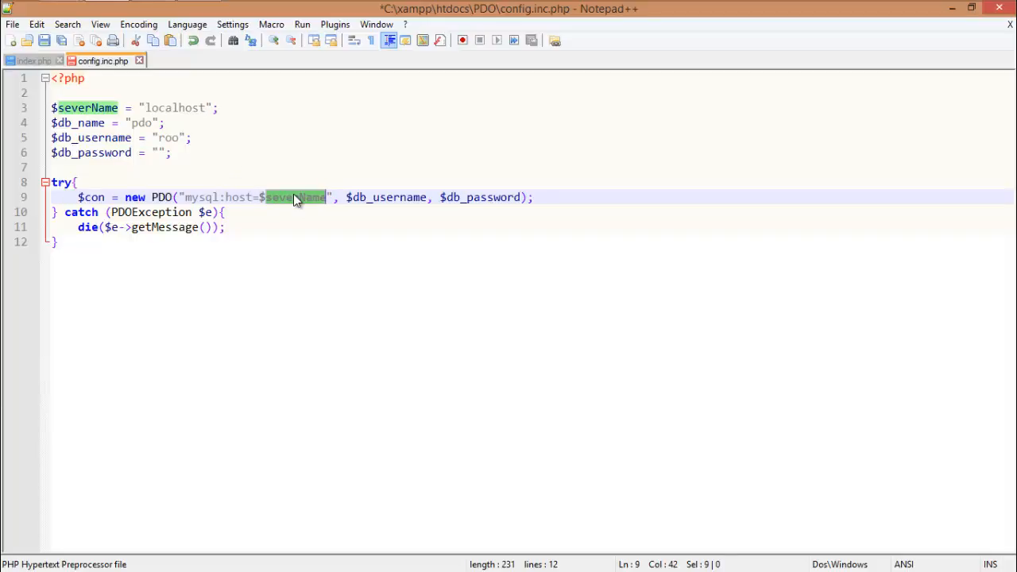
{"action": "left_click", "coordinate": [326, 197]}
{"action": "type", "text": "; "}
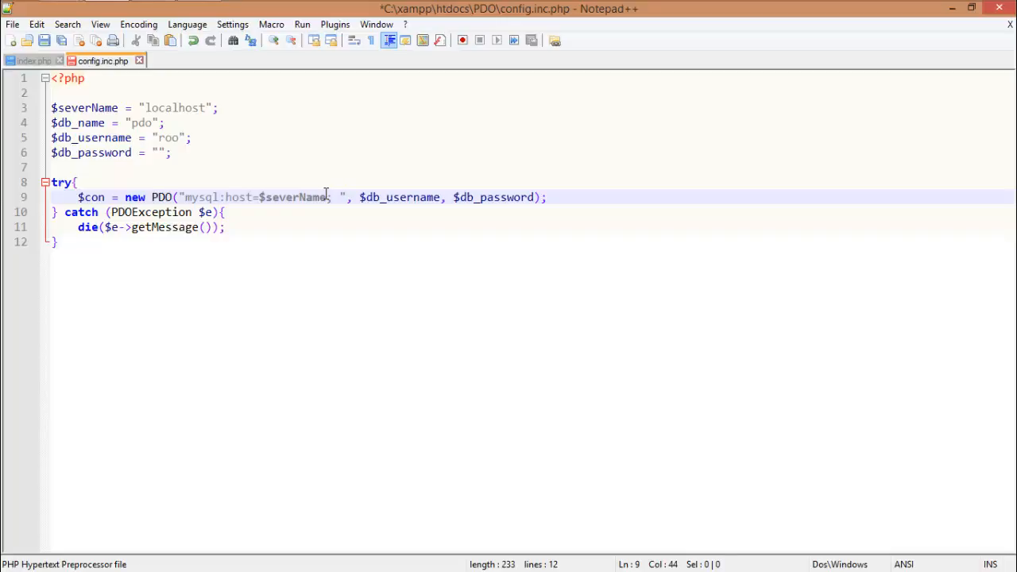
{"action": "type", "text": "dbname="}
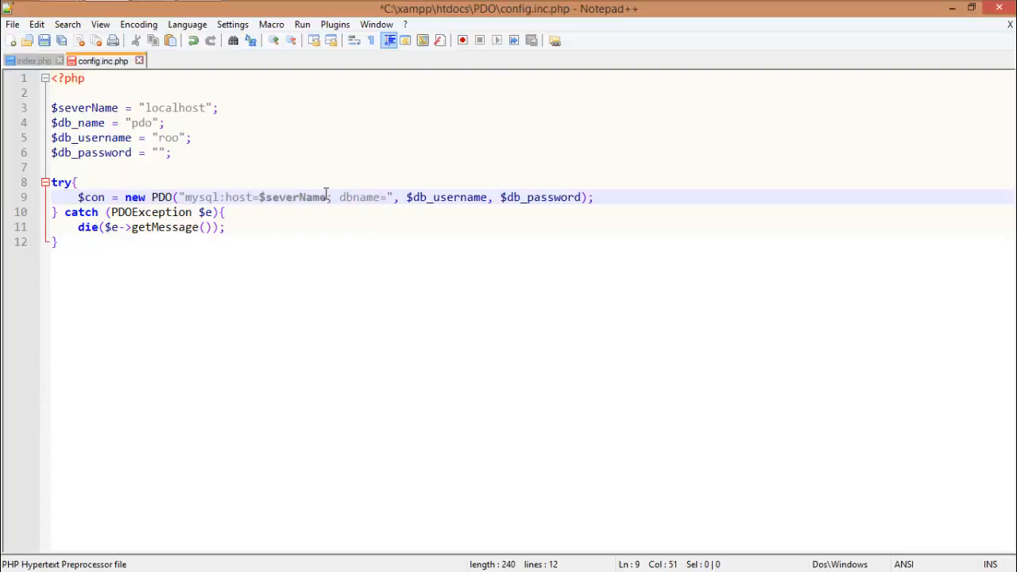
{"action": "type", "text": "$db_n"}
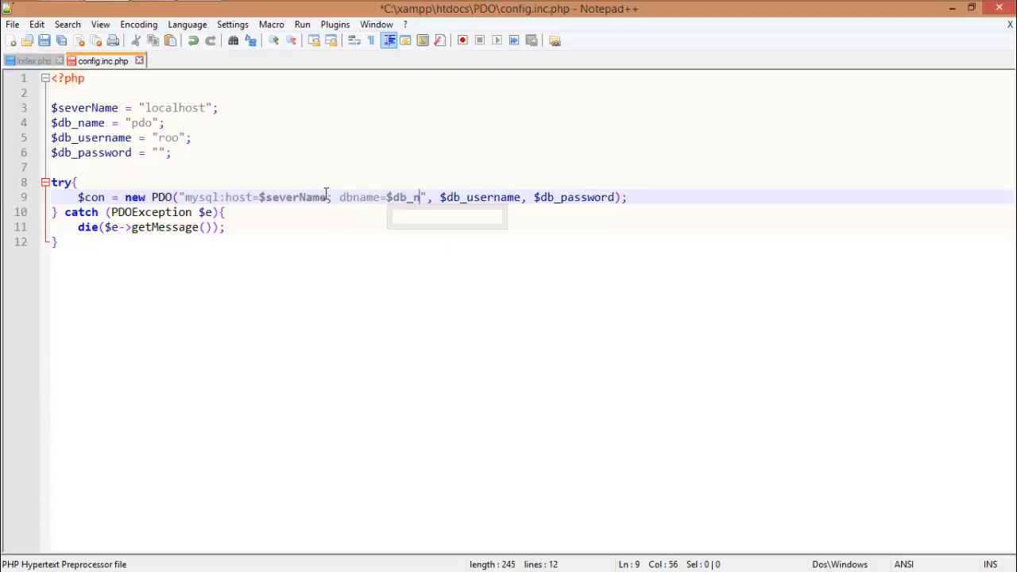
{"action": "type", "text": "ame"}
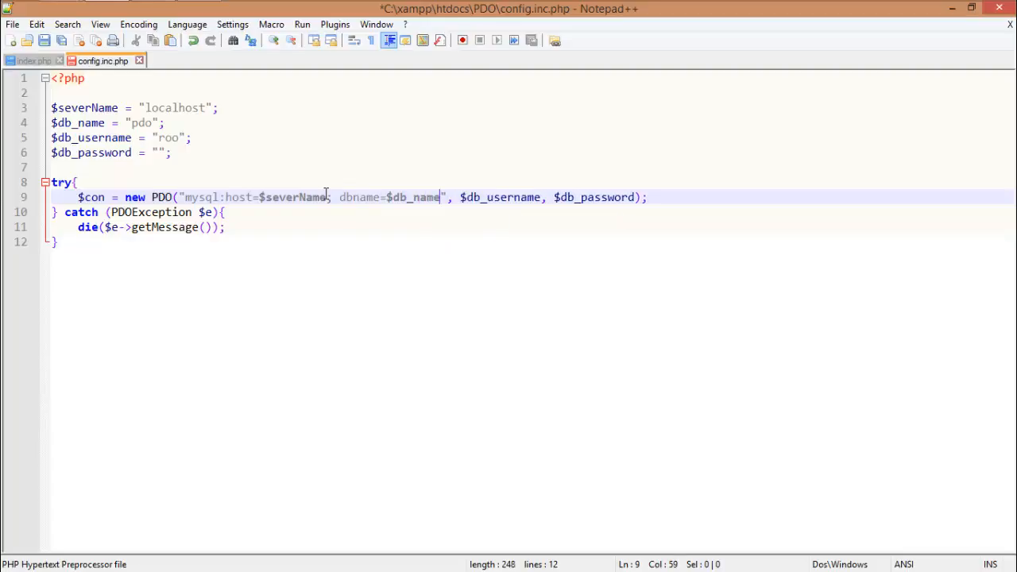
{"action": "key", "text": "ctrl+s"}
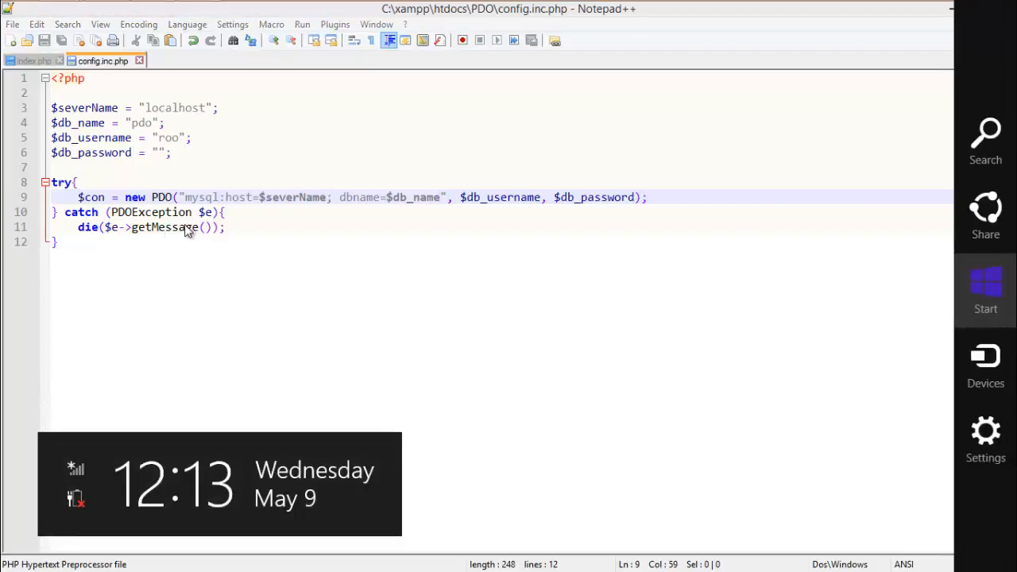
Step: Check the host and dbname parts, then echo "connection succeeded!" after connecting
{"action": "double_click", "coordinate": [199, 196]}
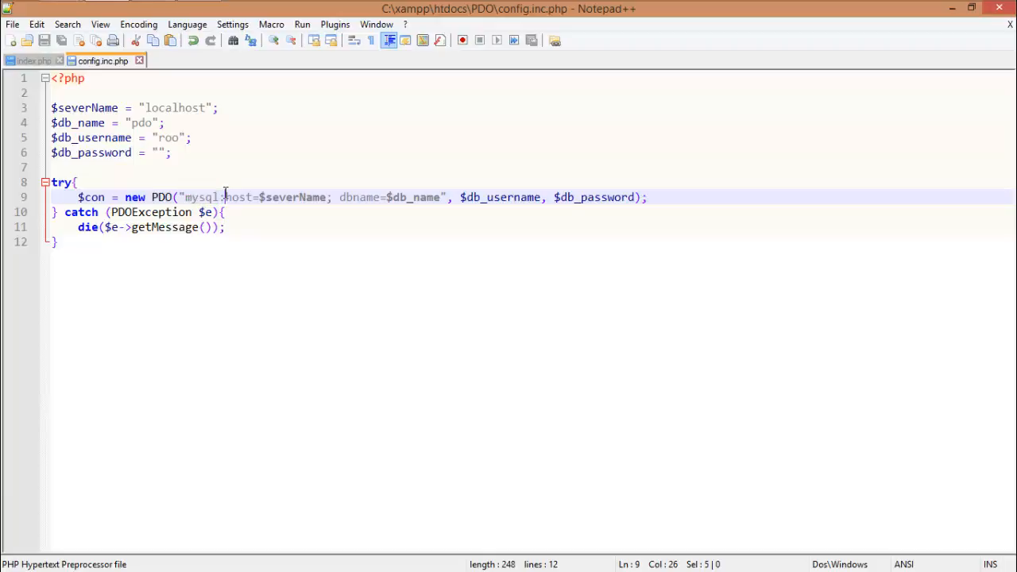
{"action": "double_click", "coordinate": [238, 197]}
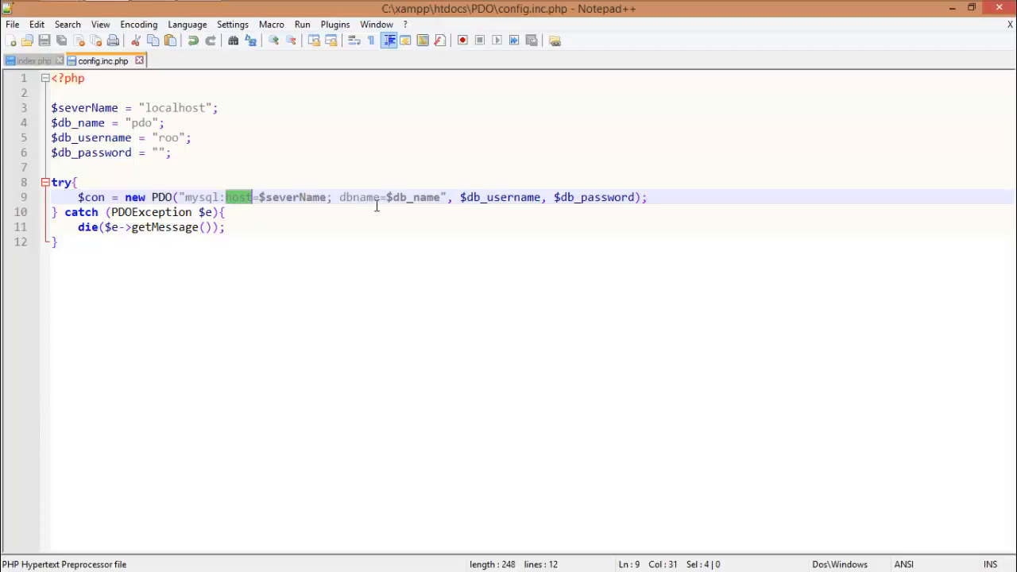
{"action": "double_click", "coordinate": [359, 197]}
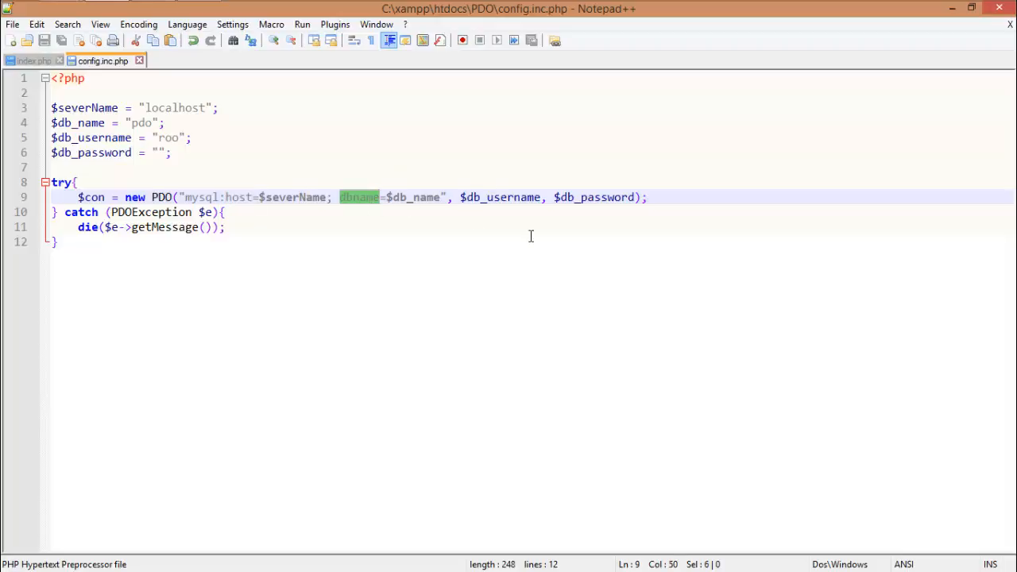
{"action": "left_click", "coordinate": [649, 197]}
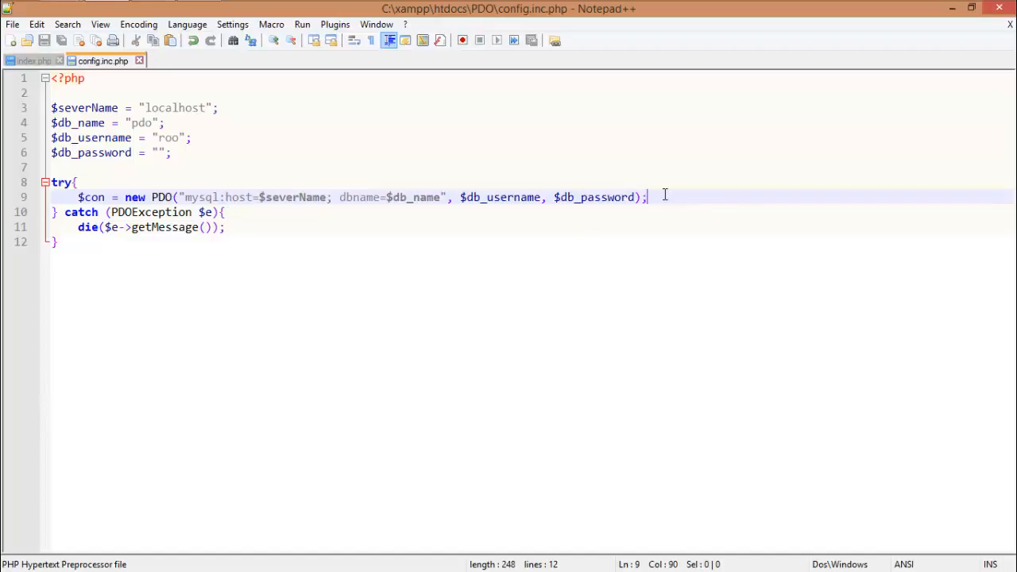
{"action": "type", "text": "echo \"\";"}
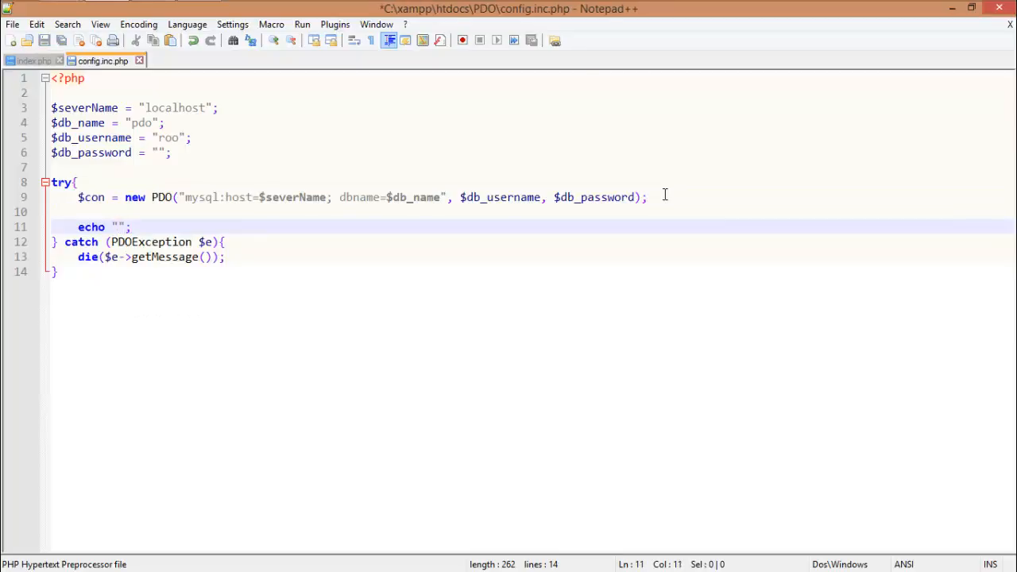
{"action": "type", "text": "connection succ"}
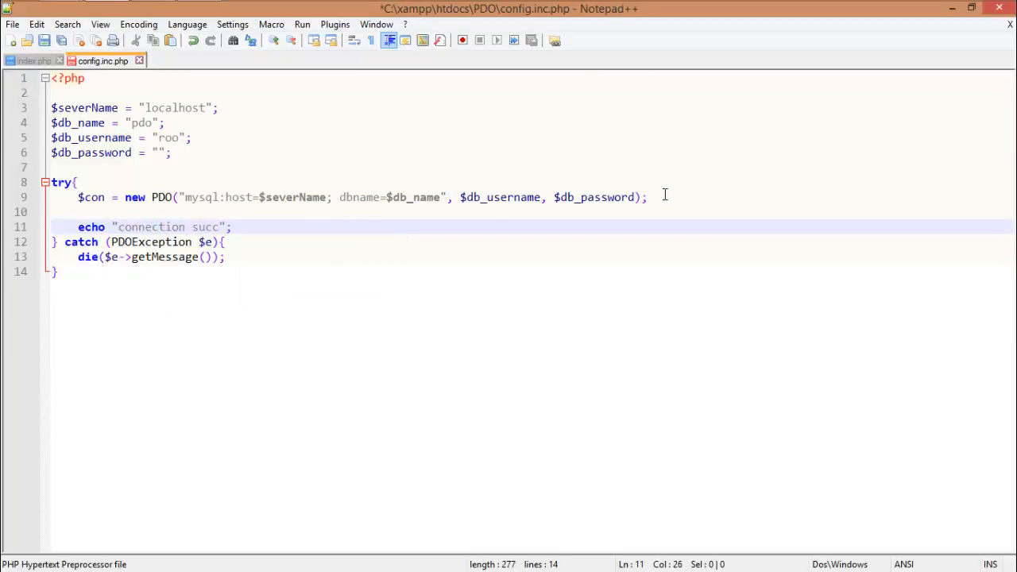
{"action": "type", "text": "eeded!"}
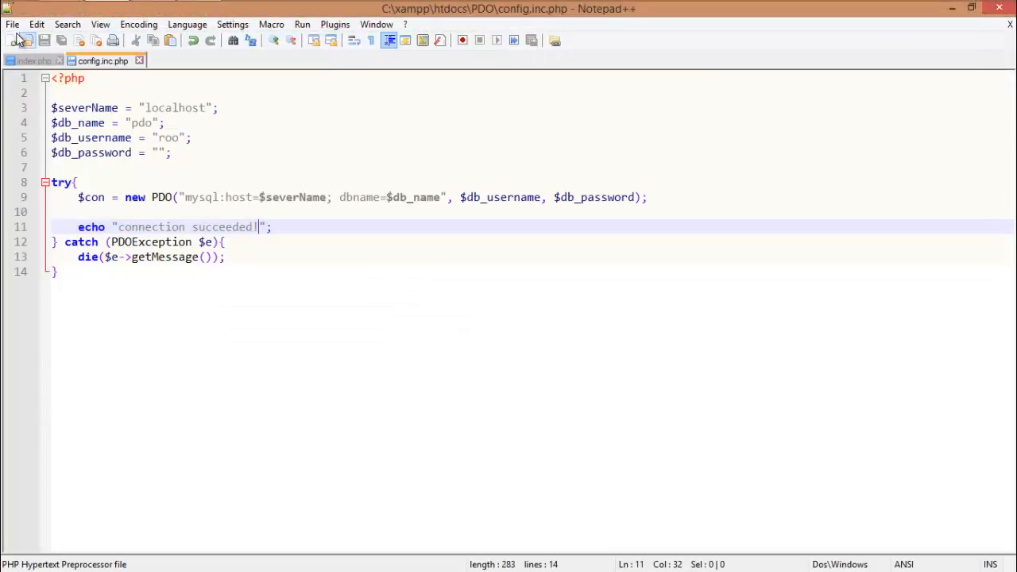
Step: In index.php, type <?php and require "config.inc.php";
{"action": "left_click", "coordinate": [30, 61]}
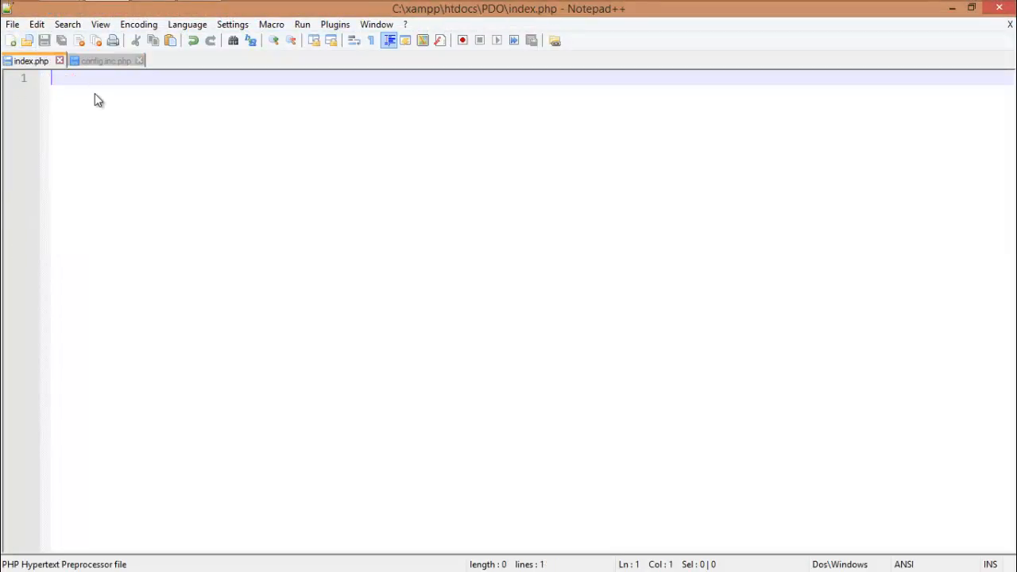
{"action": "type", "text": "req"}
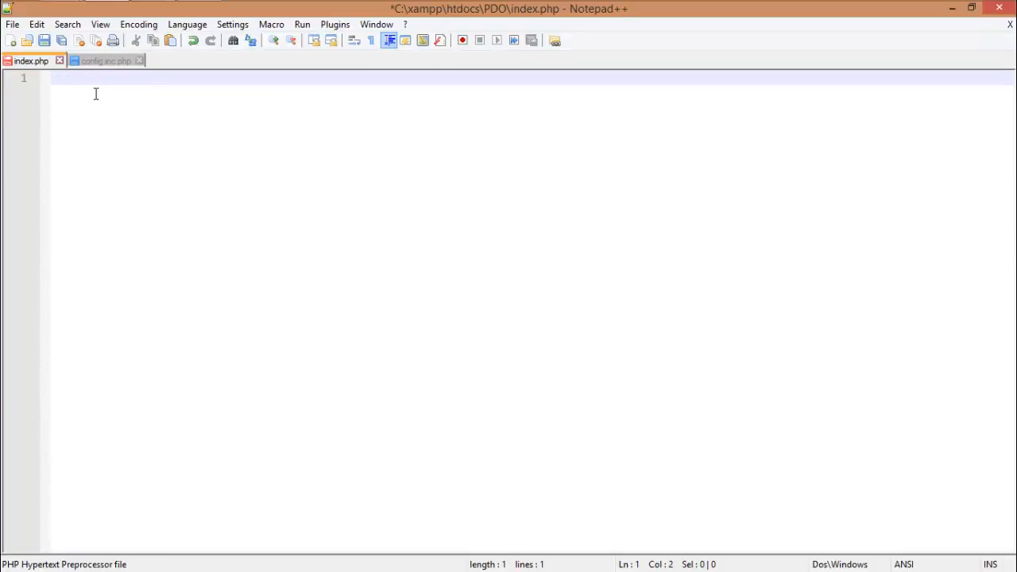
{"action": "type", "text": "<?php\\n\\nrequir"}
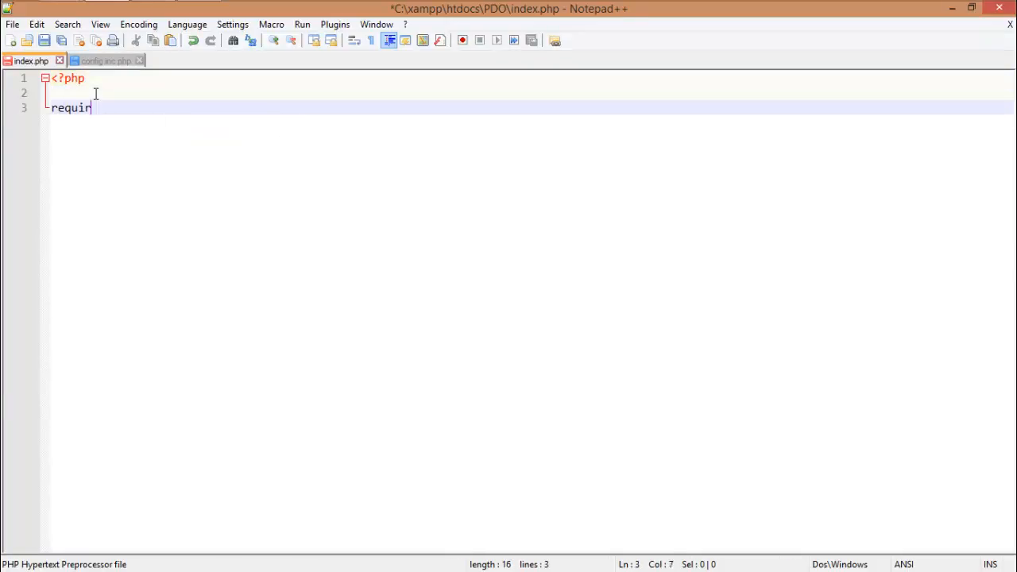
{"action": "type", "text": "e \"\";"}
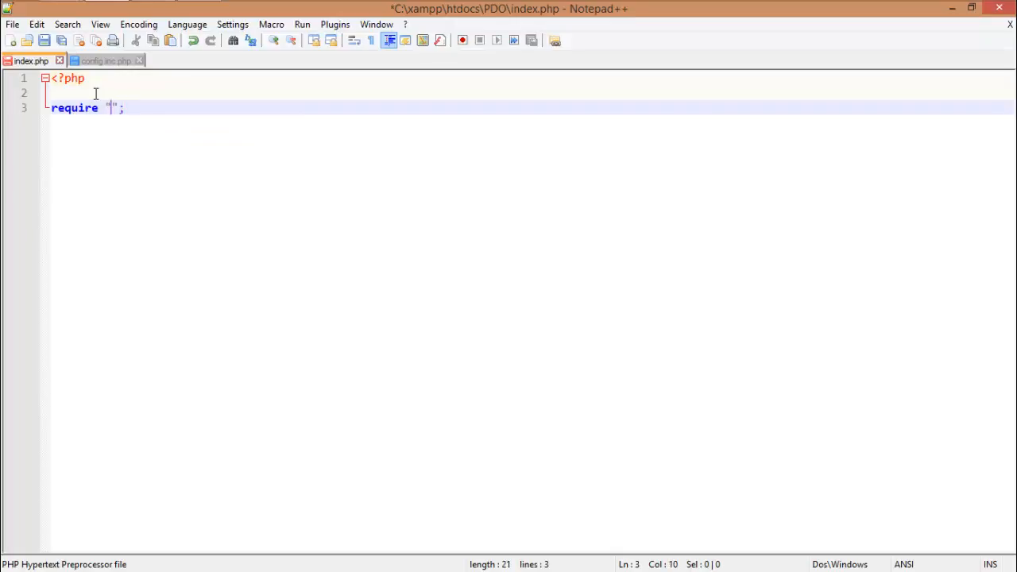
{"action": "type", "text": "config.i"}
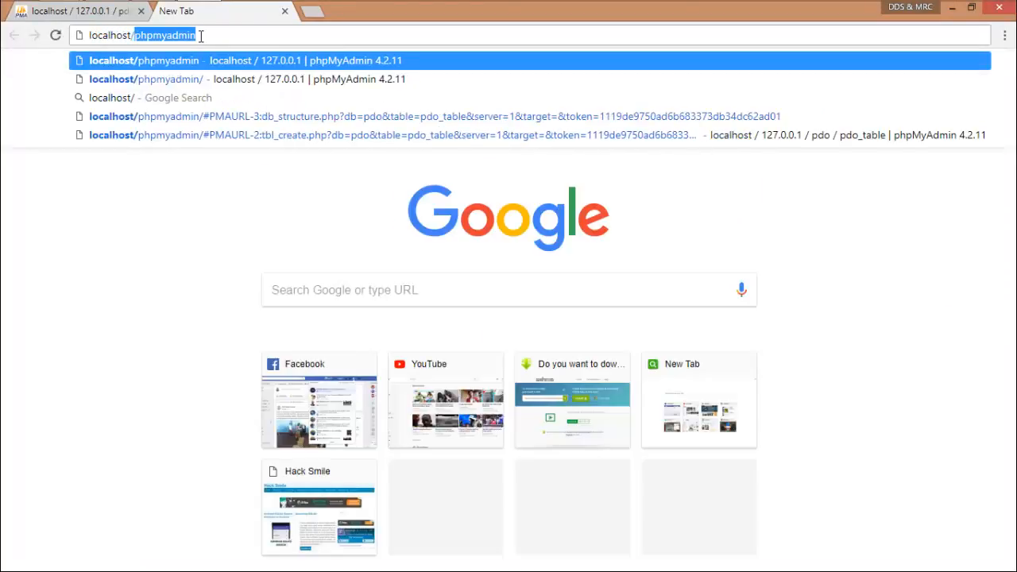
Step: Load localhost/PDO in a new Chrome tab
{"action": "type", "text": "PDO/"}
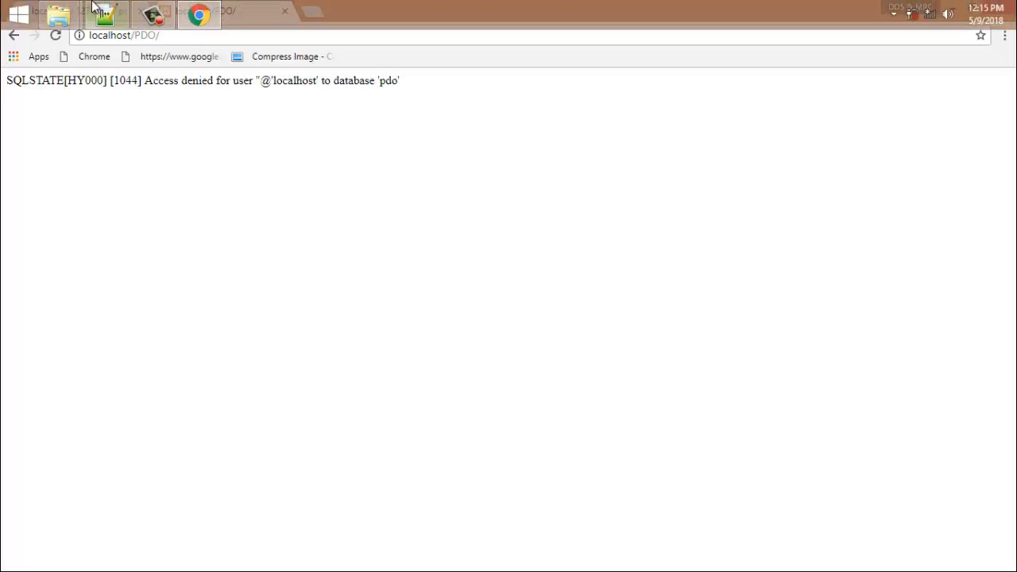
Step: Back in config.inc.php, replace the misspelled database username 'roo' with 'root'
{"action": "left_click", "coordinate": [106, 14]}
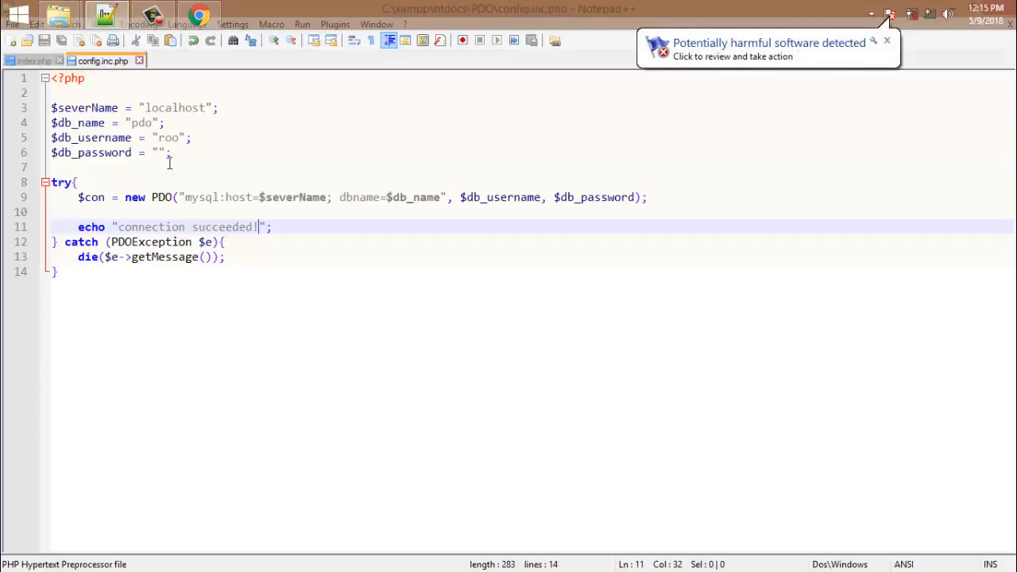
{"action": "double_click", "coordinate": [92, 153]}
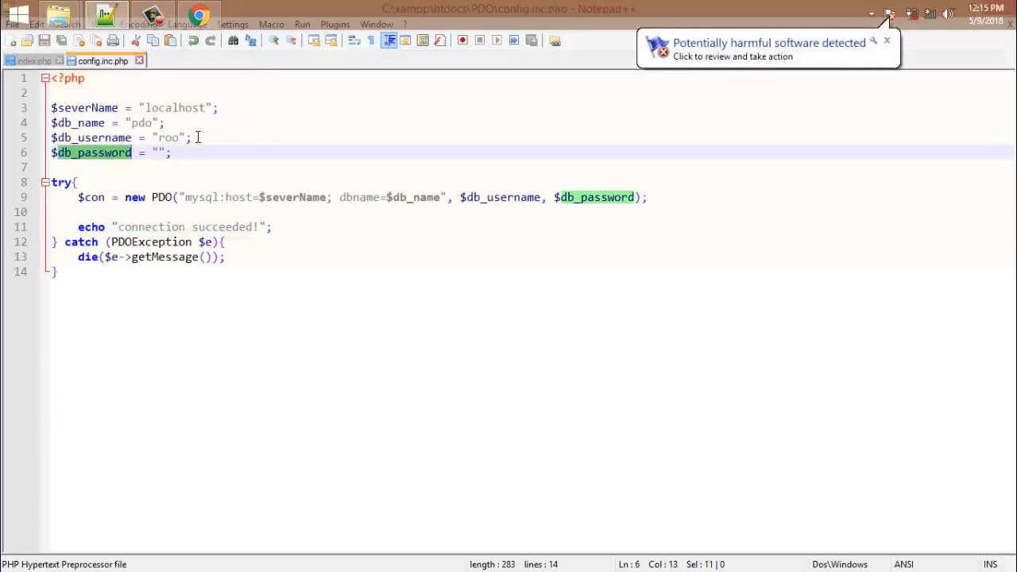
{"action": "double_click", "coordinate": [166, 137]}
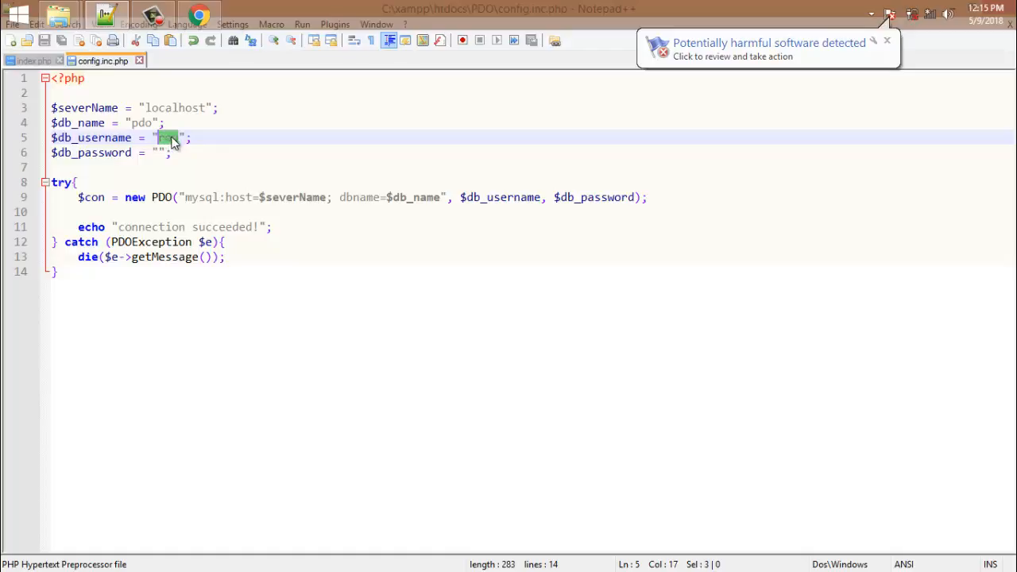
{"action": "type", "text": "root"}
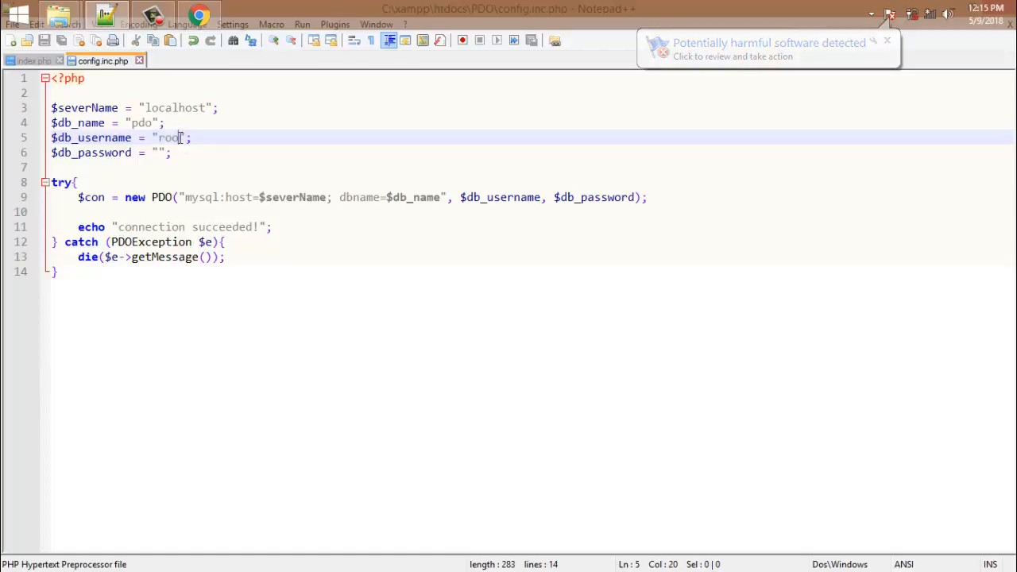
{"action": "type", "text": "t"}
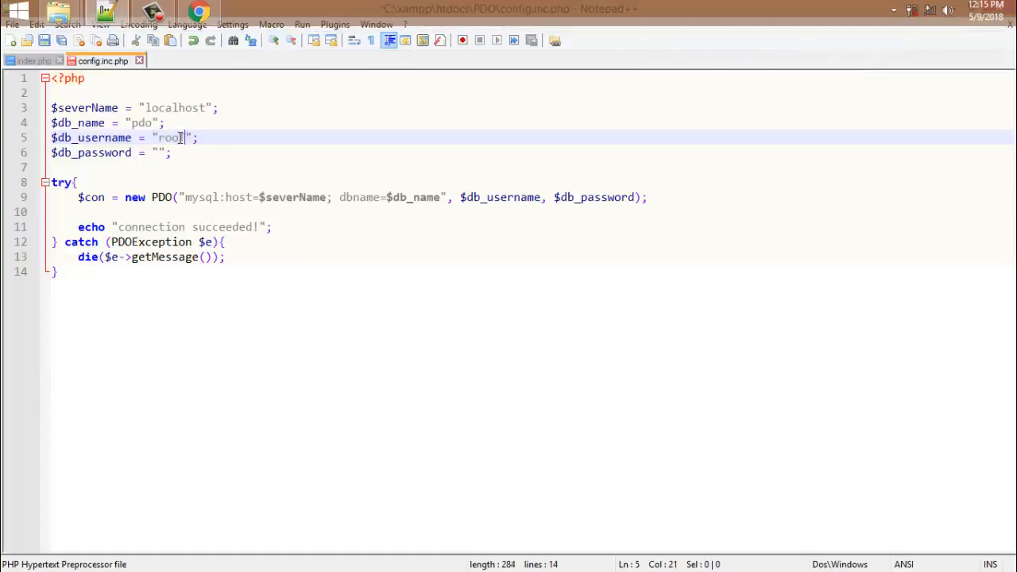
{"action": "key", "text": "Backspace"}
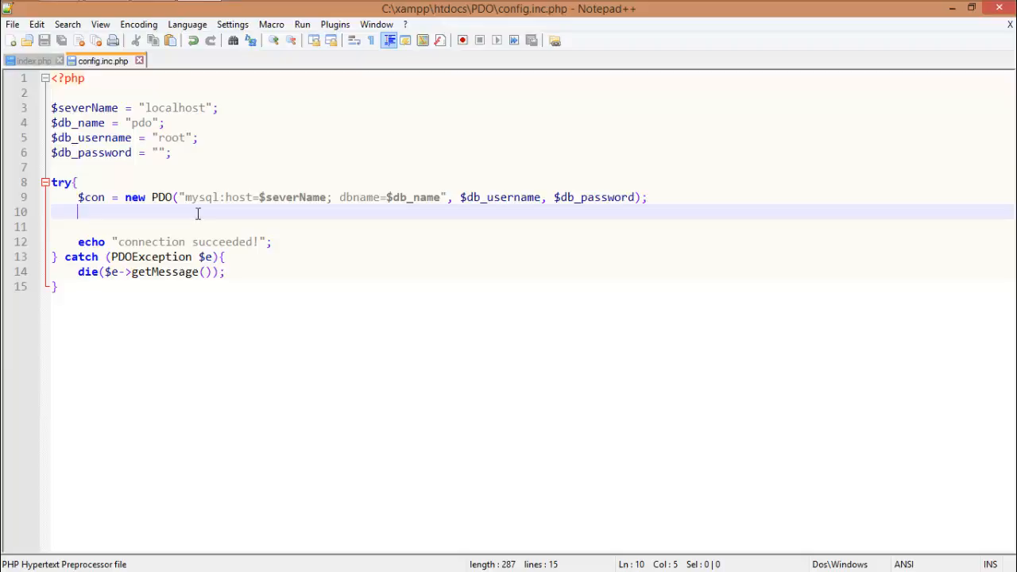
Step: Type $con->setAttribute(PDO::ATTR_ERRMODE, PDO::ERRMODE_EXCEPTION); on the line after the connection
{"action": "type", "text": "$cv"}
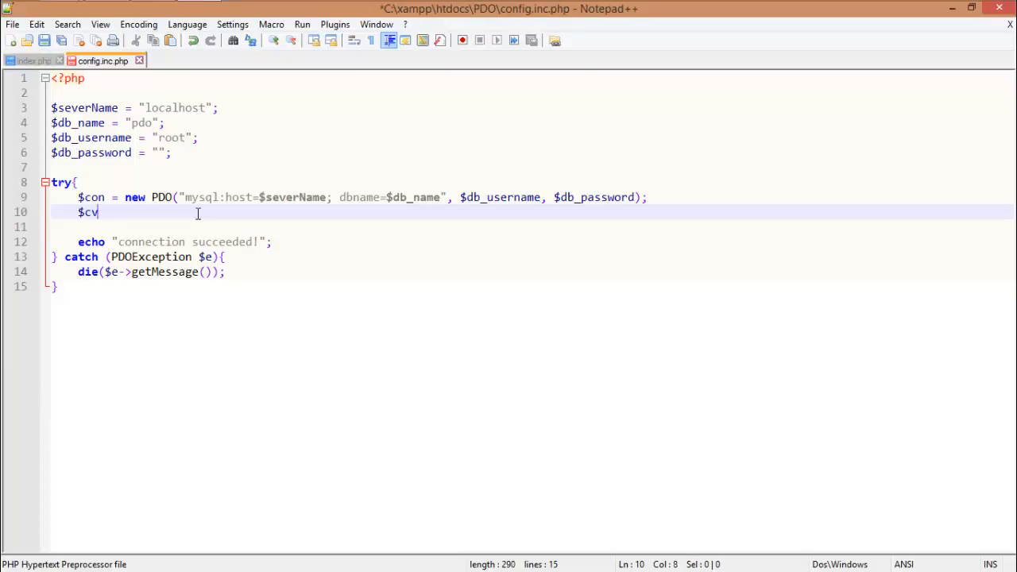
{"action": "type", "text": "on"}
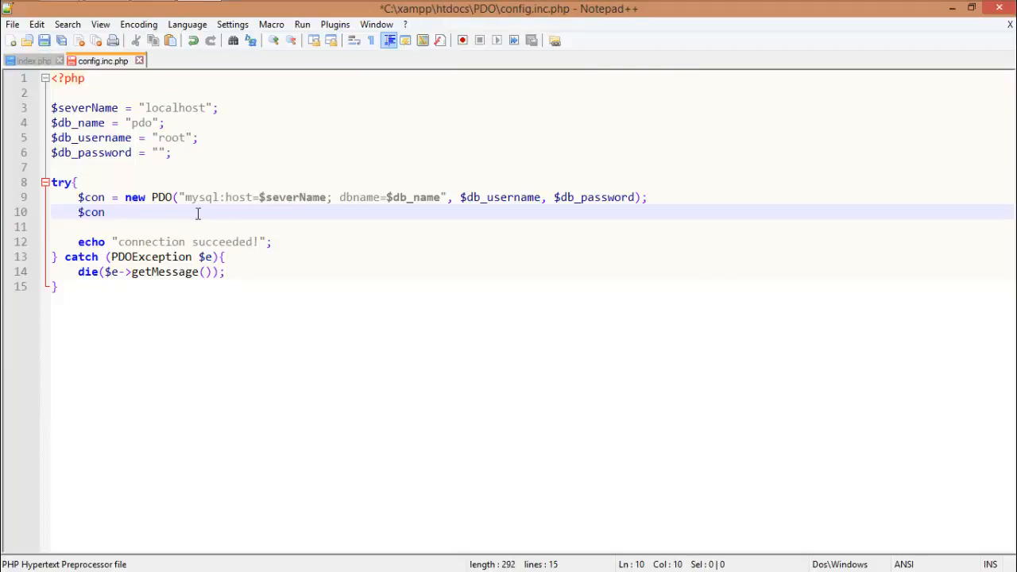
{"action": "type", "text": "->"}
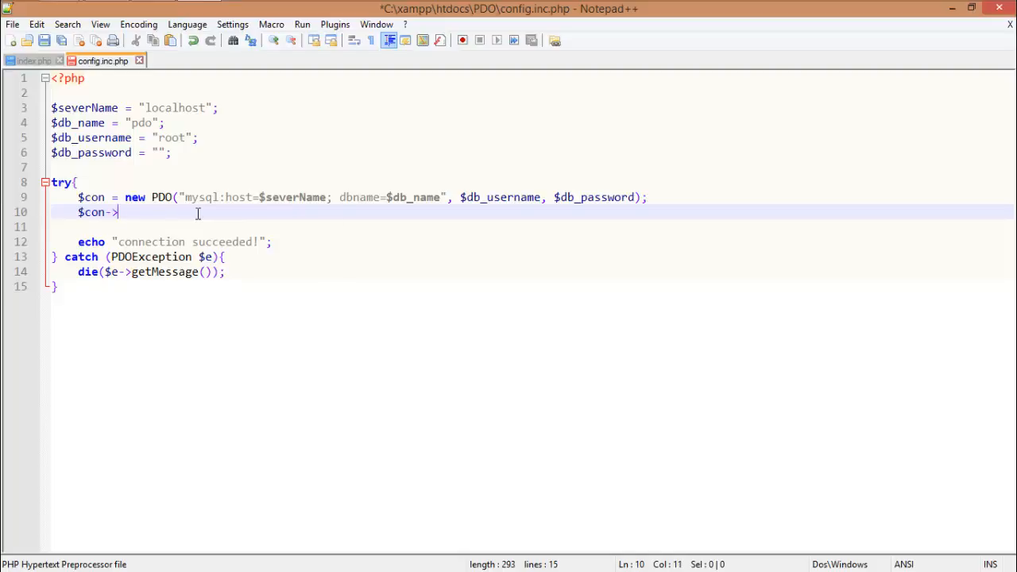
{"action": "type", "text": "setAttri"}
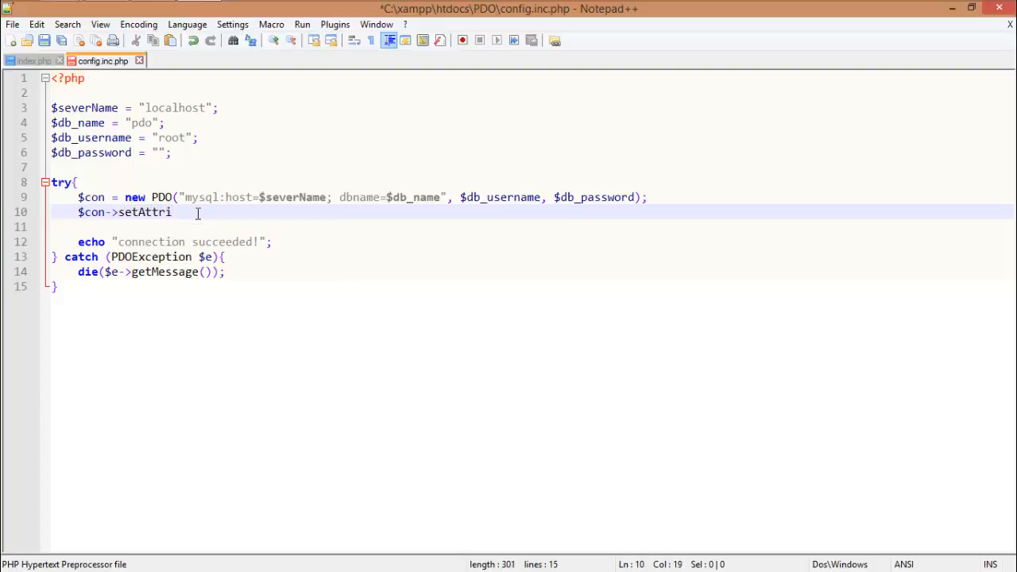
{"action": "type", "text": "bute("}
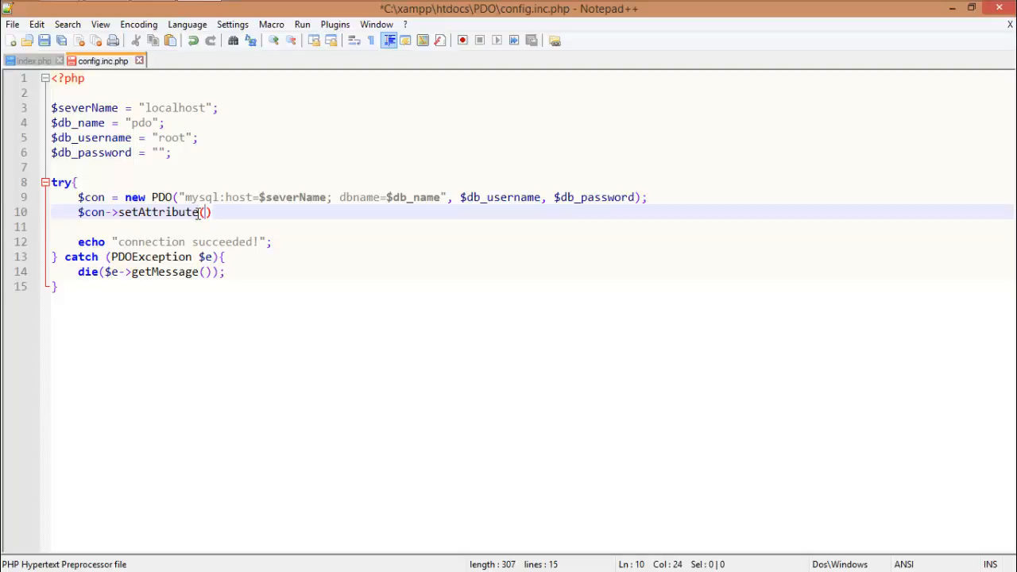
{"action": "type", "text": "PDO::ATT"}
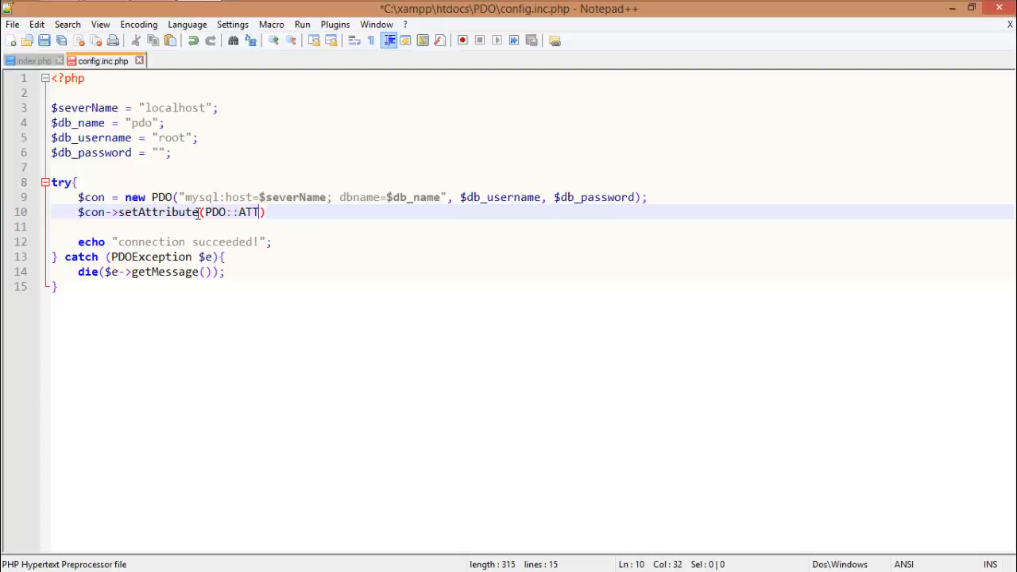
{"action": "type", "text": "R_E"}
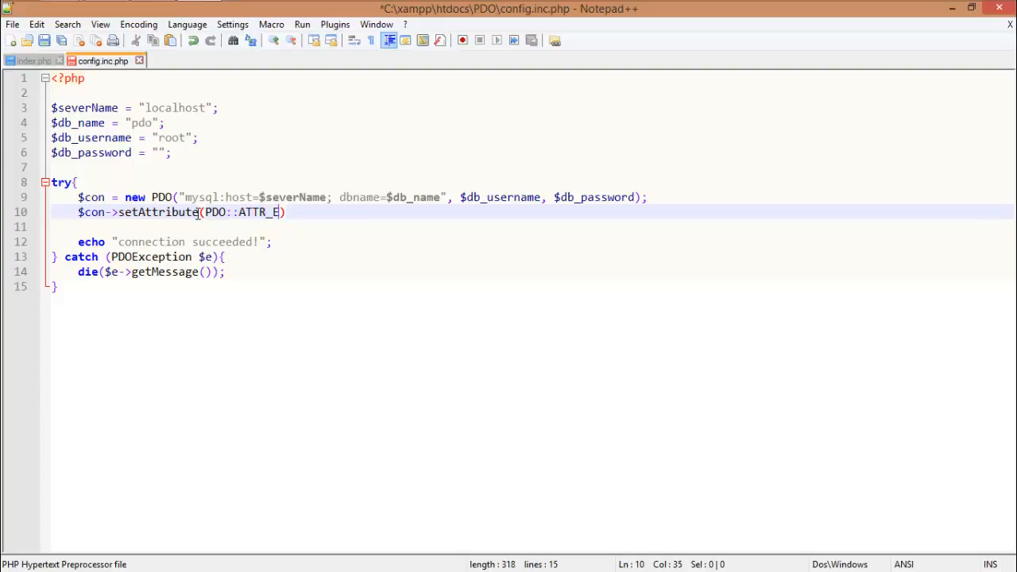
{"action": "type", "text": "RRM"}
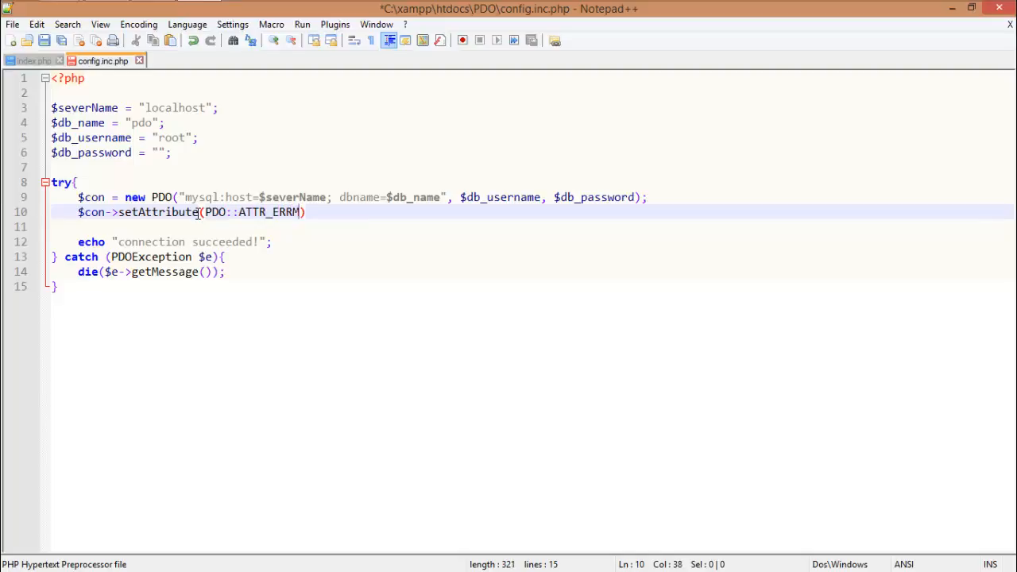
{"action": "type", "text": "ODE,"}
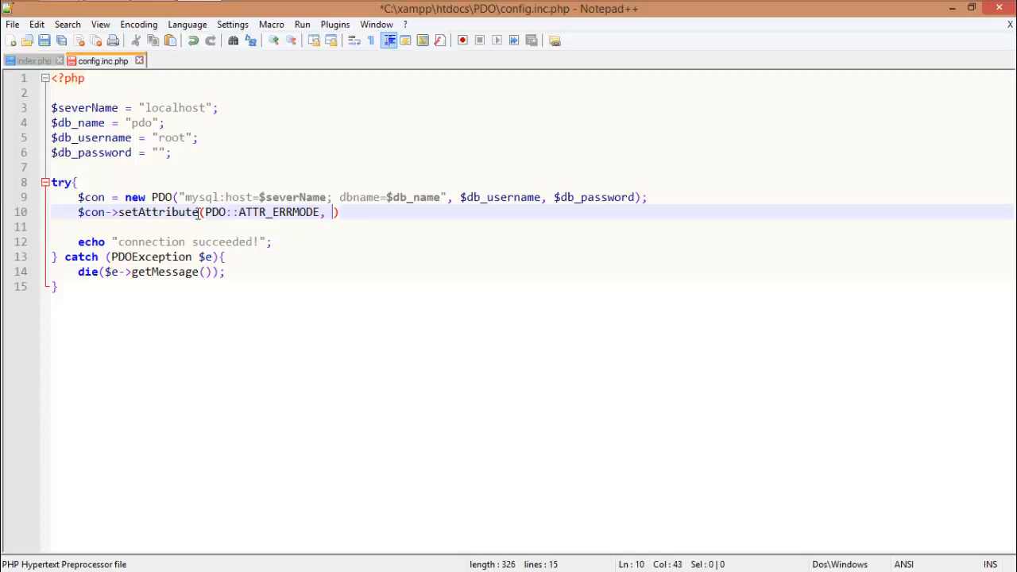
{"action": "type", "text": "PDO:"}
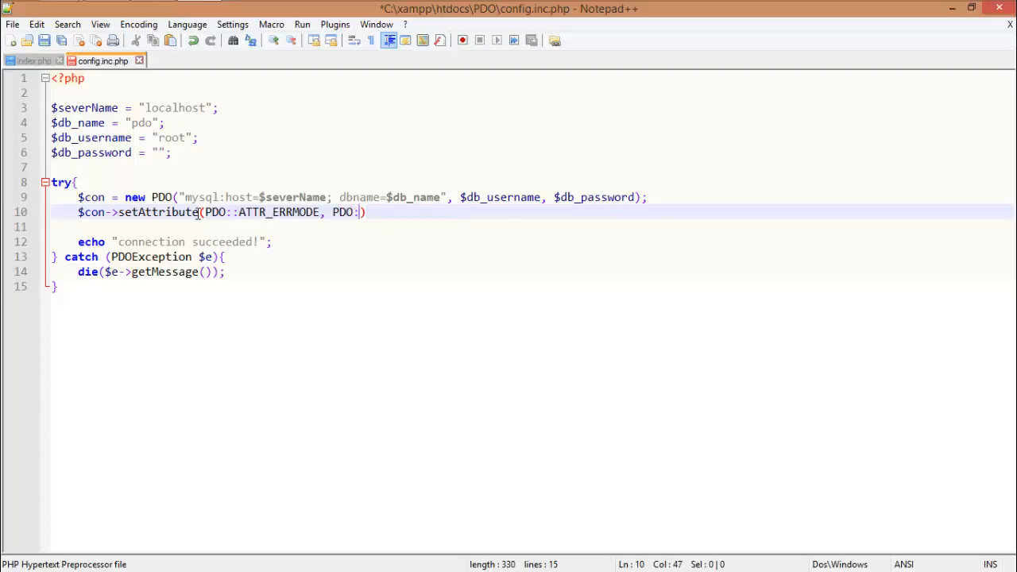
{"action": "type", "text": "ATTR_"}
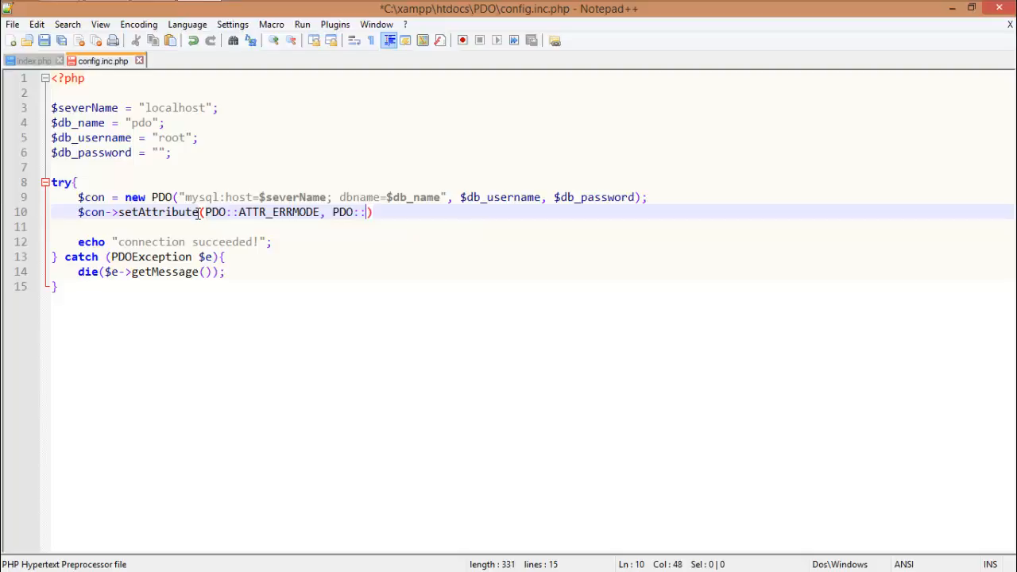
{"action": "type", "text": "ERR"}
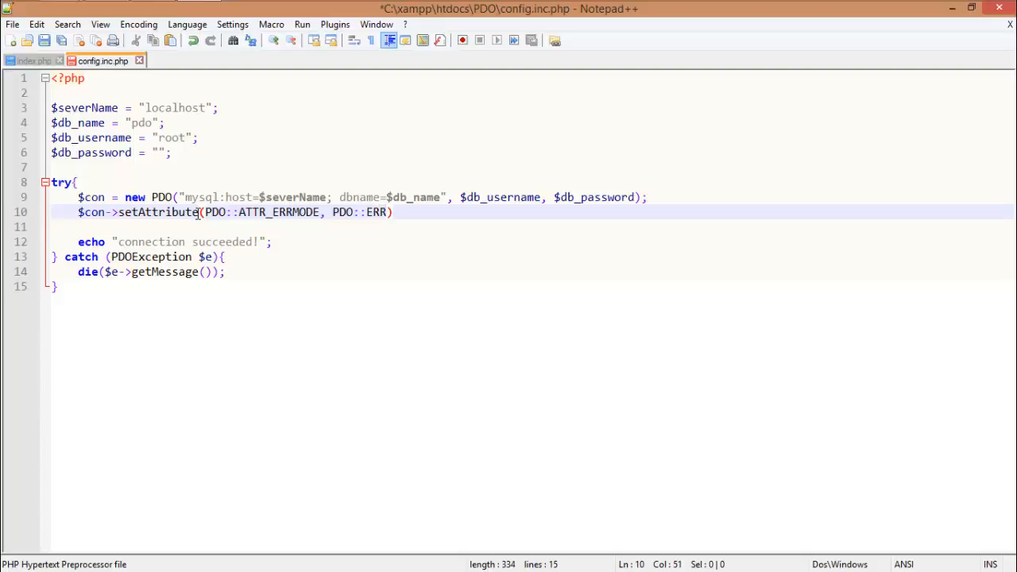
{"action": "type", "text": "MODE_"}
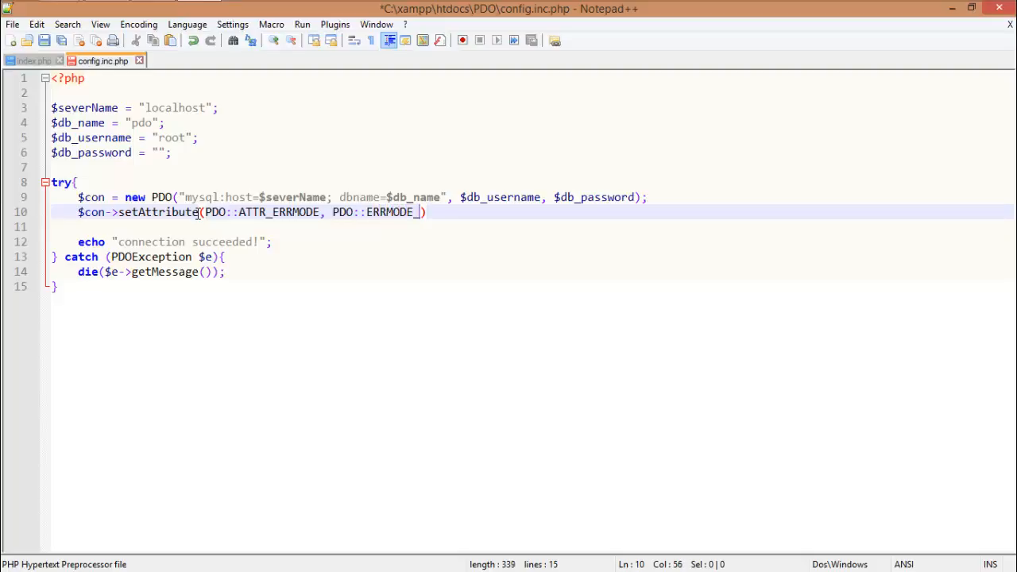
{"action": "type", "text": "_EXCEPTION"}
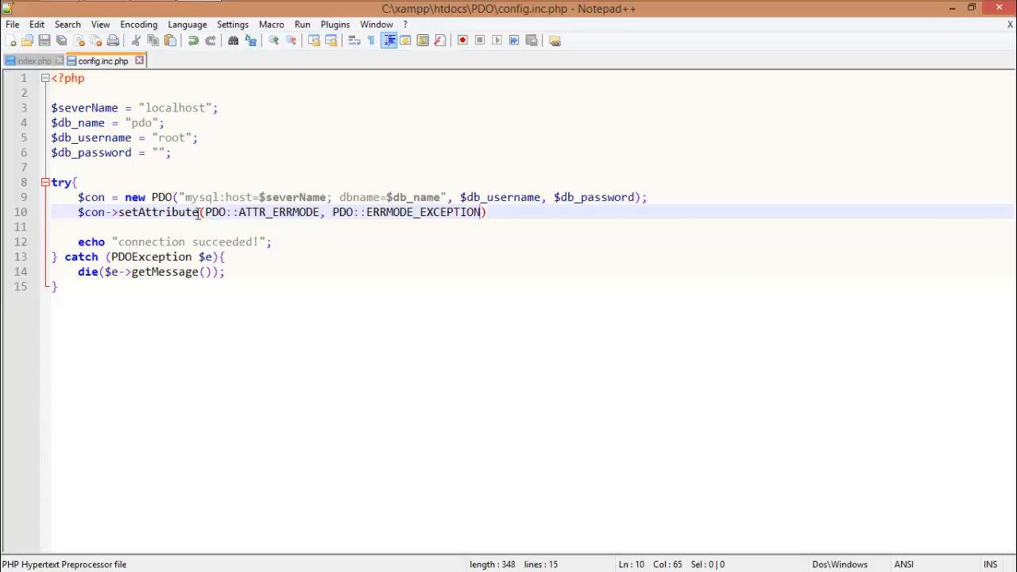
{"action": "type", "text": ";"}
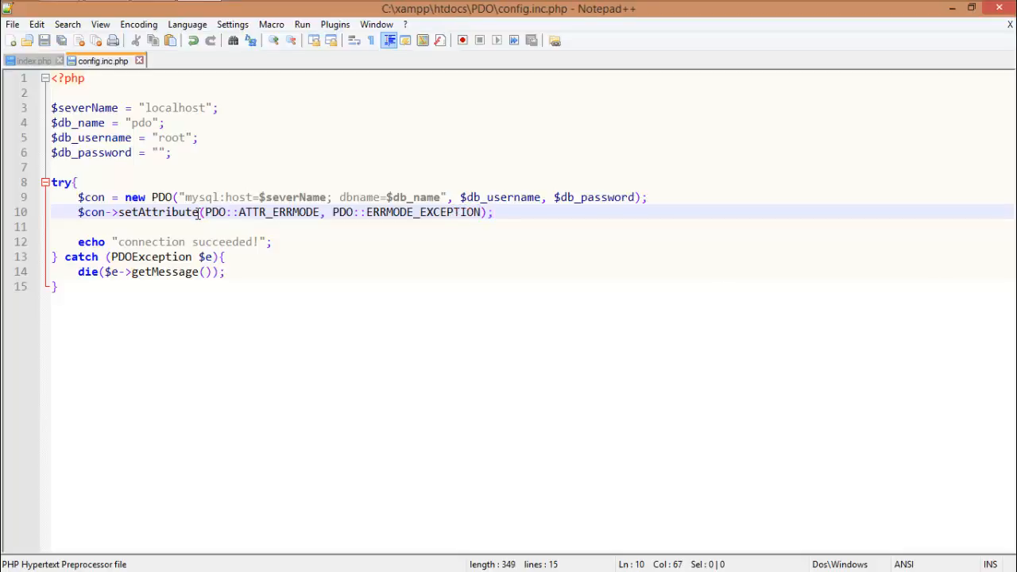